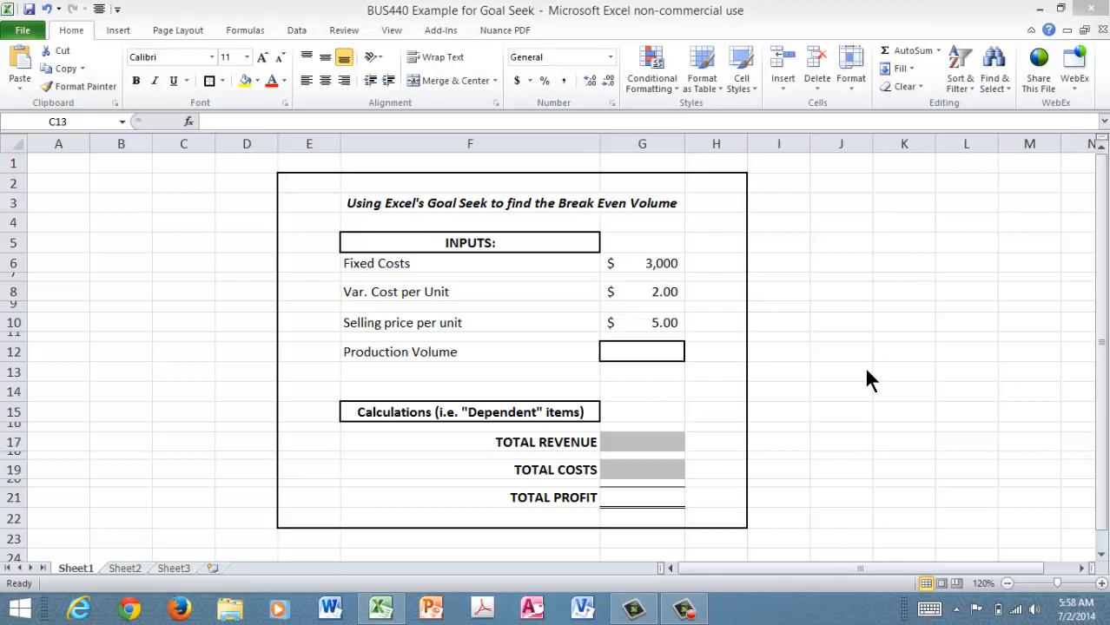
pyautogui.moveTo(866, 423)
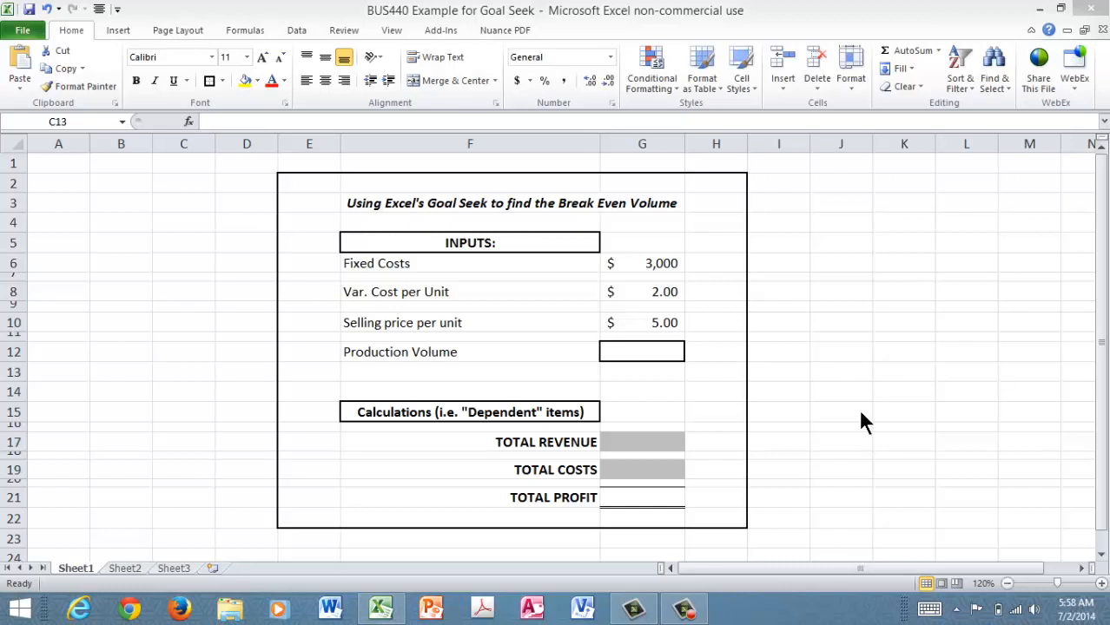
pyautogui.moveTo(365, 34)
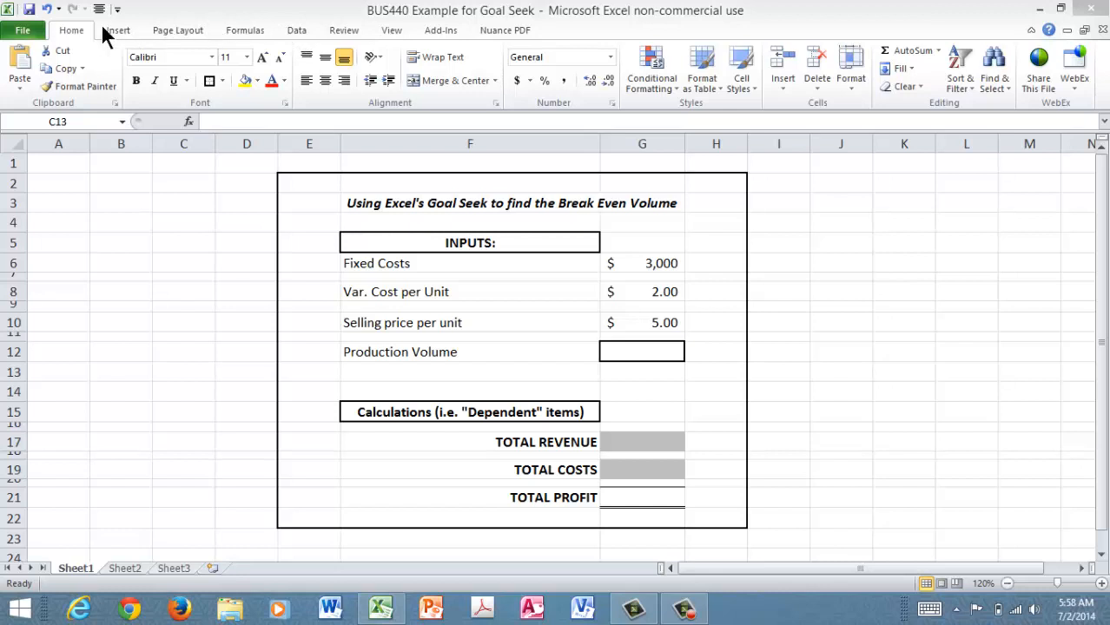
# Step: Review fixed costs of 3,000, variable cost, selling price, and the revenue, cost, profit cells
pyautogui.click(184, 372)
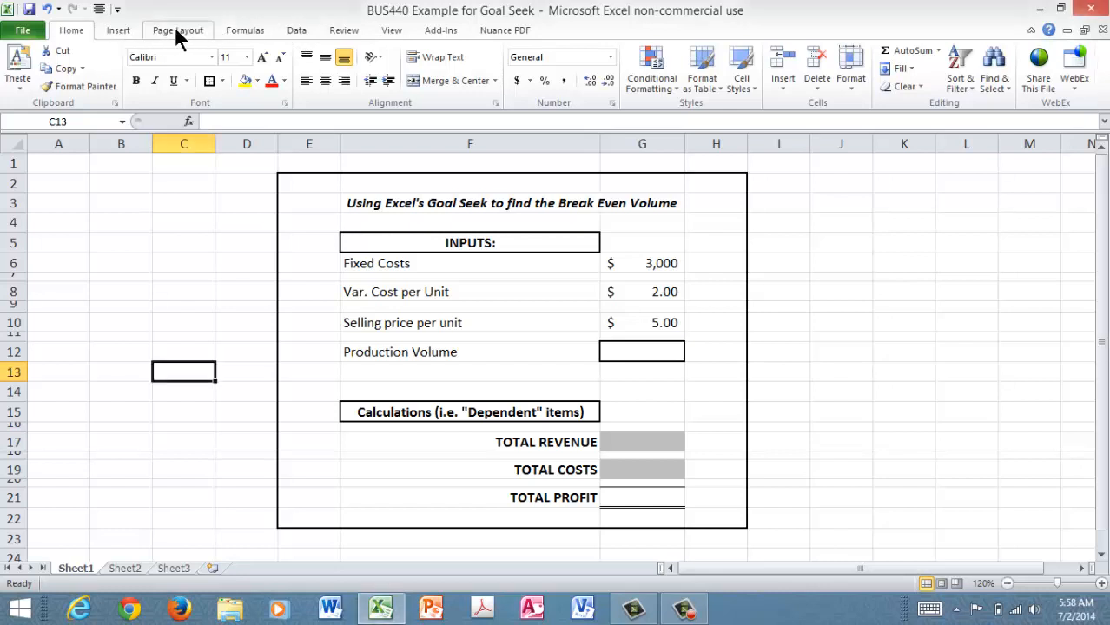
pyautogui.moveTo(71, 29)
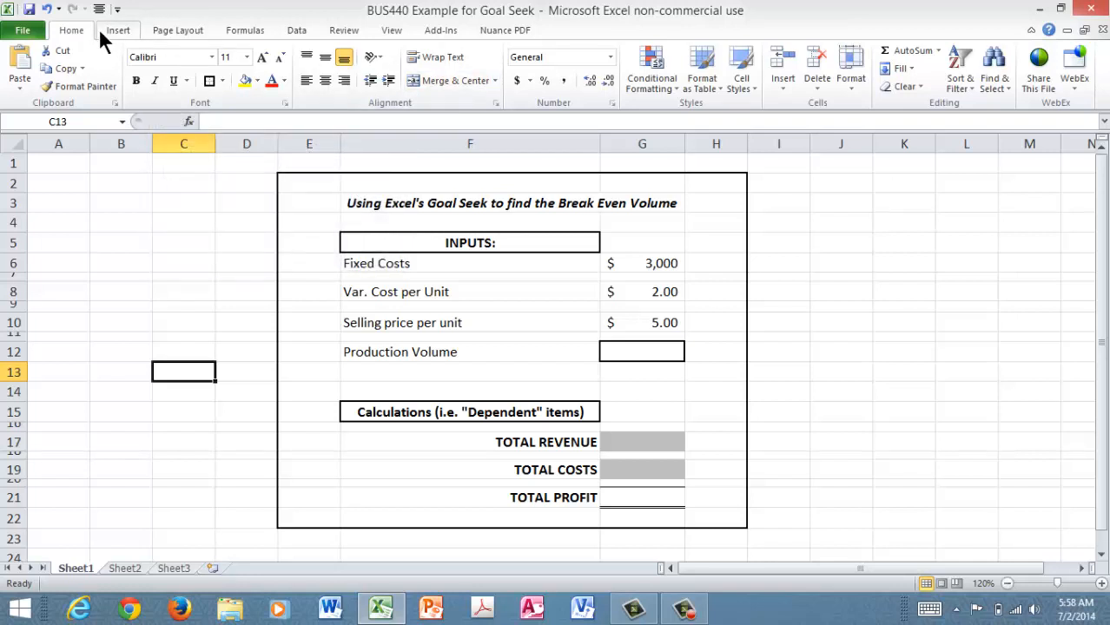
pyautogui.moveTo(177, 30)
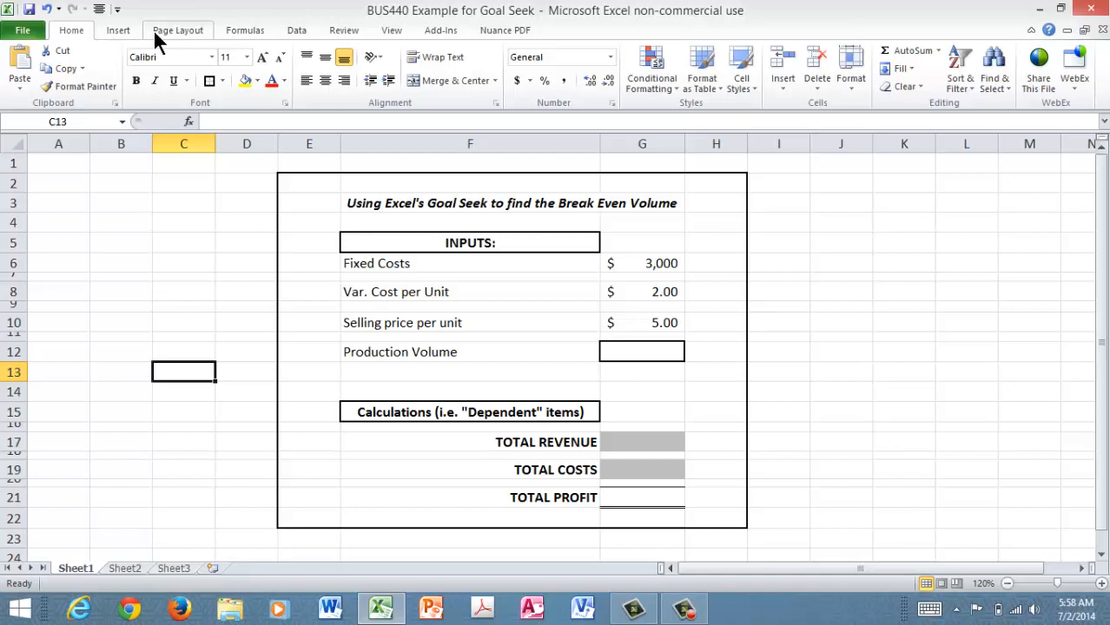
pyautogui.moveTo(344, 30)
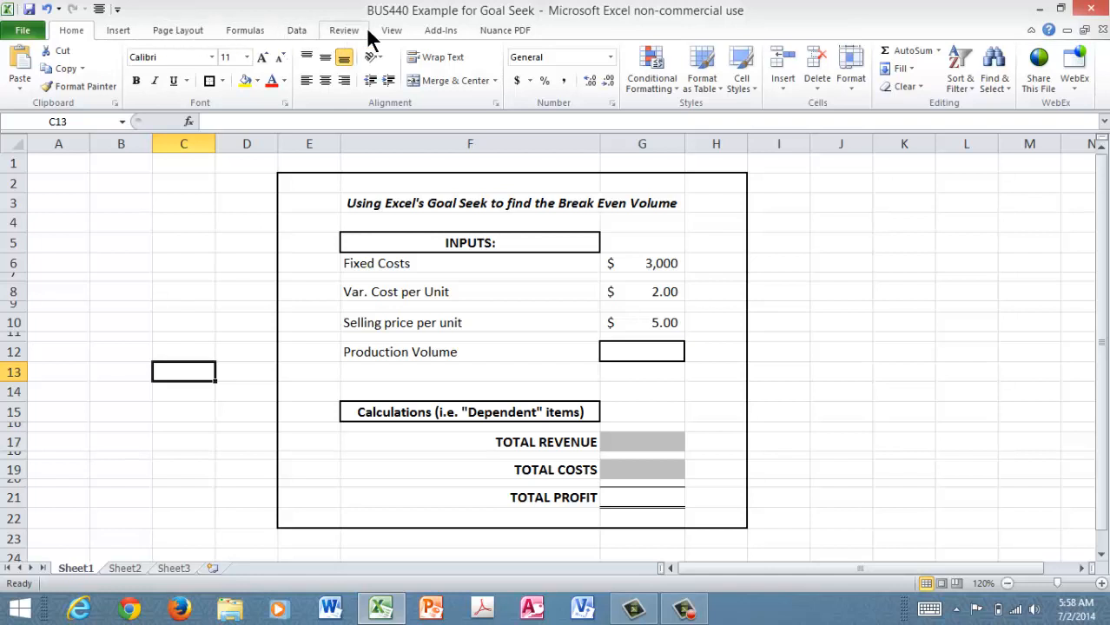
pyautogui.moveTo(308, 189)
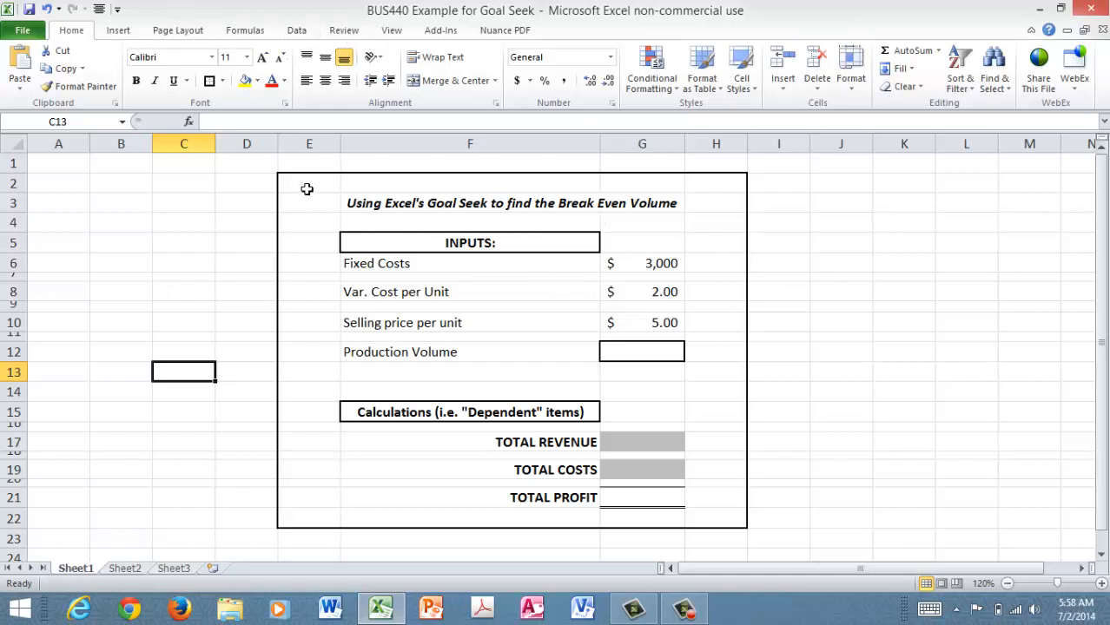
pyautogui.moveTo(316, 469)
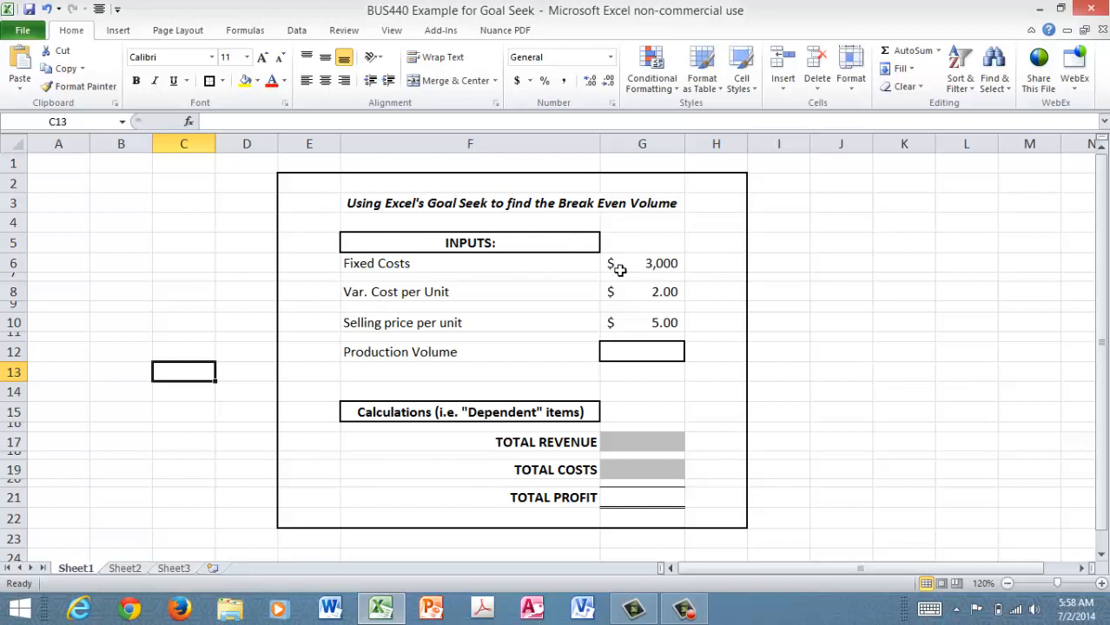
pyautogui.moveTo(605, 263)
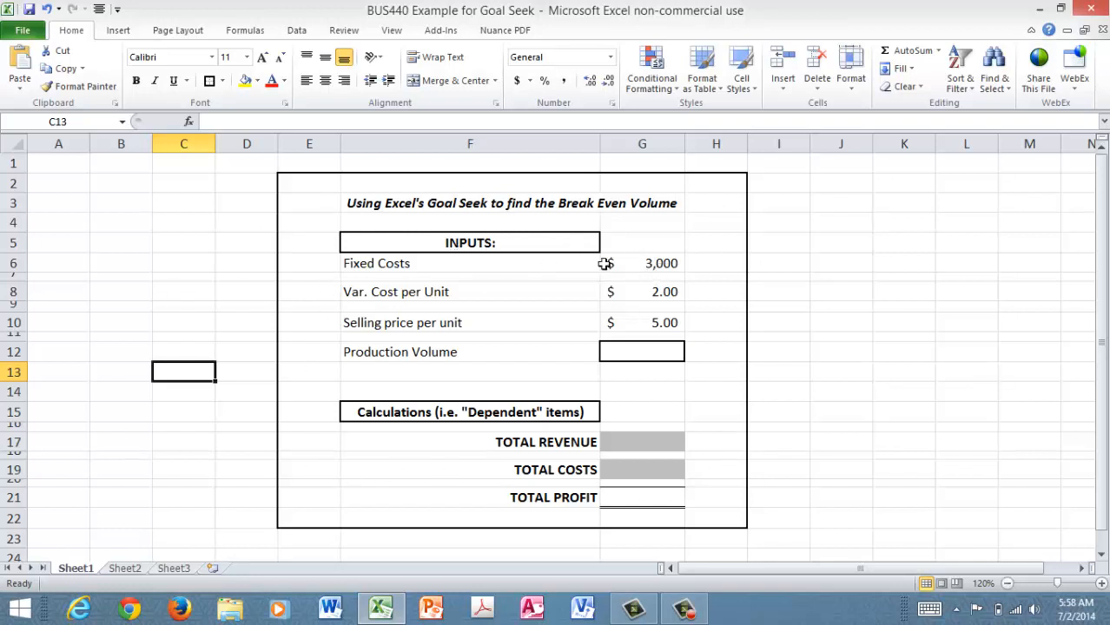
pyautogui.click(642, 263)
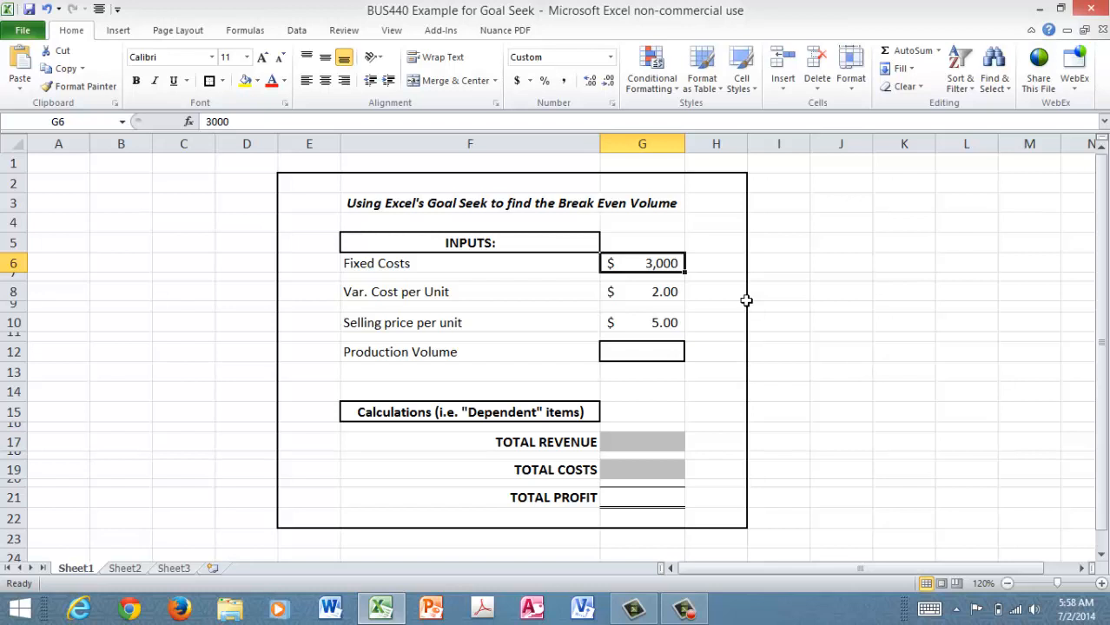
pyautogui.moveTo(716, 307)
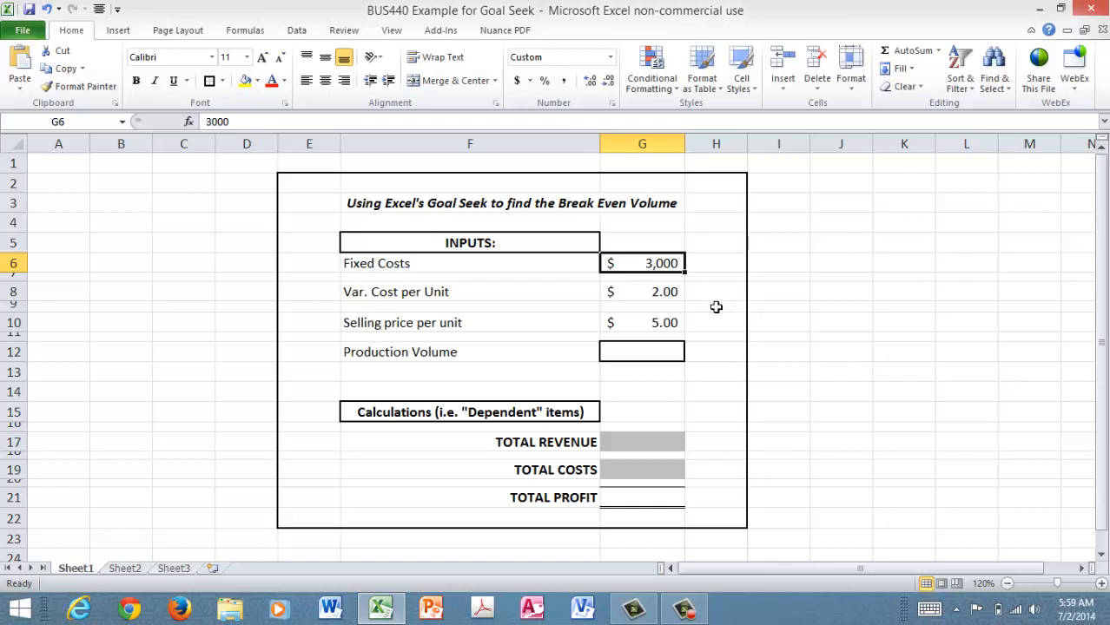
pyautogui.click(641, 291)
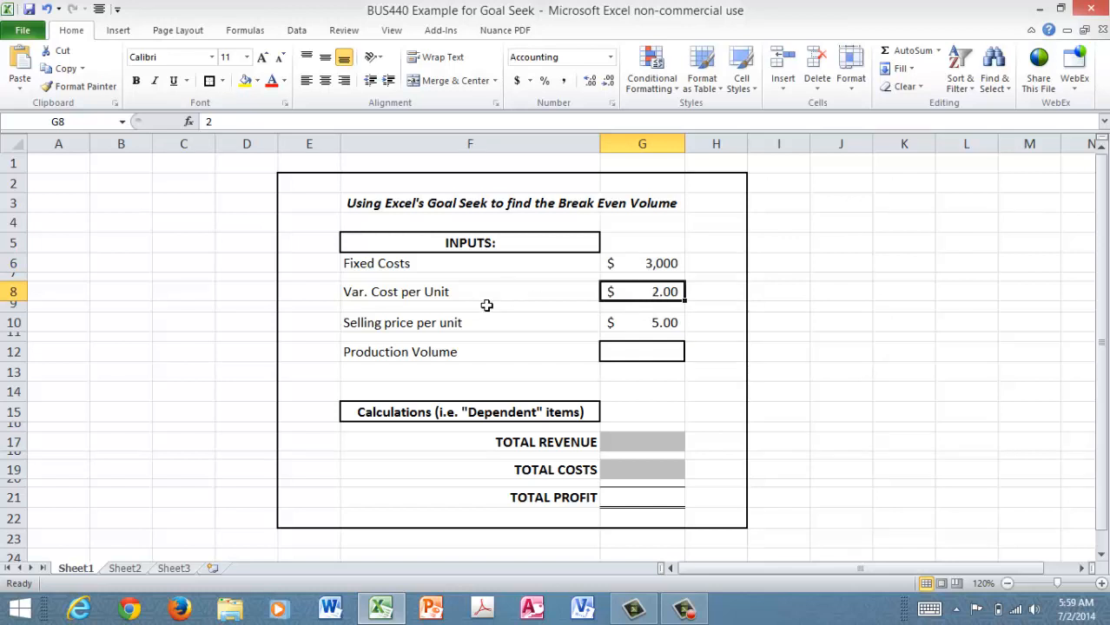
pyautogui.moveTo(668, 303)
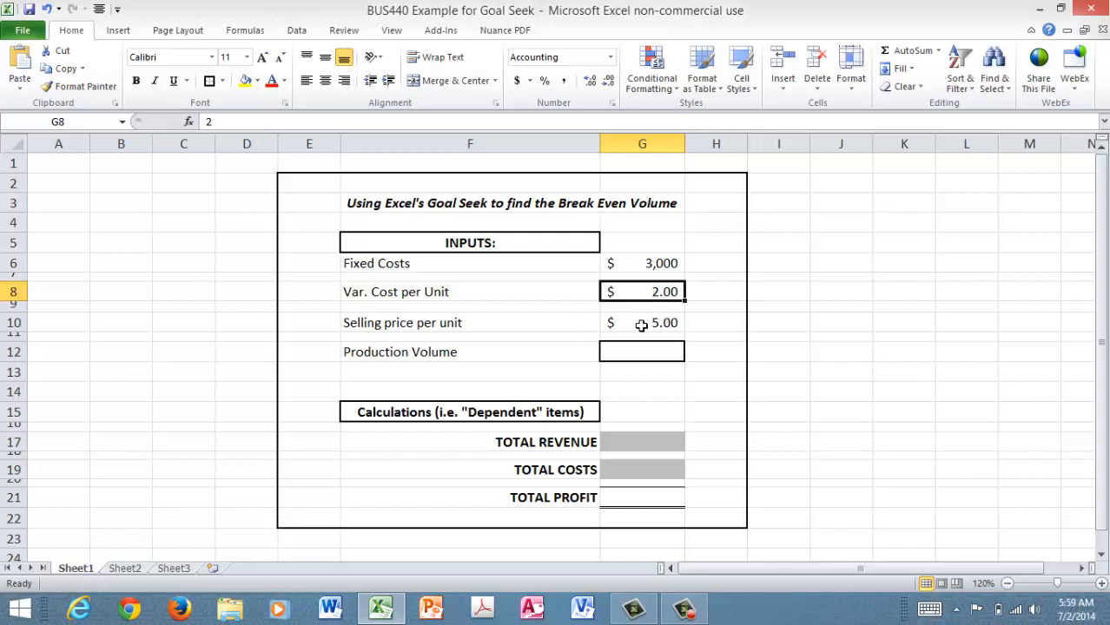
pyautogui.click(642, 322)
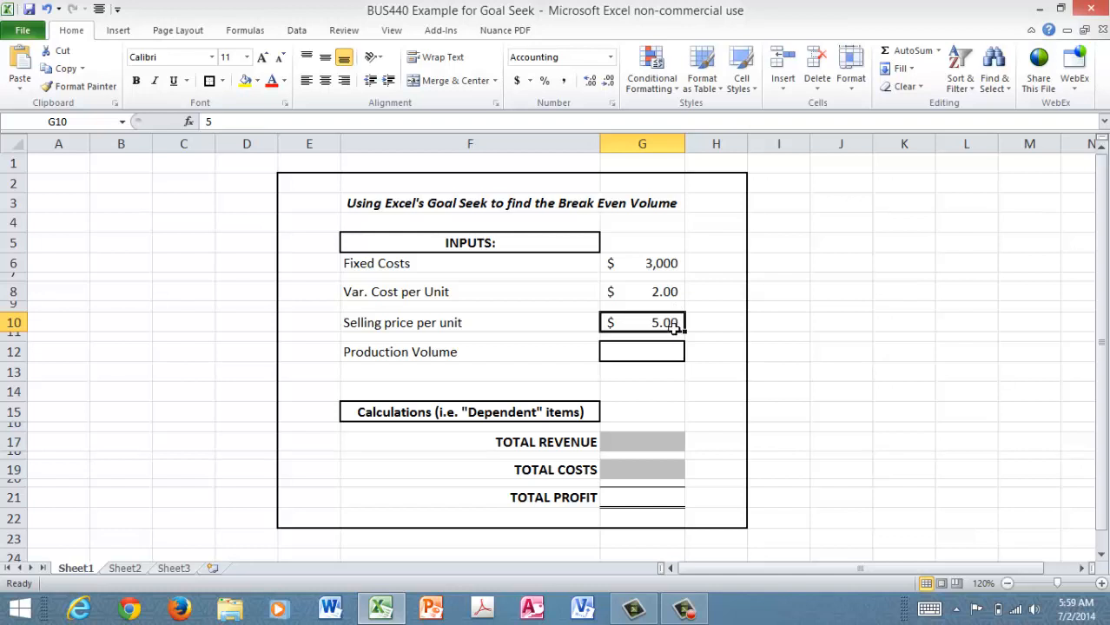
pyautogui.click(642, 291)
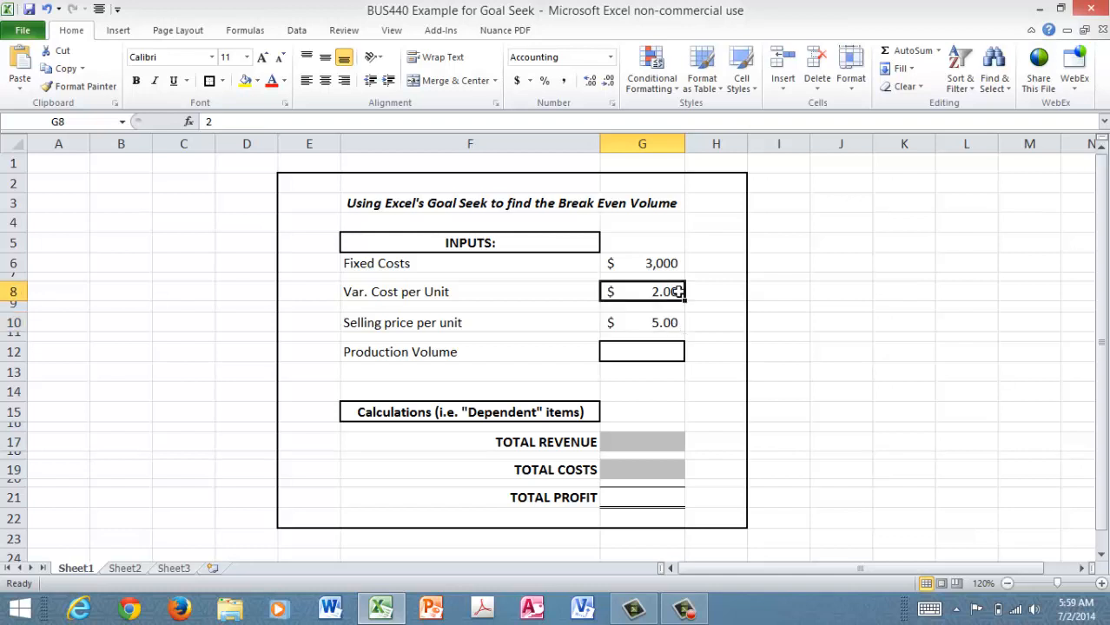
pyautogui.moveTo(685, 333)
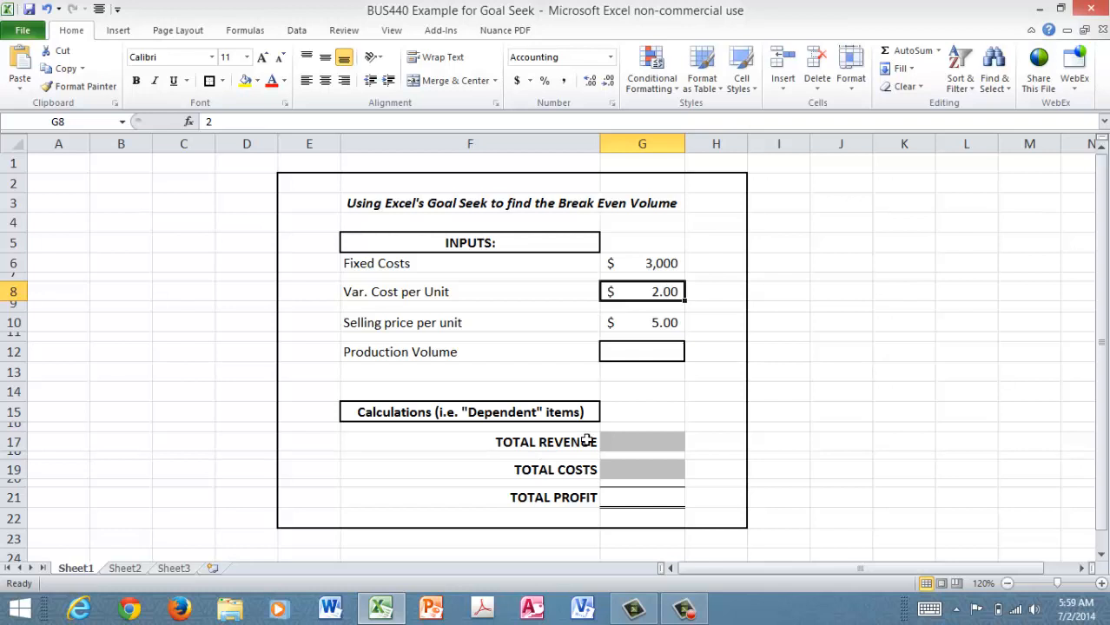
pyautogui.click(642, 442)
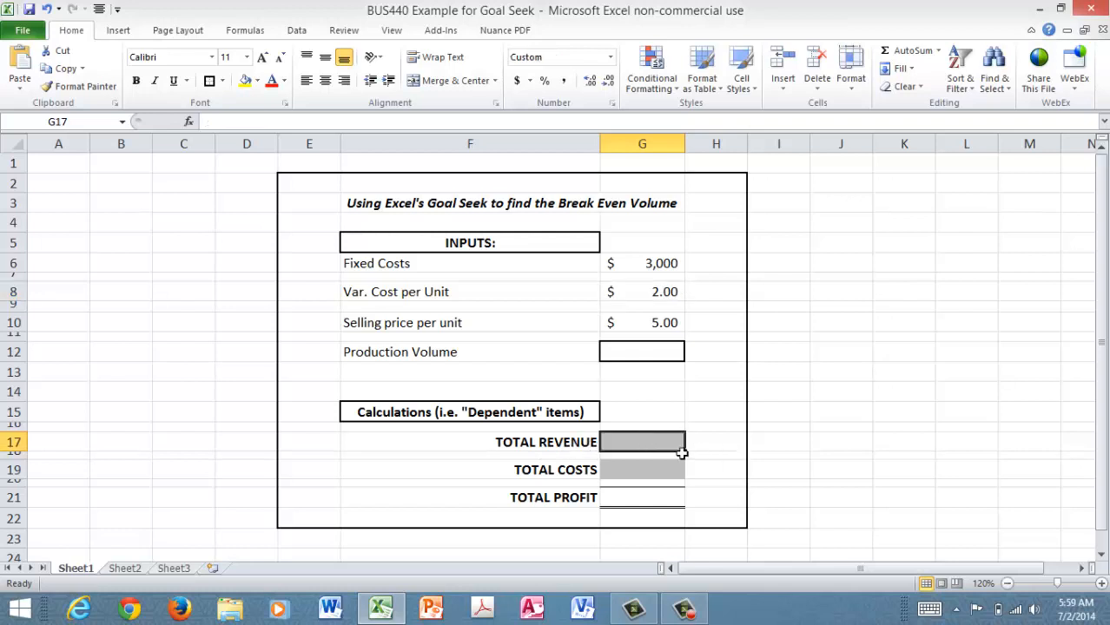
pyautogui.moveTo(643, 443)
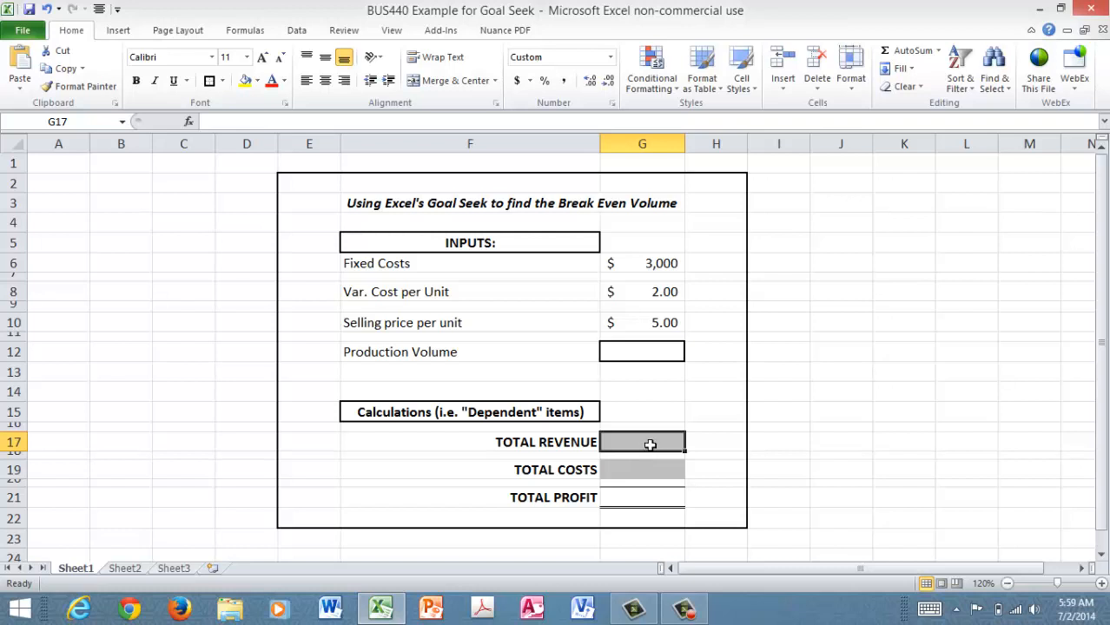
pyautogui.moveTo(651, 478)
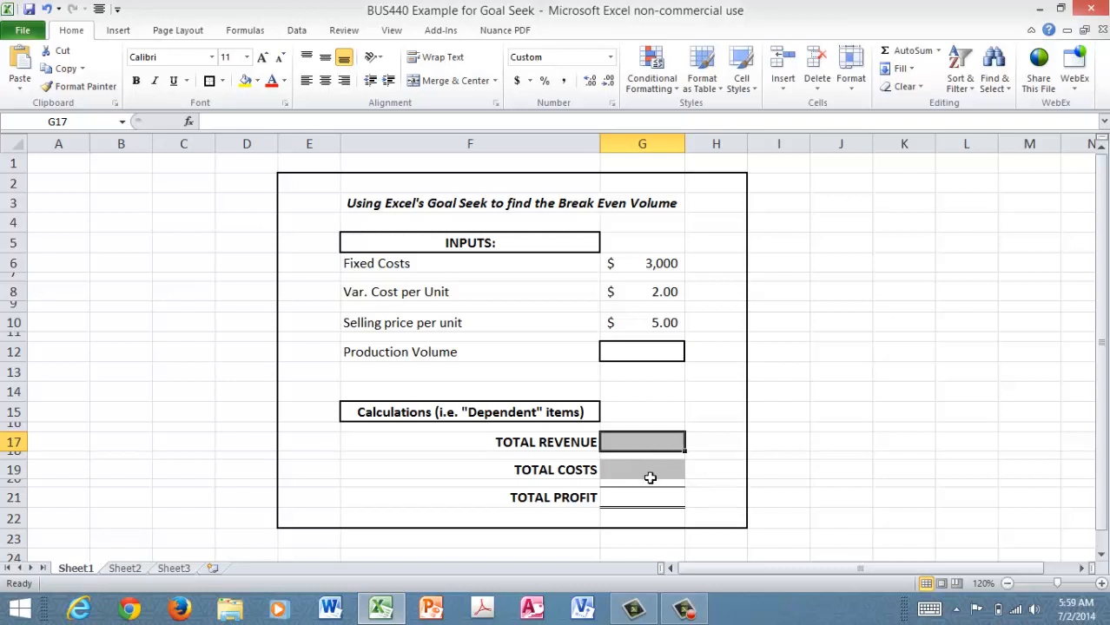
pyautogui.click(642, 469)
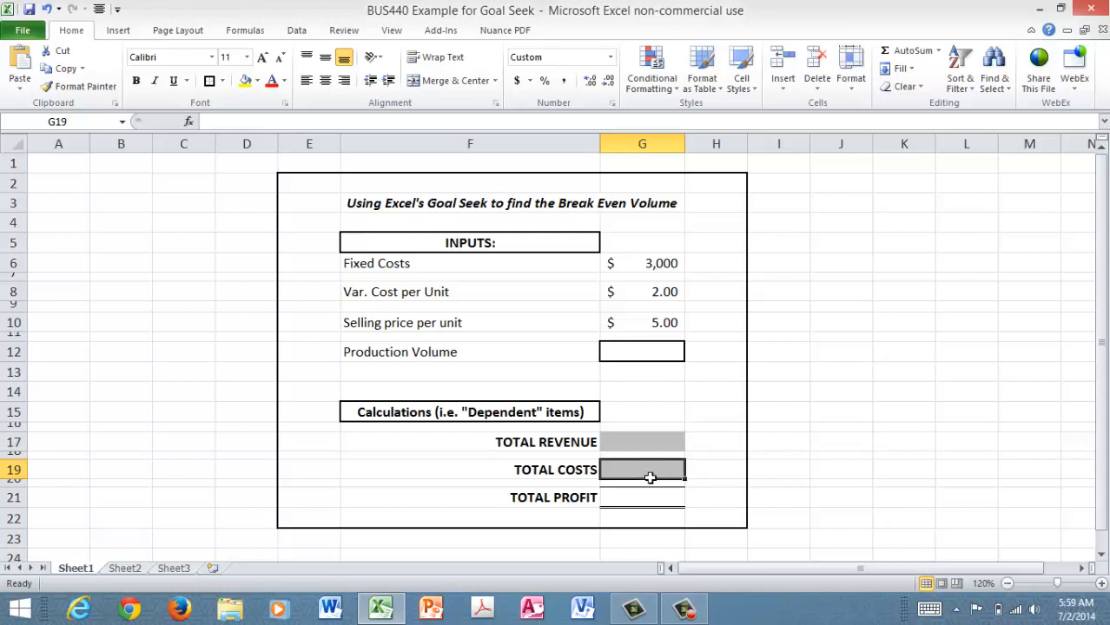
pyautogui.click(642, 497)
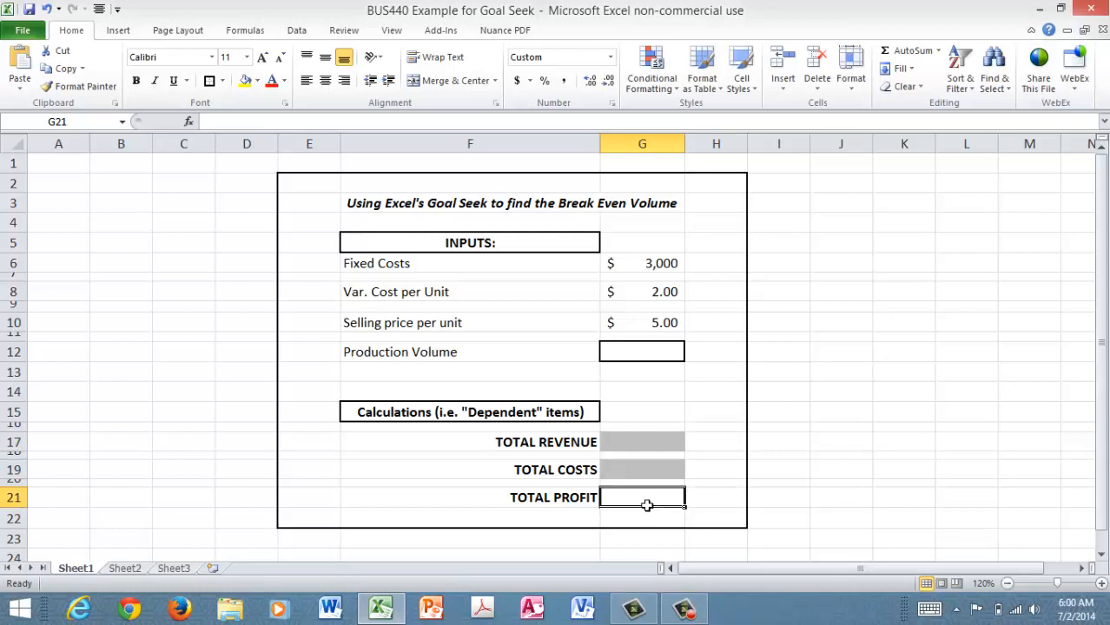
pyautogui.moveTo(647, 479)
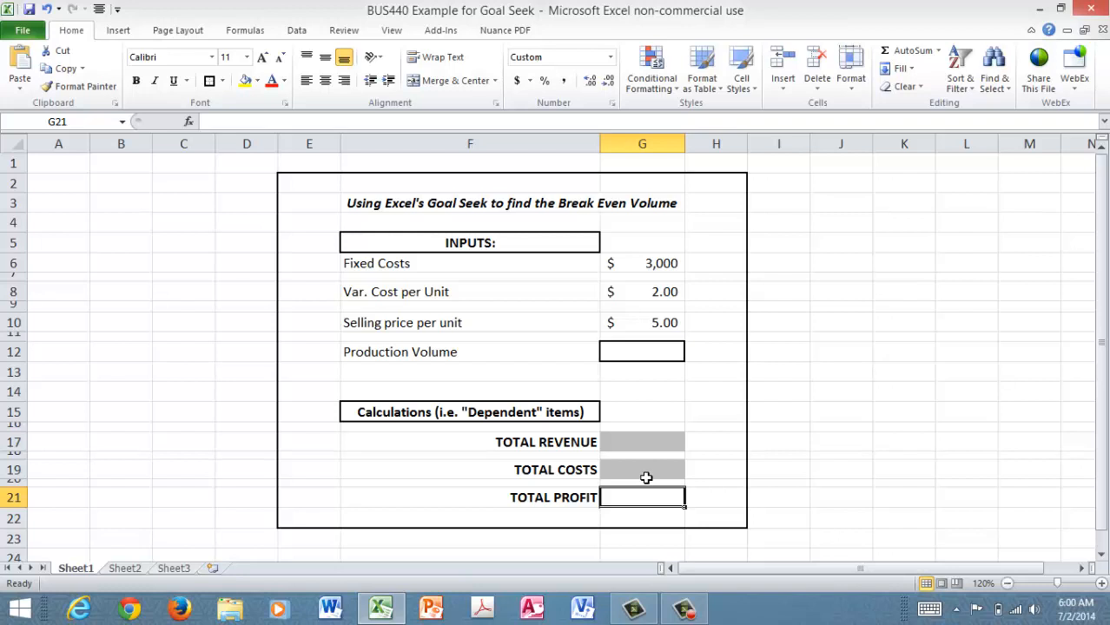
pyautogui.moveTo(660, 467)
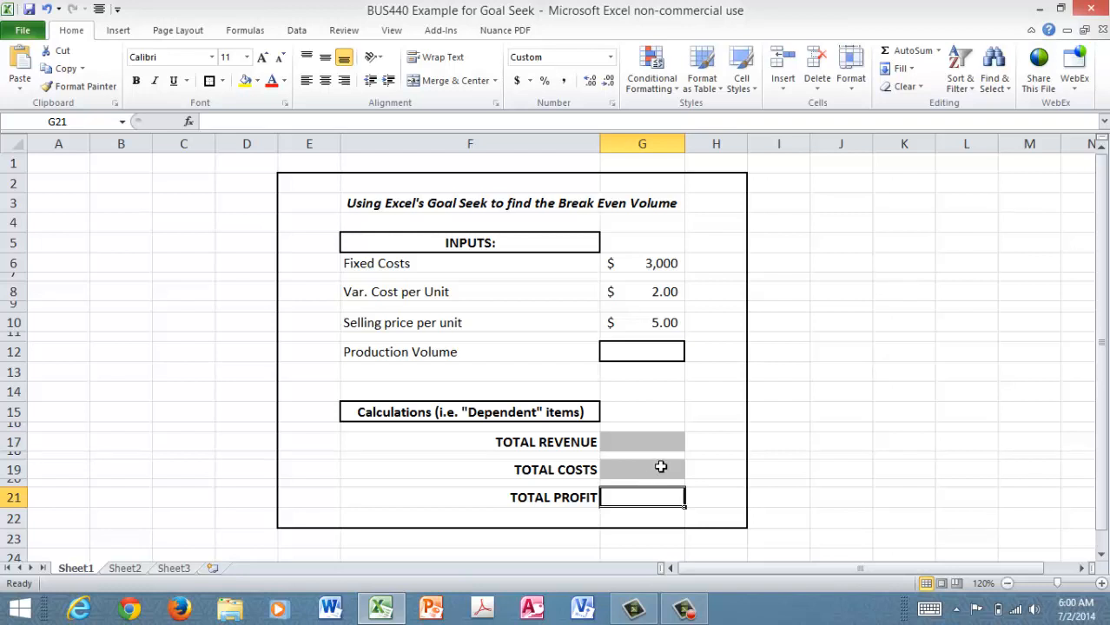
pyautogui.moveTo(639, 461)
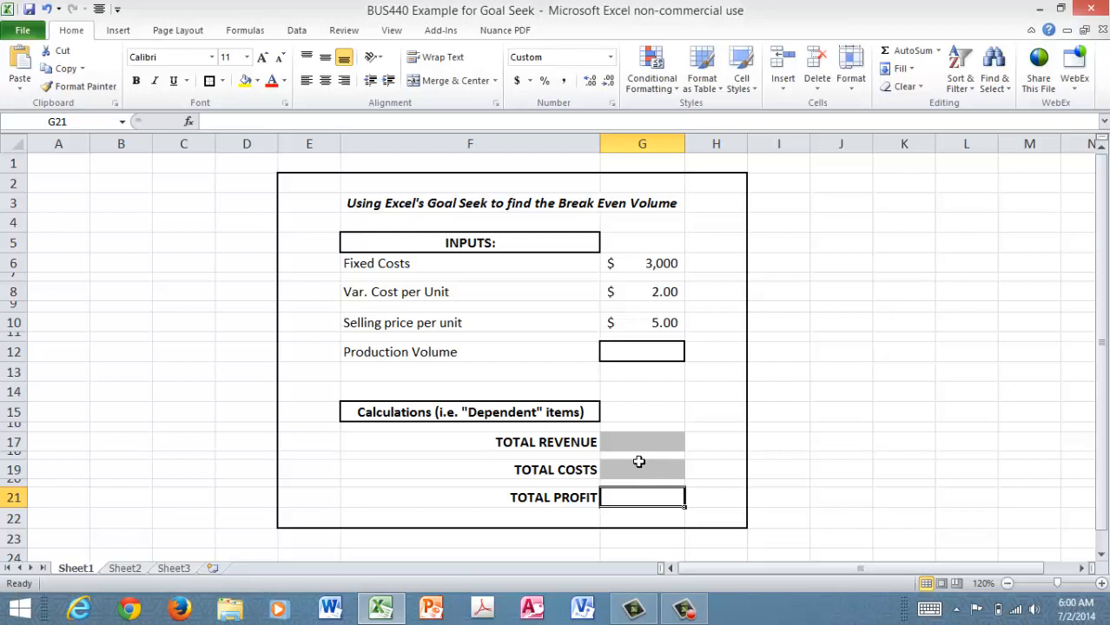
pyautogui.moveTo(635, 479)
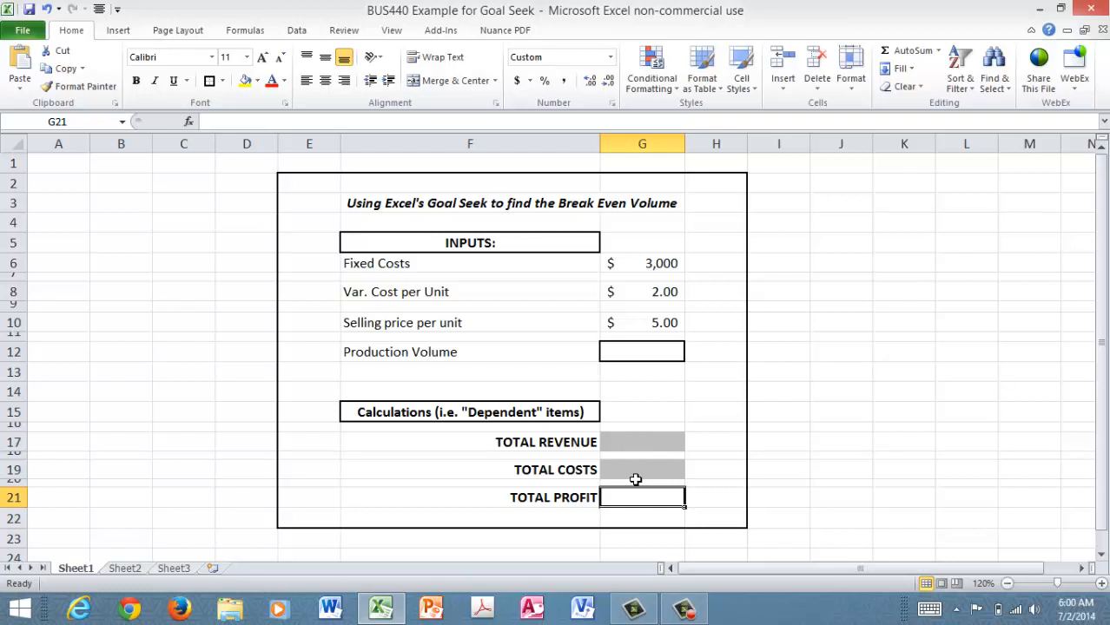
pyautogui.moveTo(688, 437)
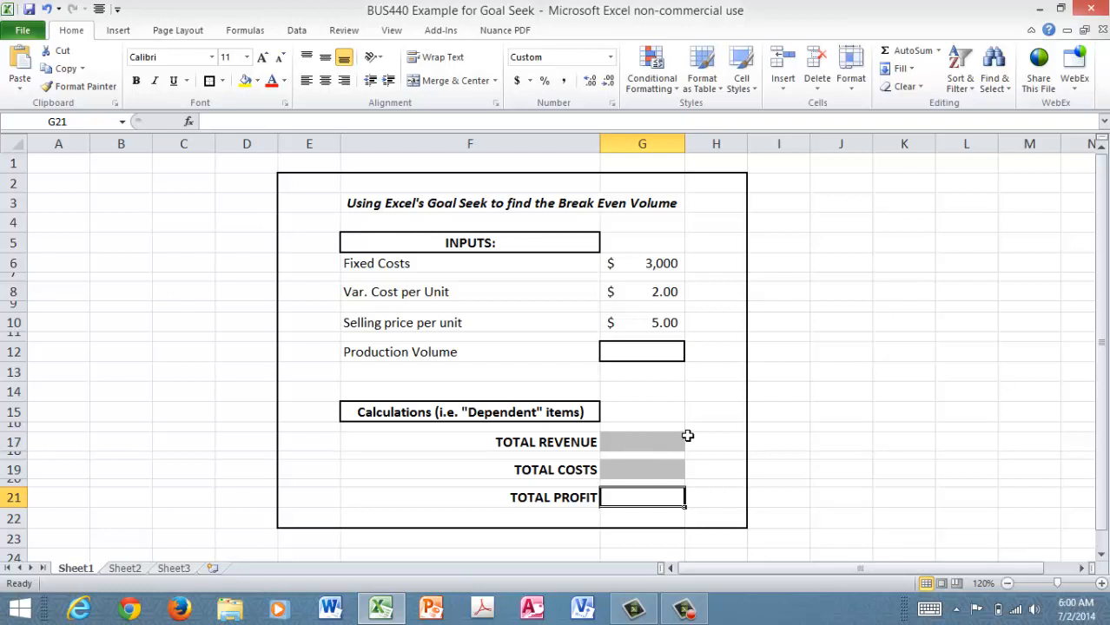
pyautogui.moveTo(707, 427)
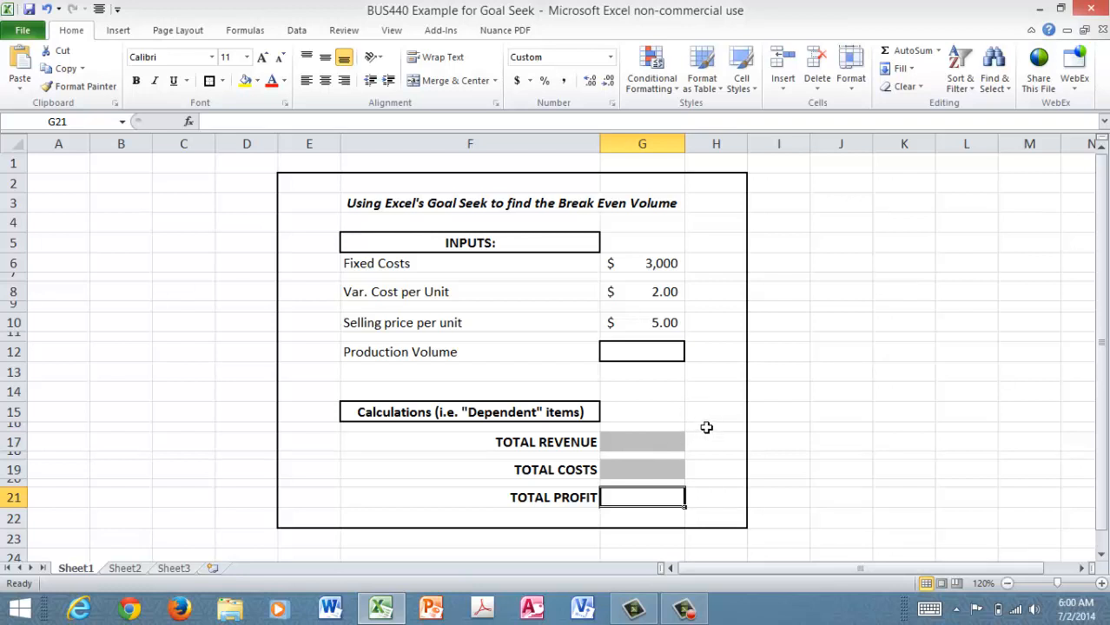
# Step: Enter =G10*G12 in G17 as the total revenue formula and verify it
pyautogui.click(642, 442)
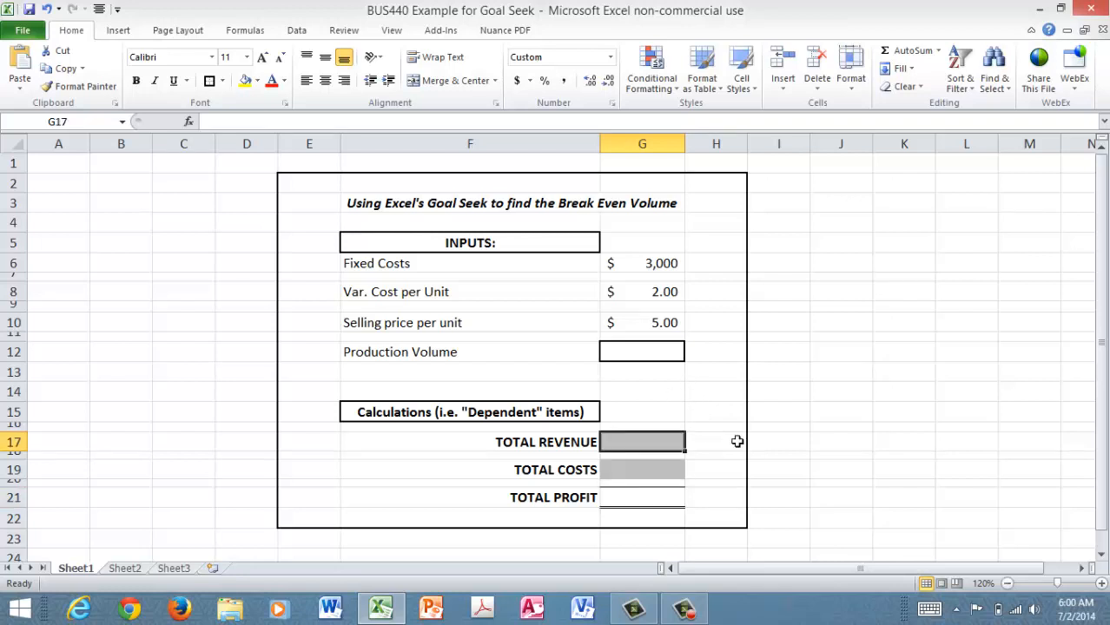
pyautogui.moveTo(461, 417)
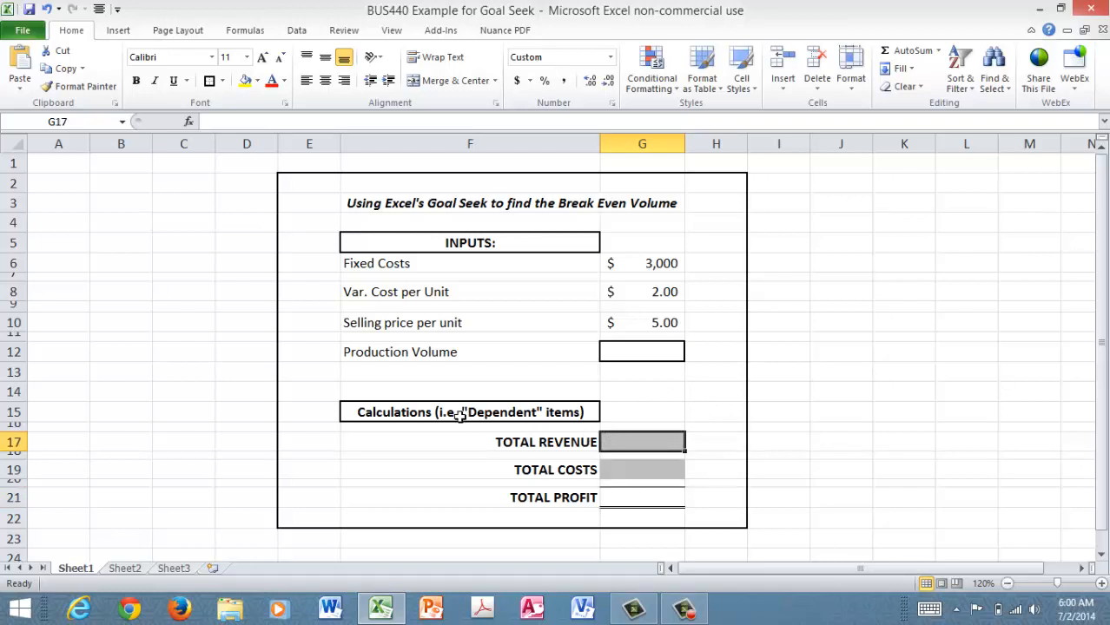
pyautogui.moveTo(687, 391)
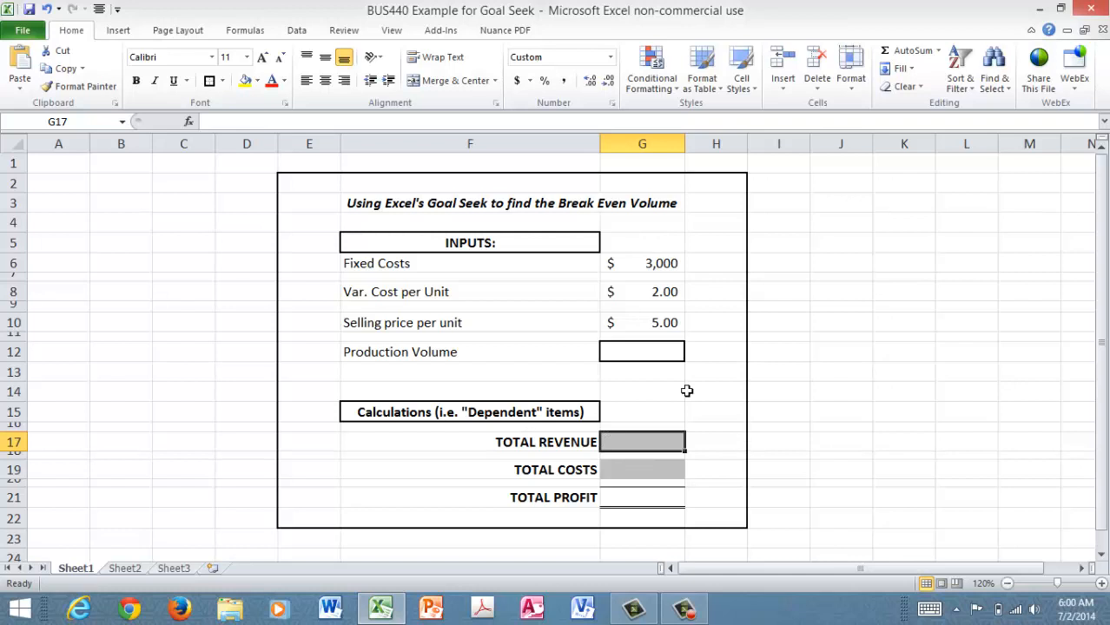
pyautogui.moveTo(670, 442)
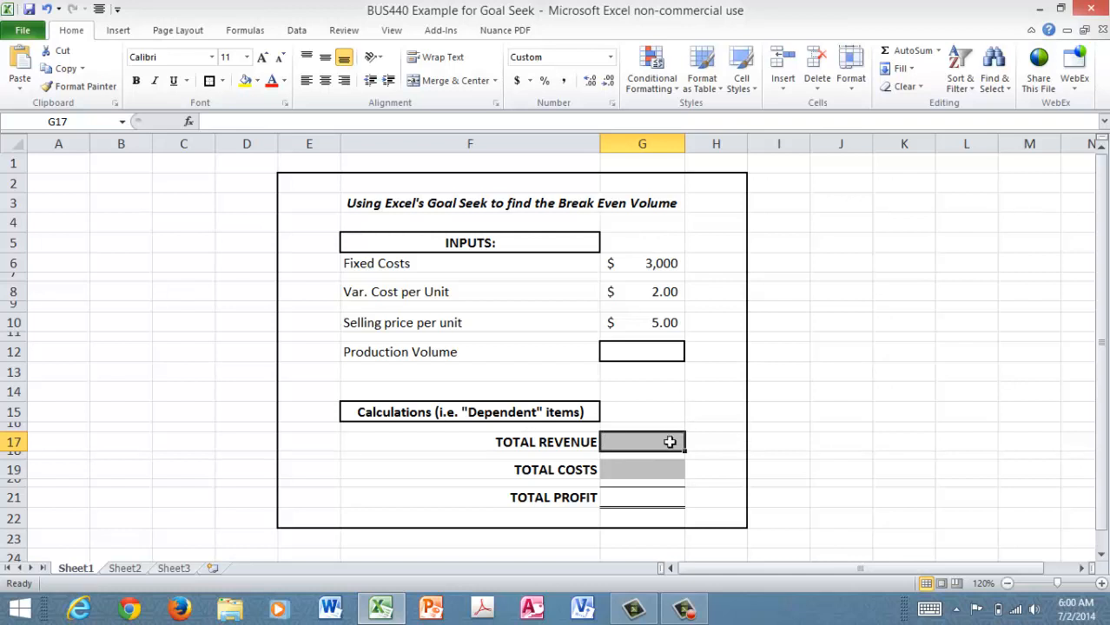
pyautogui.write('=')
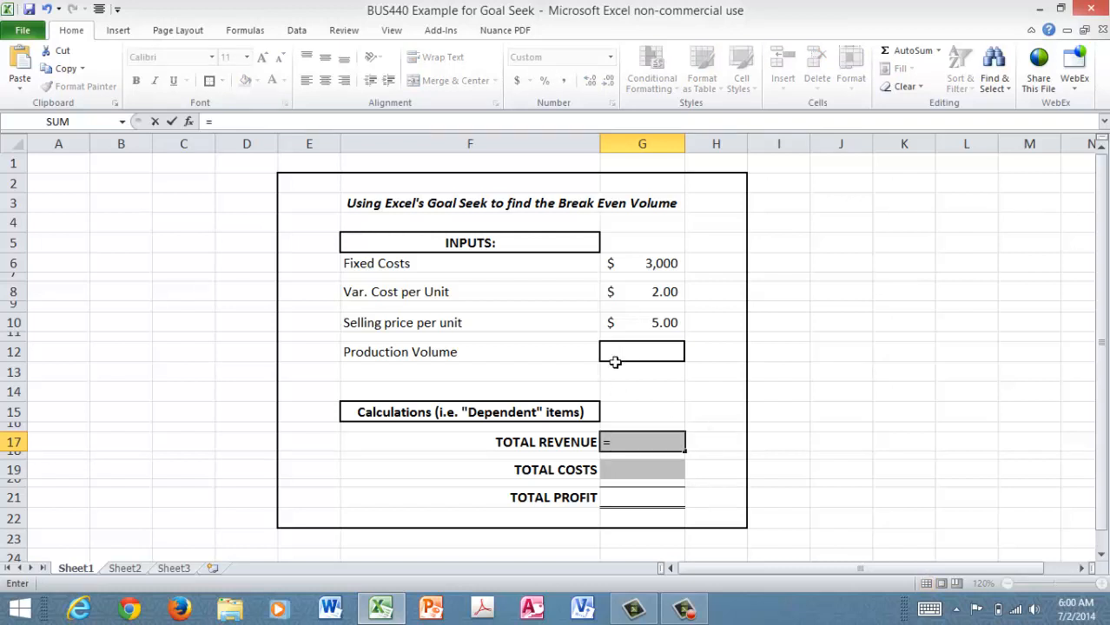
pyautogui.moveTo(673, 346)
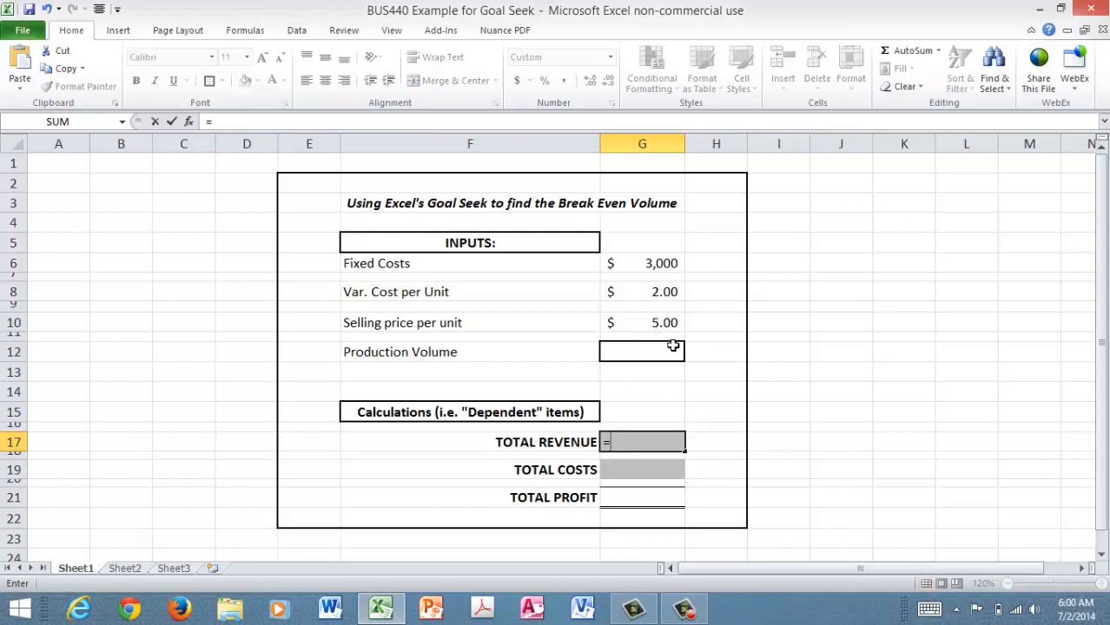
pyautogui.click(642, 323)
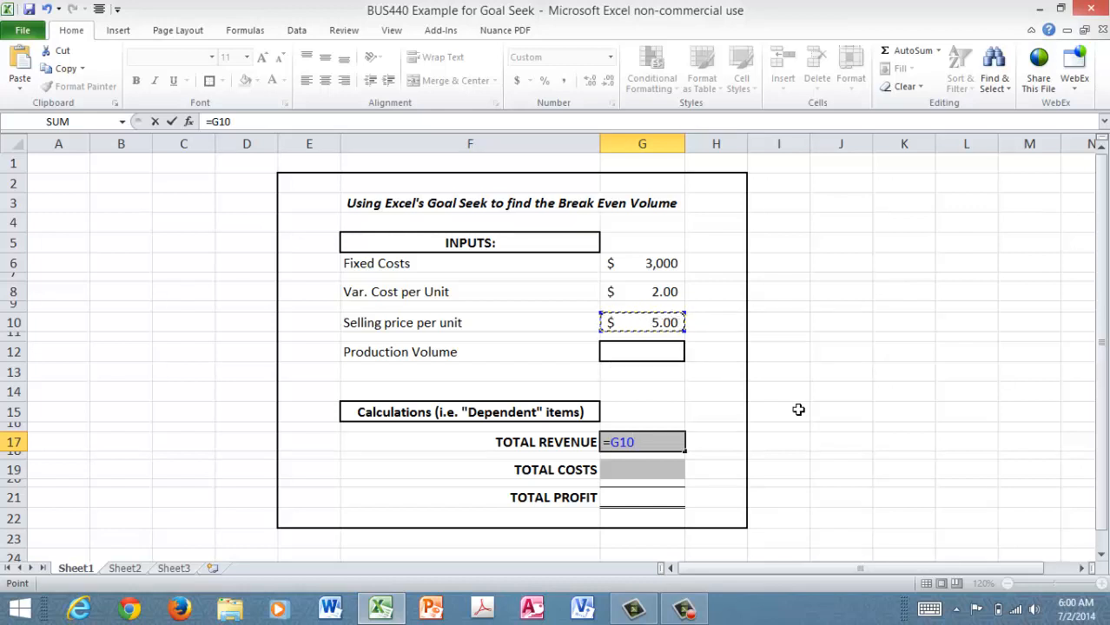
pyautogui.write('*')
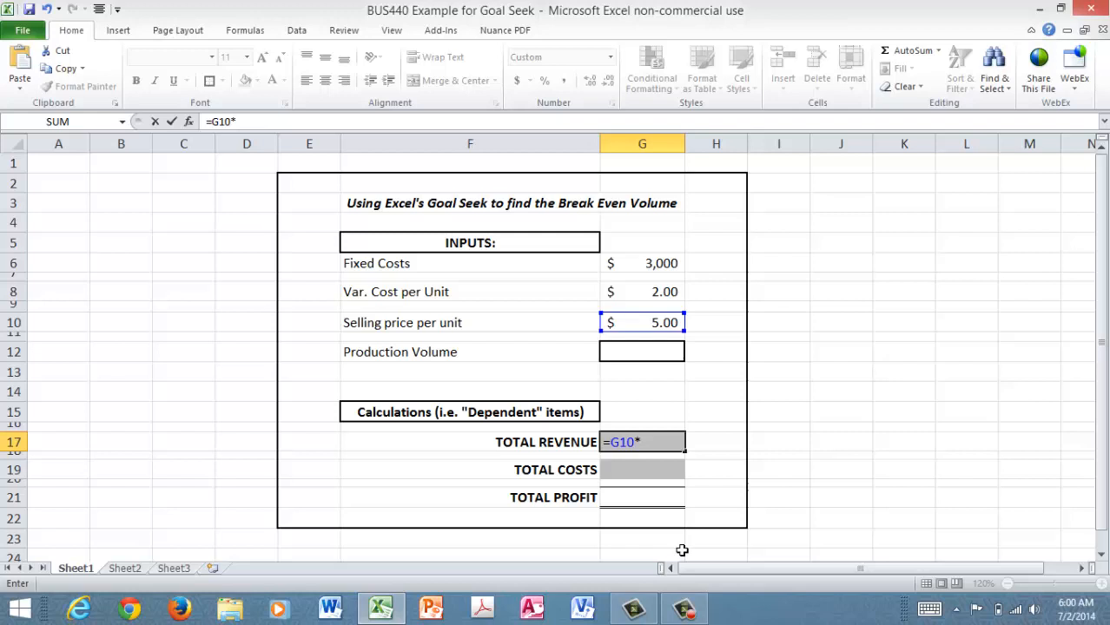
pyautogui.moveTo(665, 359)
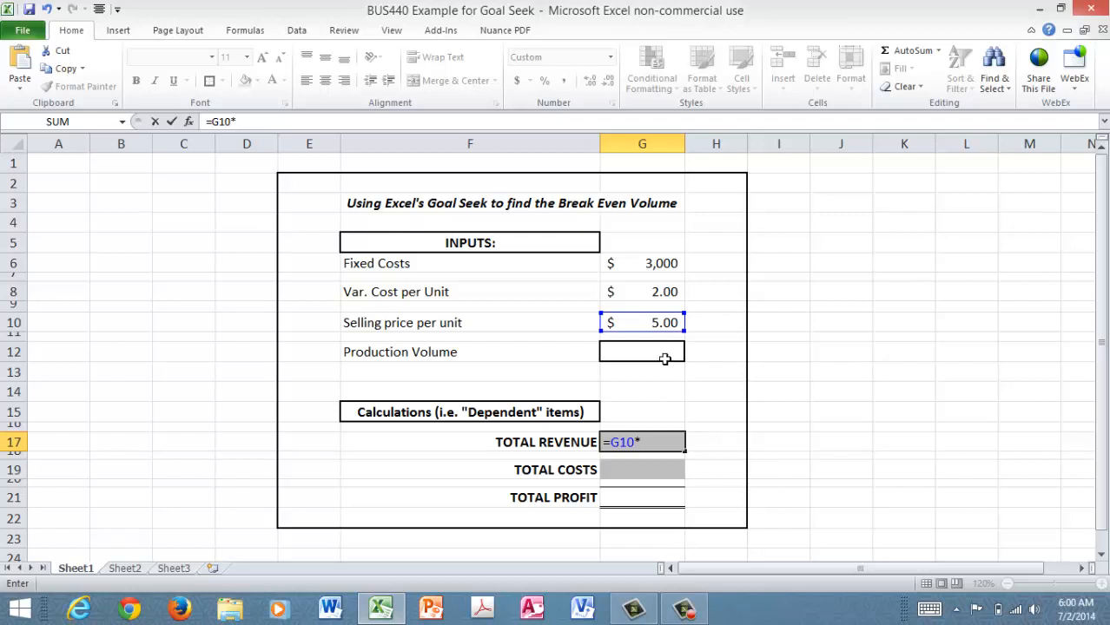
pyautogui.click(642, 352)
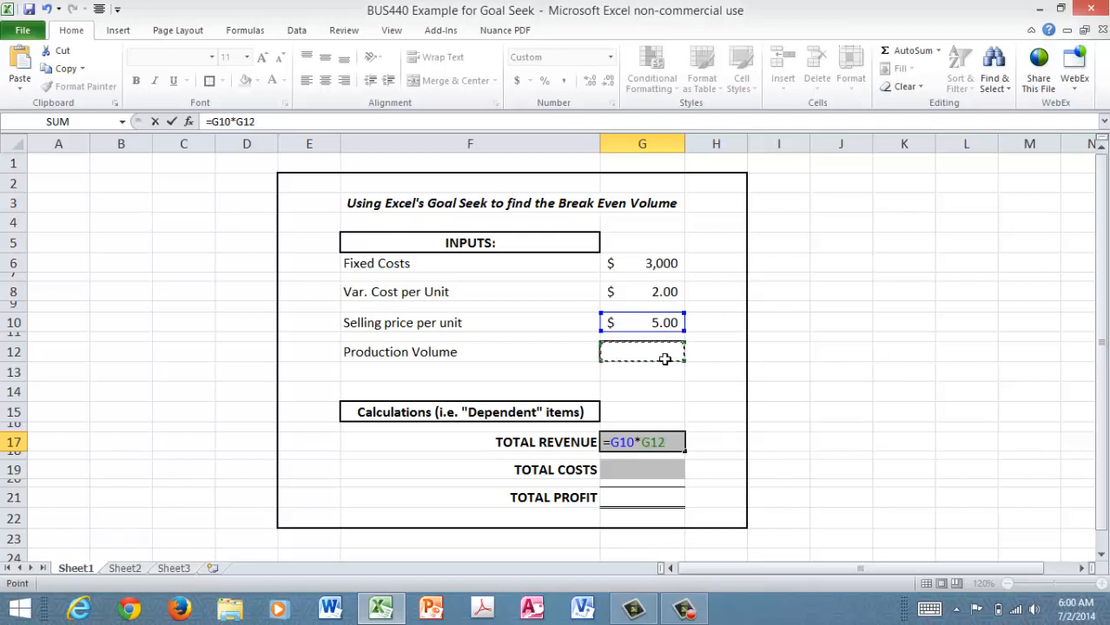
pyautogui.moveTo(656, 359)
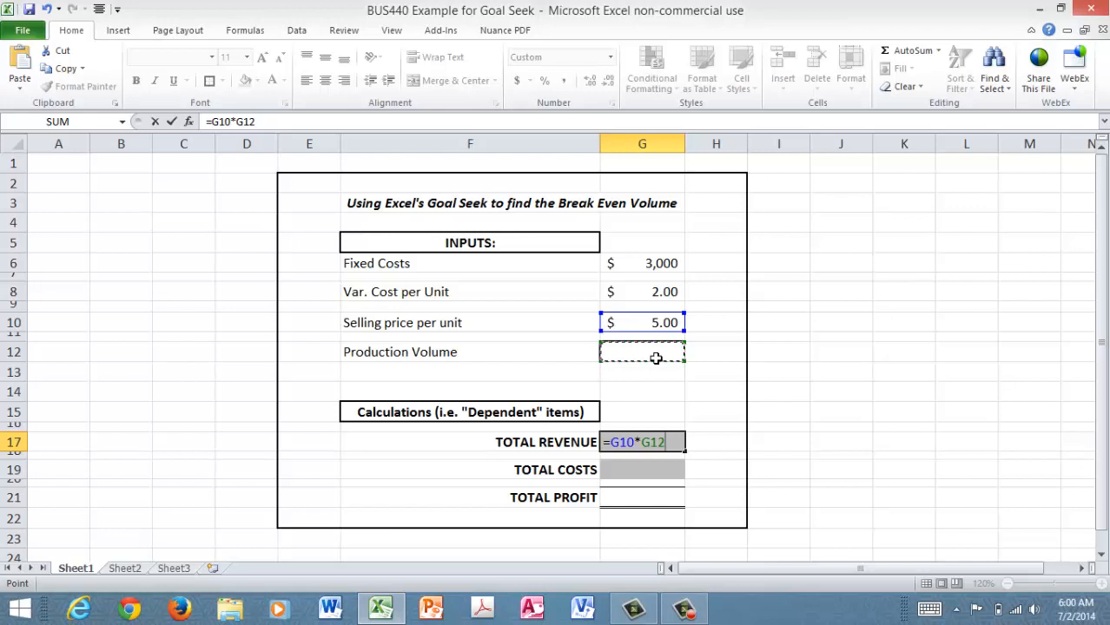
pyautogui.press('Return')
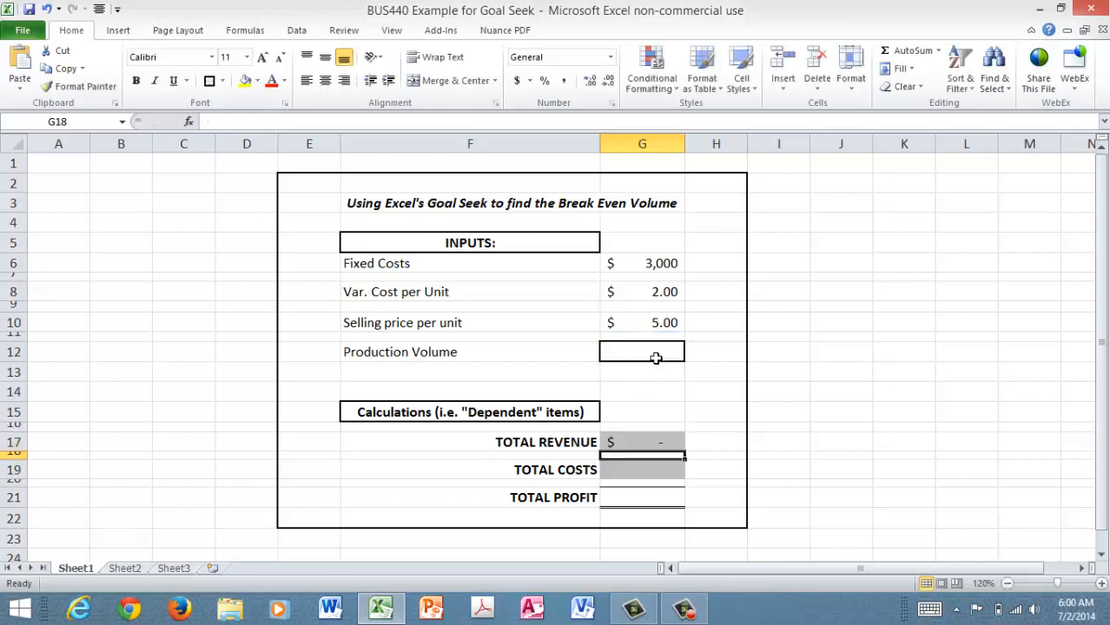
pyautogui.click(642, 442)
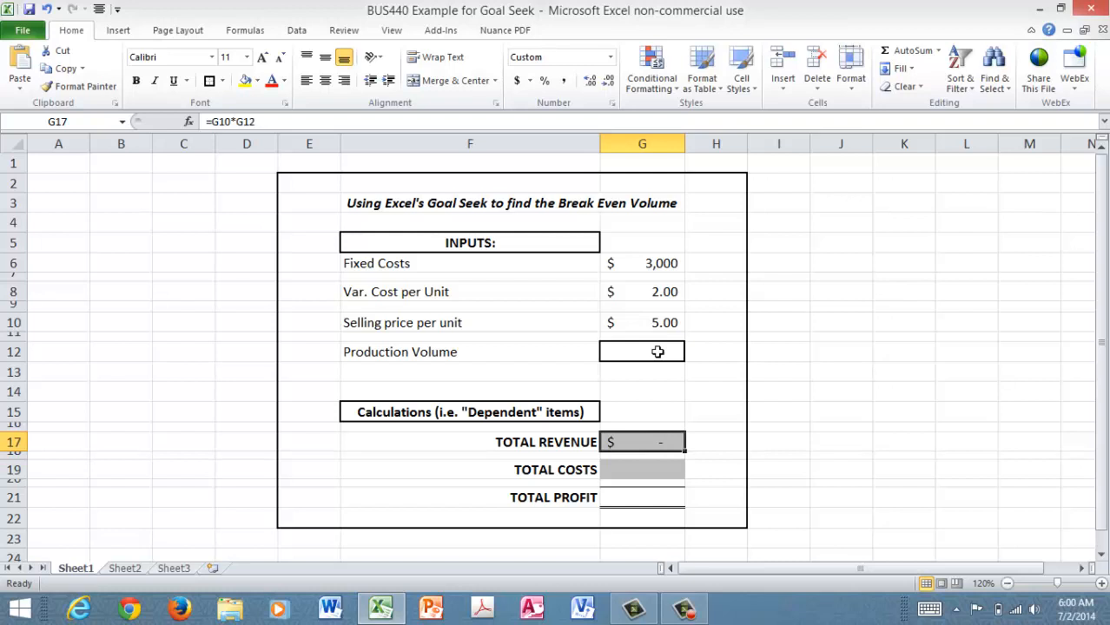
pyautogui.click(642, 352)
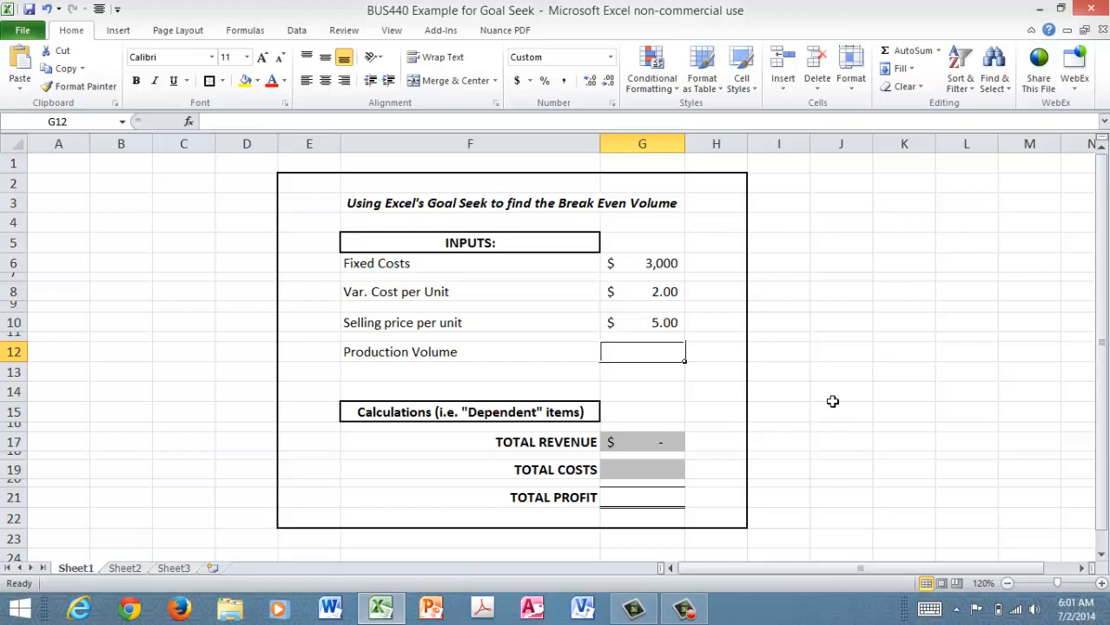
# Step: Enter a production volume of 579 and confirm total revenue shows $2,895
pyautogui.write('579')
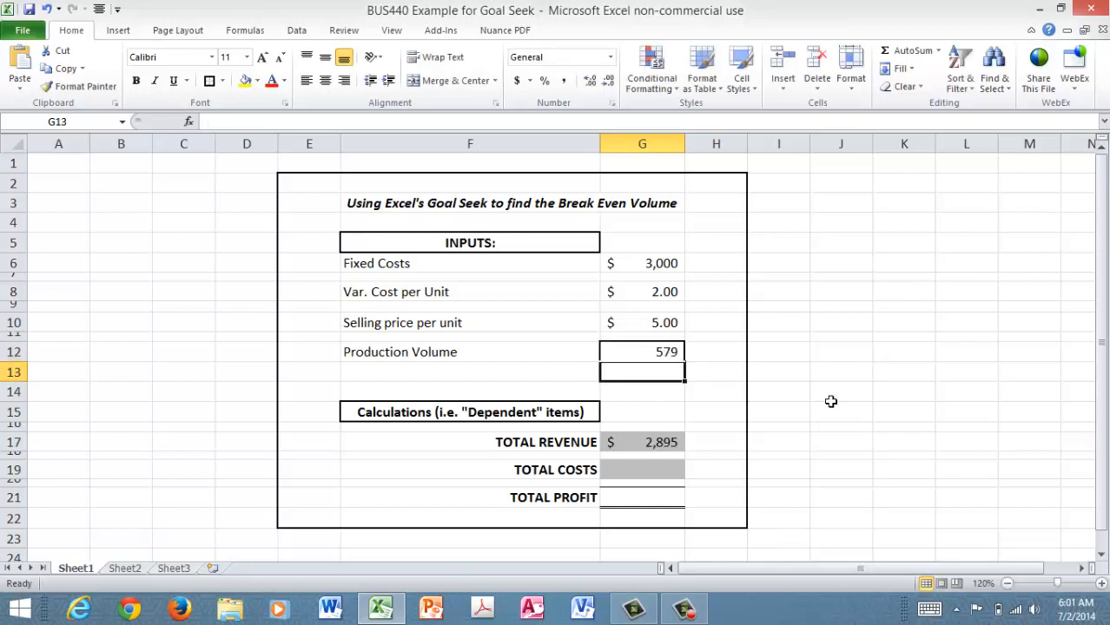
pyautogui.click(642, 442)
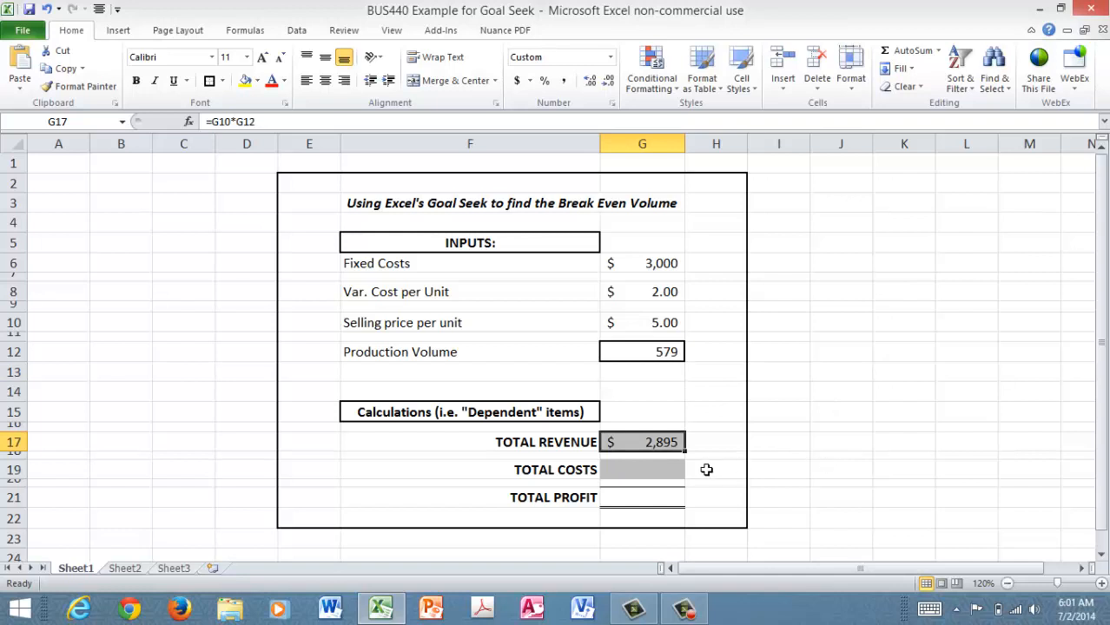
pyautogui.moveTo(674, 333)
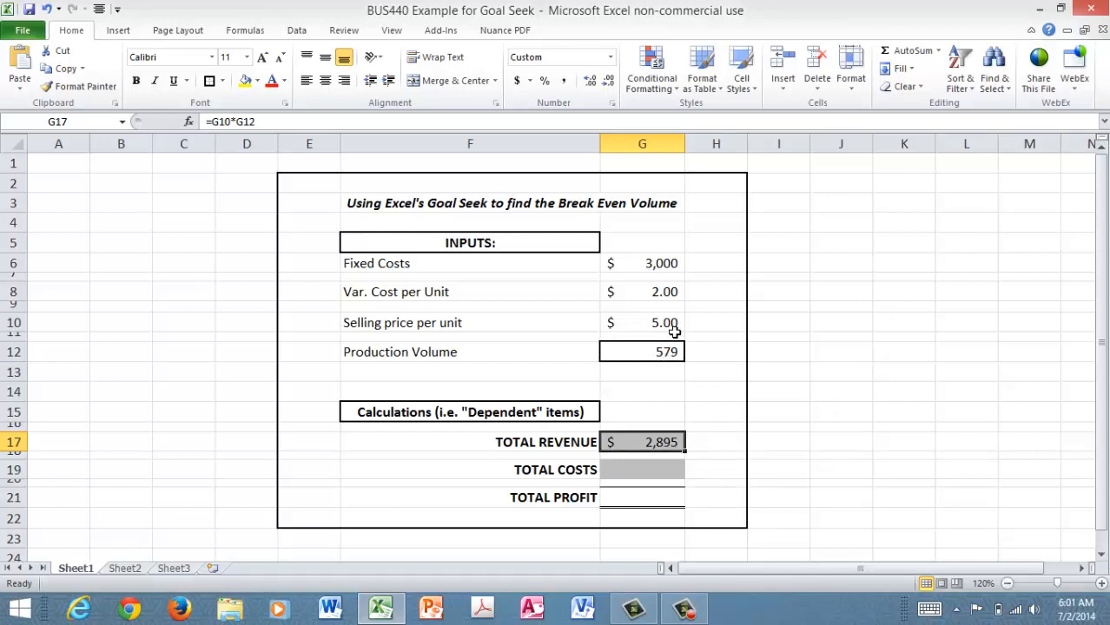
pyautogui.moveTo(736, 461)
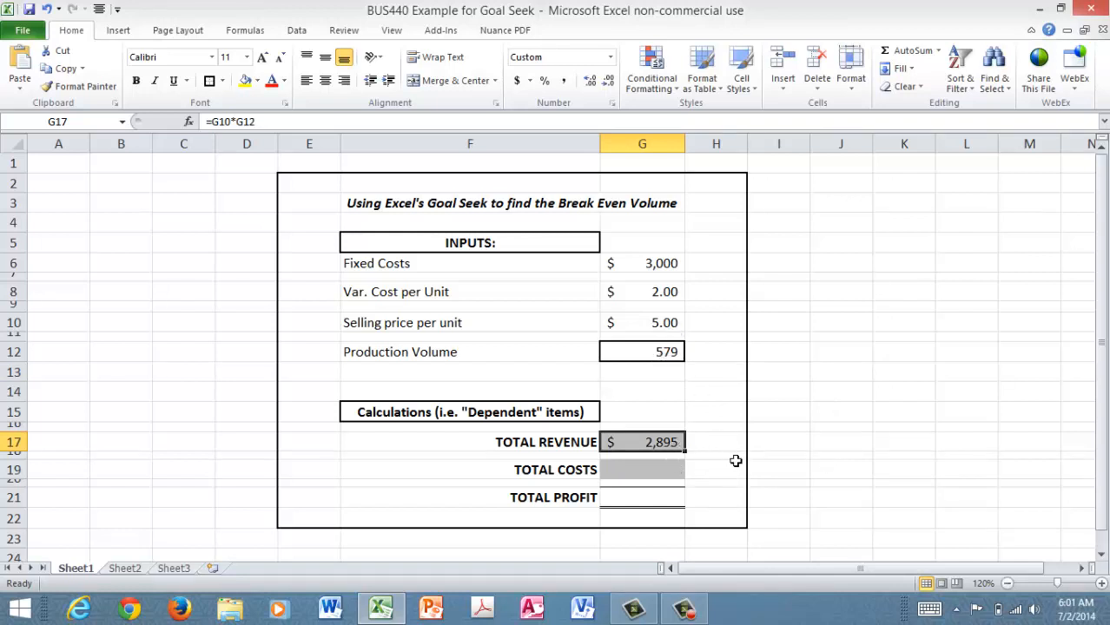
pyautogui.click(642, 469)
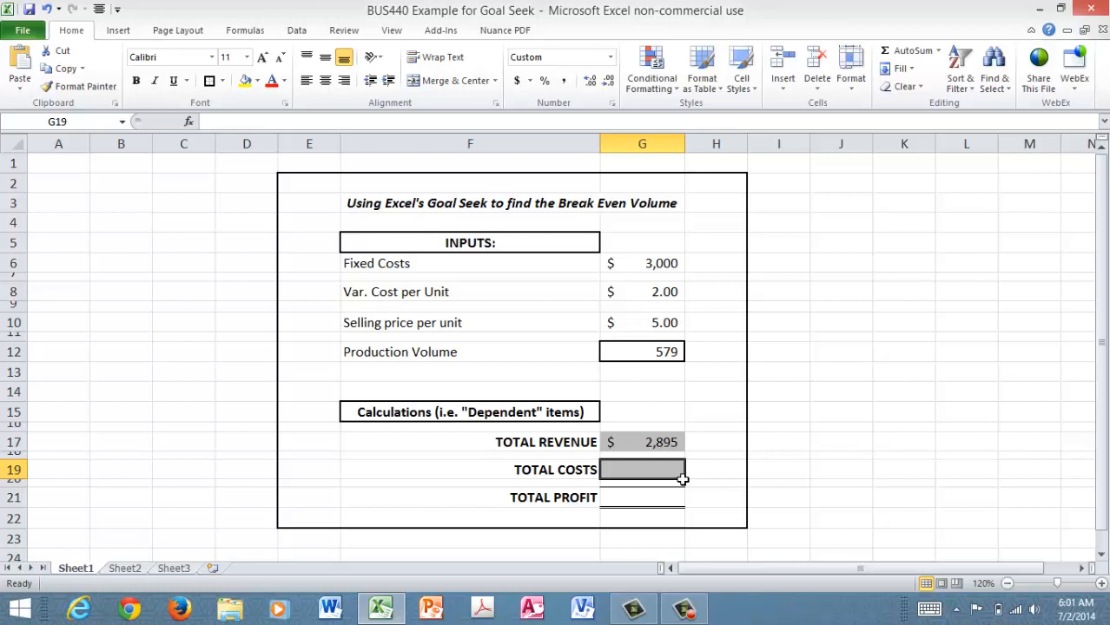
pyautogui.moveTo(702, 490)
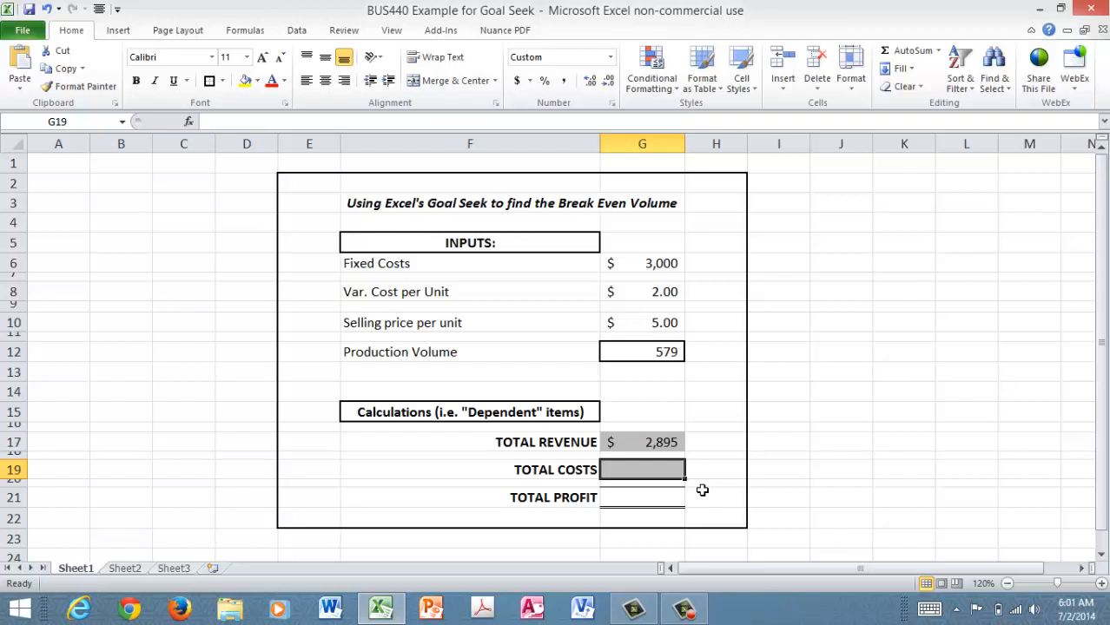
# Step: Enter =G6+(G8*G12) in G19, giving total costs of $4,158
pyautogui.write('=')
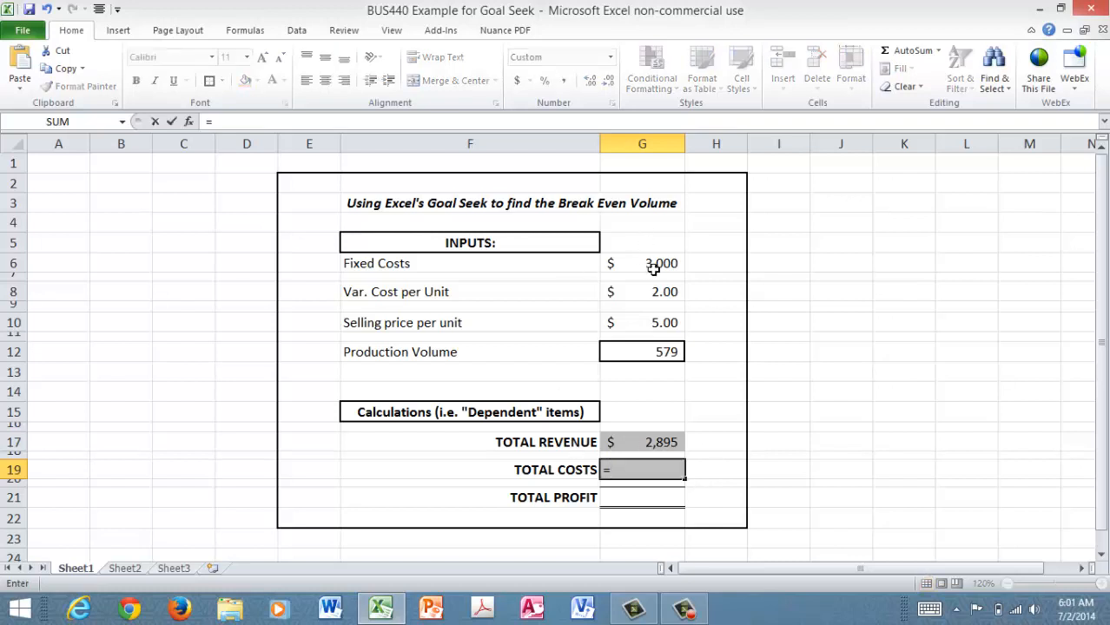
pyautogui.click(643, 263)
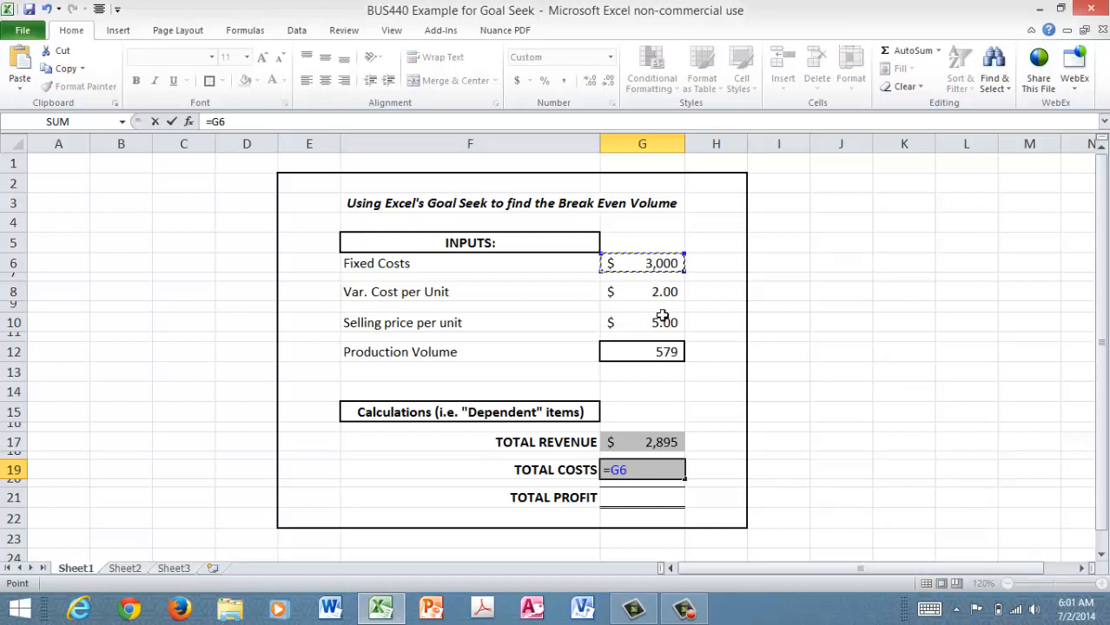
pyautogui.moveTo(767, 430)
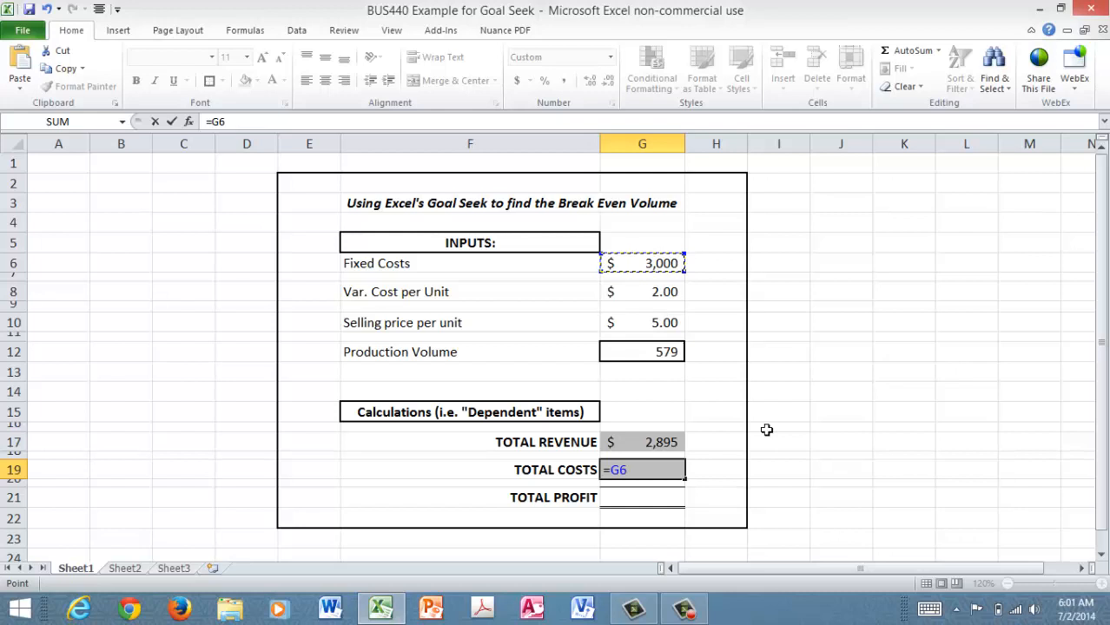
pyautogui.write('+')
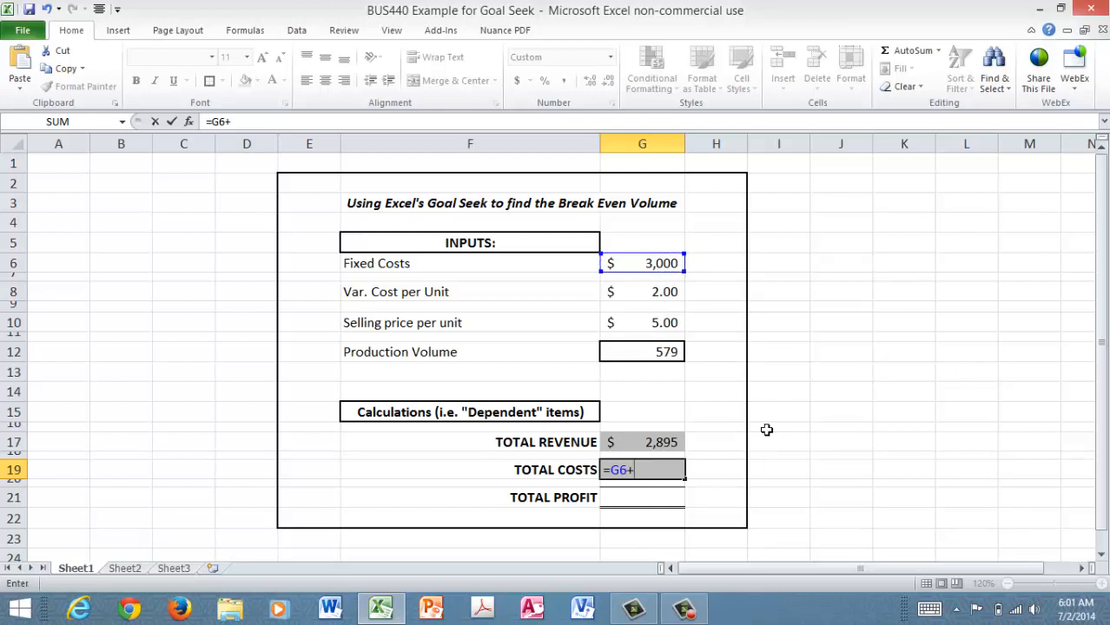
pyautogui.write('(')
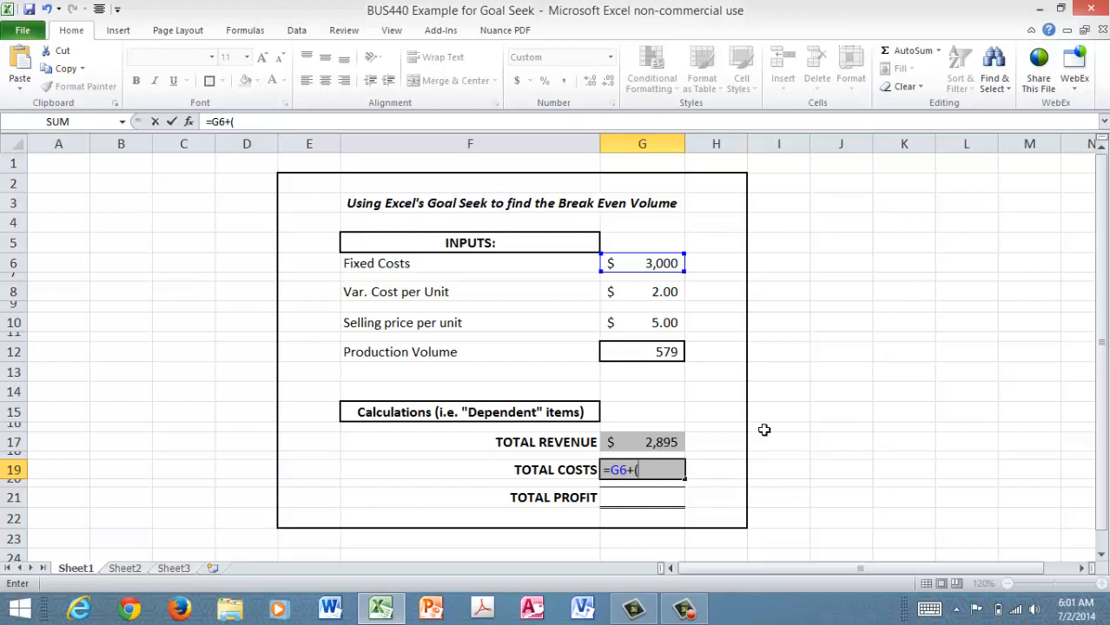
pyautogui.moveTo(655, 296)
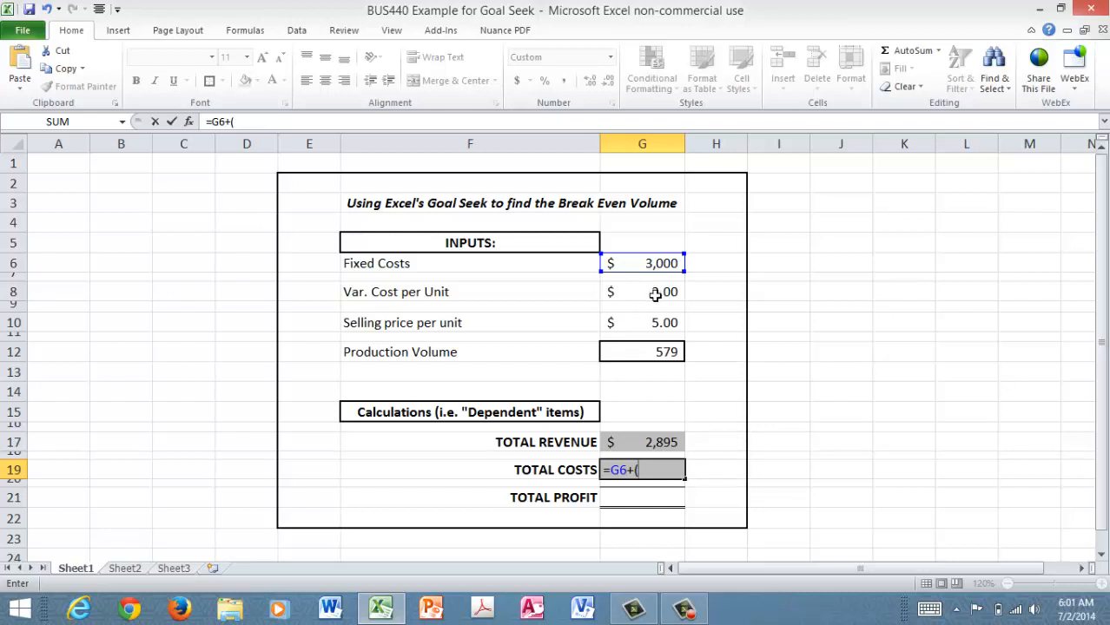
pyautogui.click(642, 292)
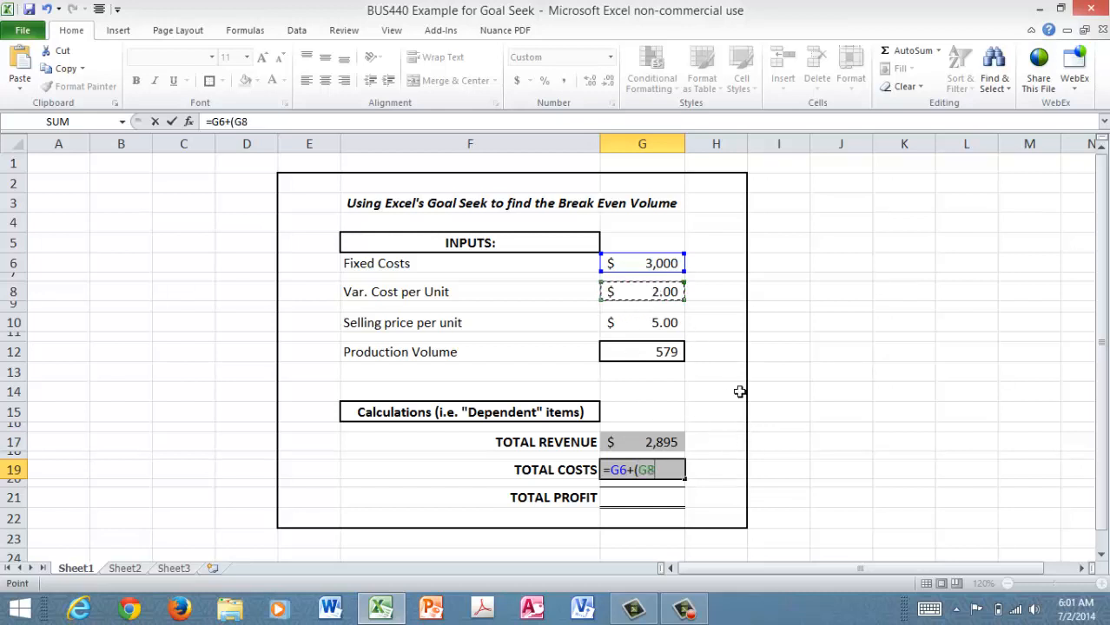
pyautogui.write('*')
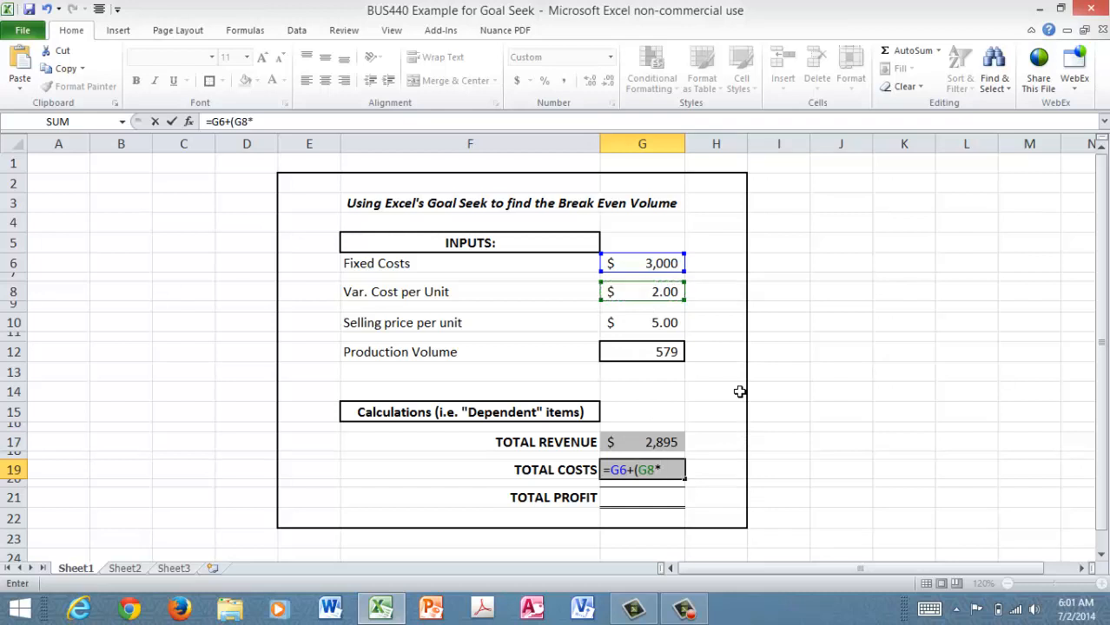
pyautogui.click(642, 352)
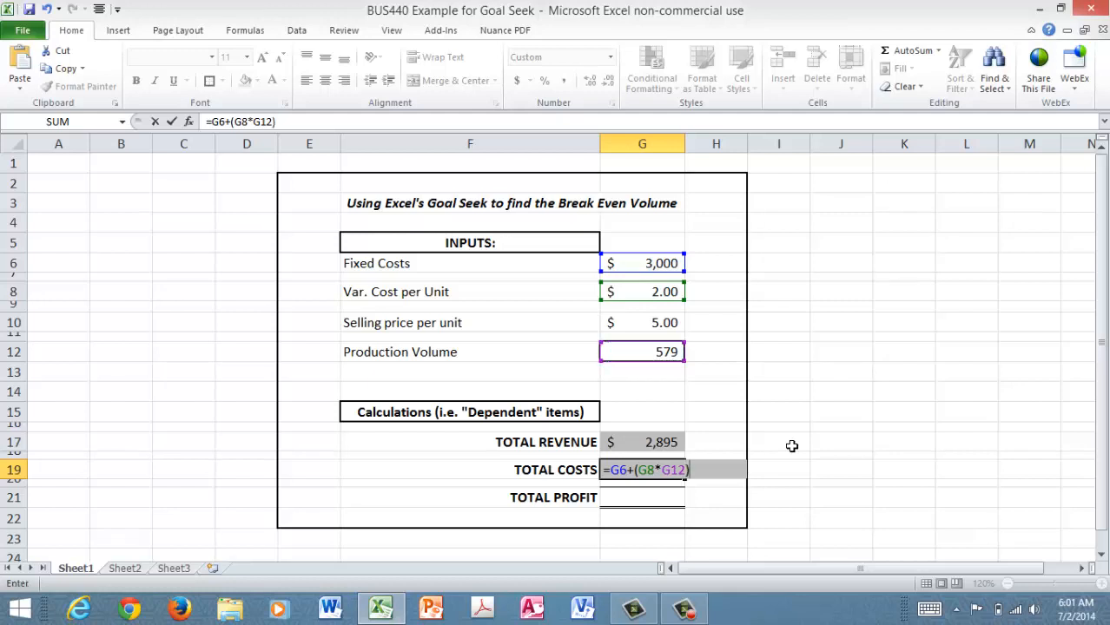
pyautogui.press('Return')
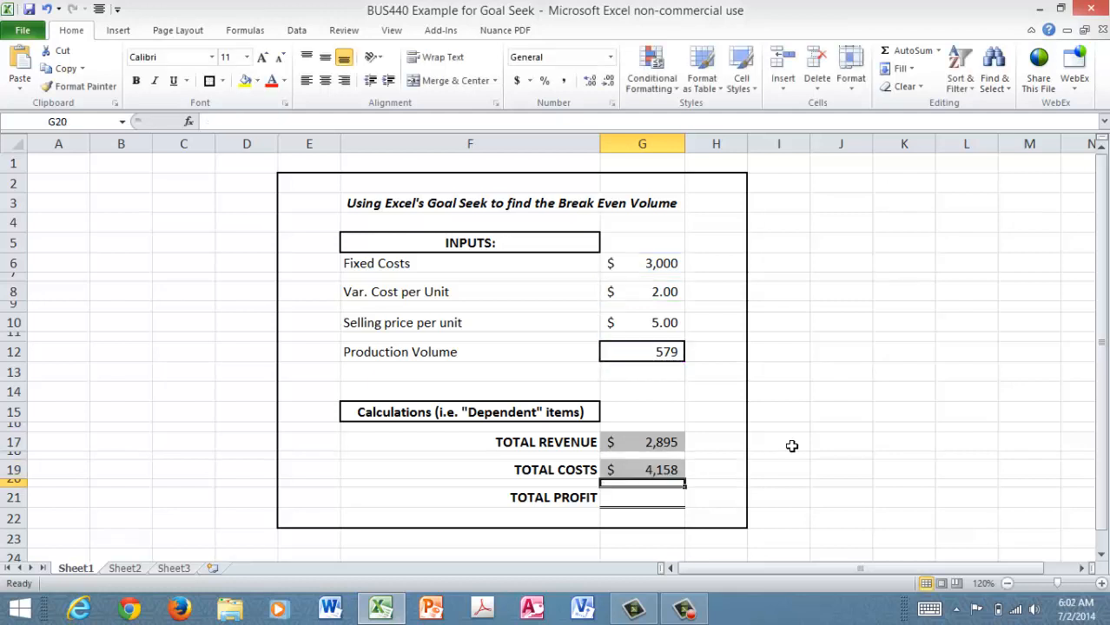
# Step: Enter =G17-G19 in G21, showing a total profit loss of $(1,263)
pyautogui.click(642, 469)
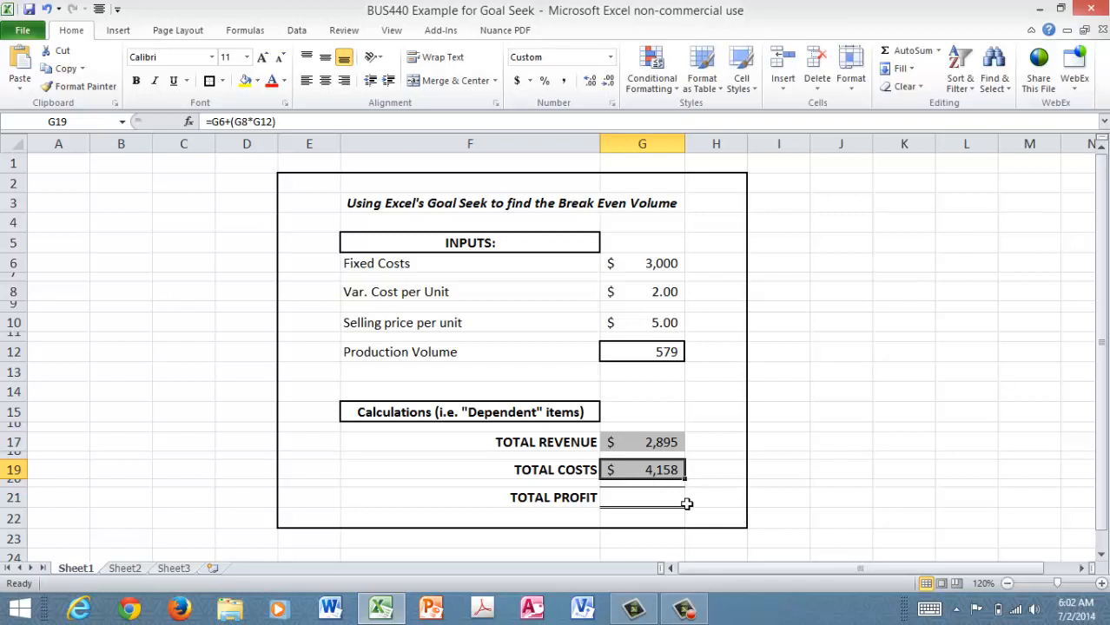
pyautogui.click(642, 497)
pyautogui.write('=G17')
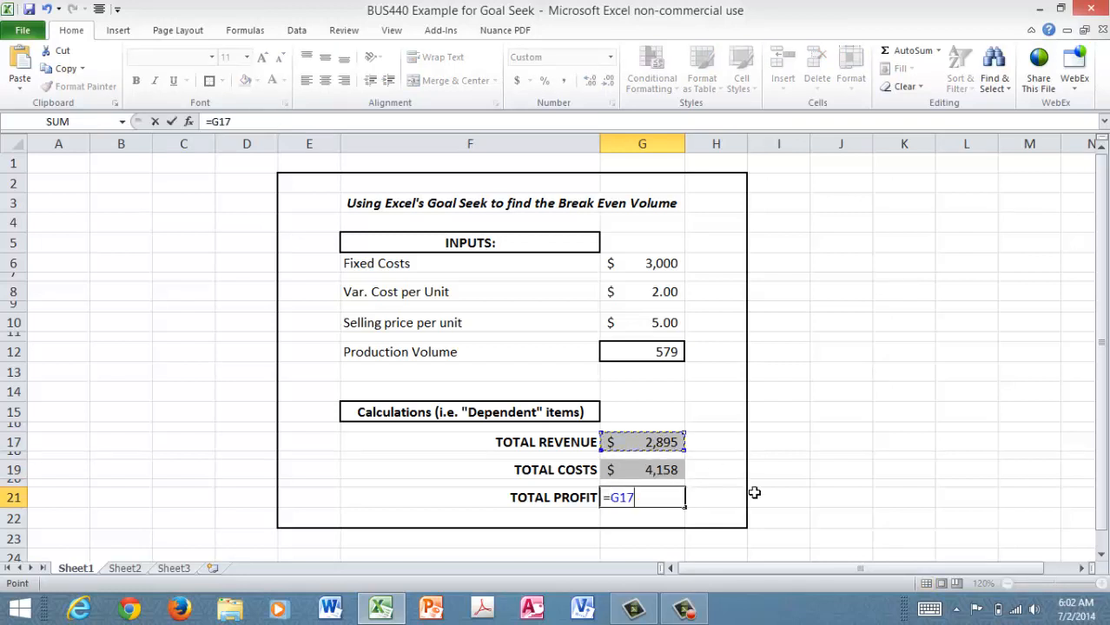
pyautogui.click(643, 470)
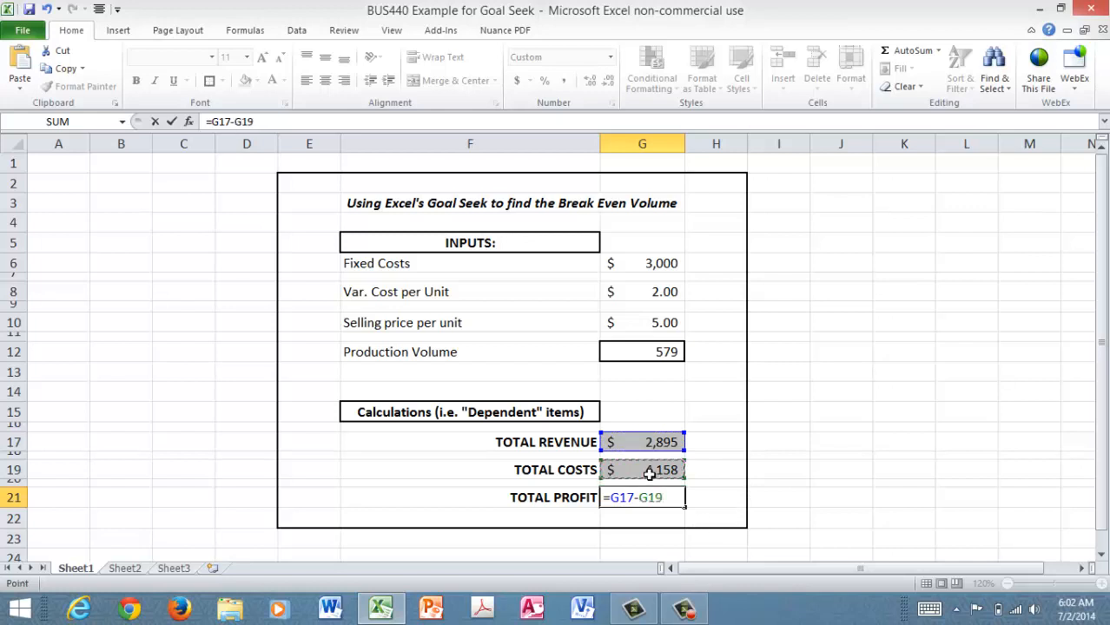
pyautogui.press('Return')
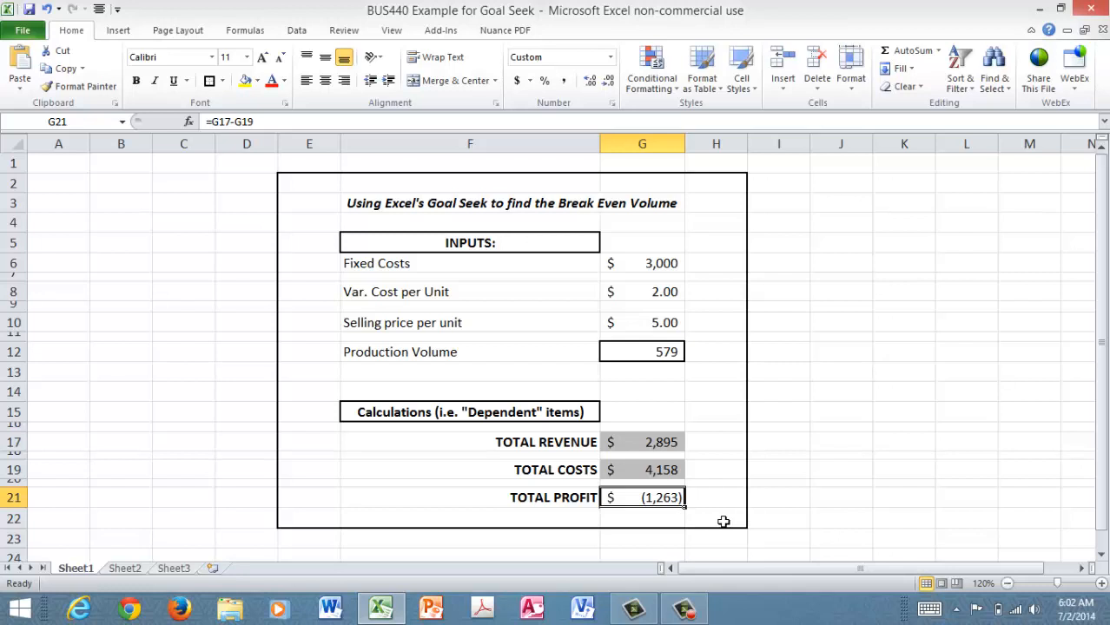
pyautogui.moveTo(696, 520)
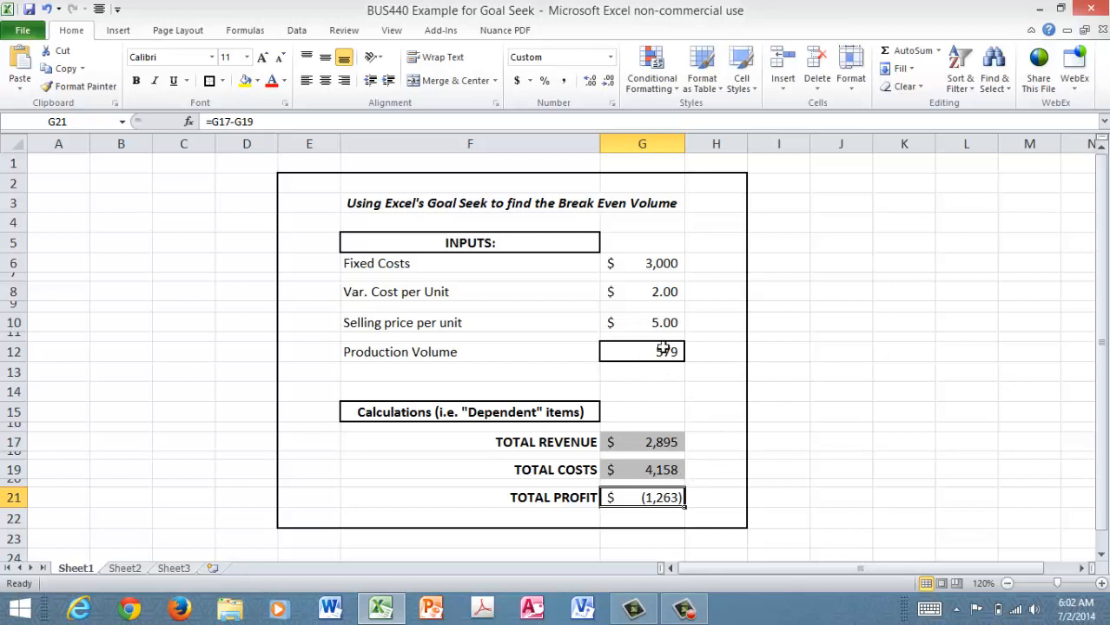
# Step: Select production volume in G12 and open the Data tab's What-If Analysis menu
pyautogui.click(642, 352)
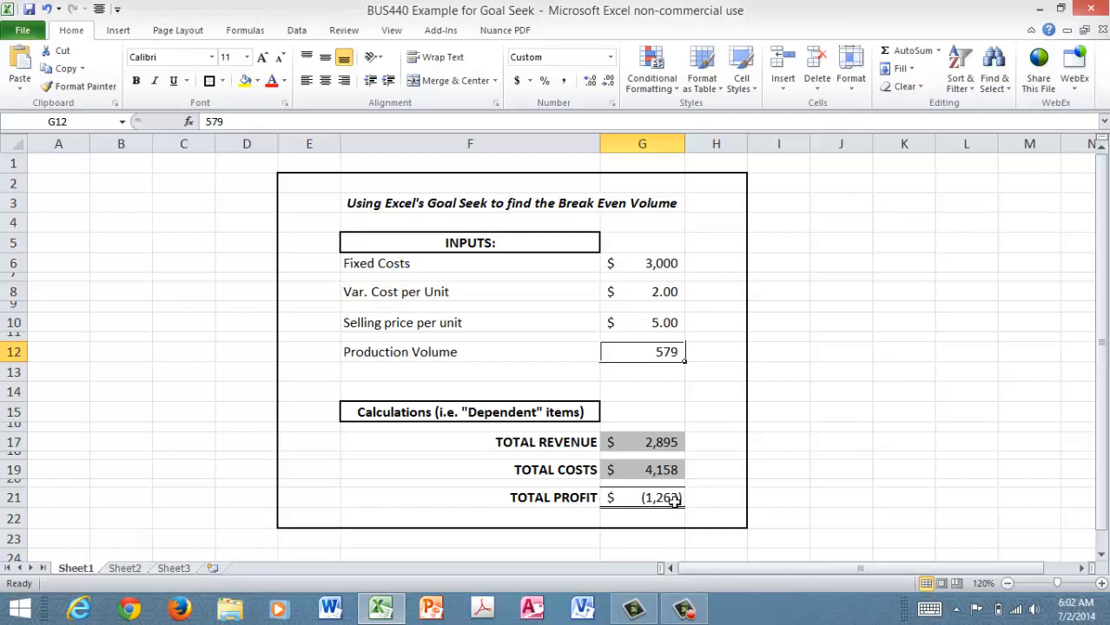
pyautogui.moveTo(702, 67)
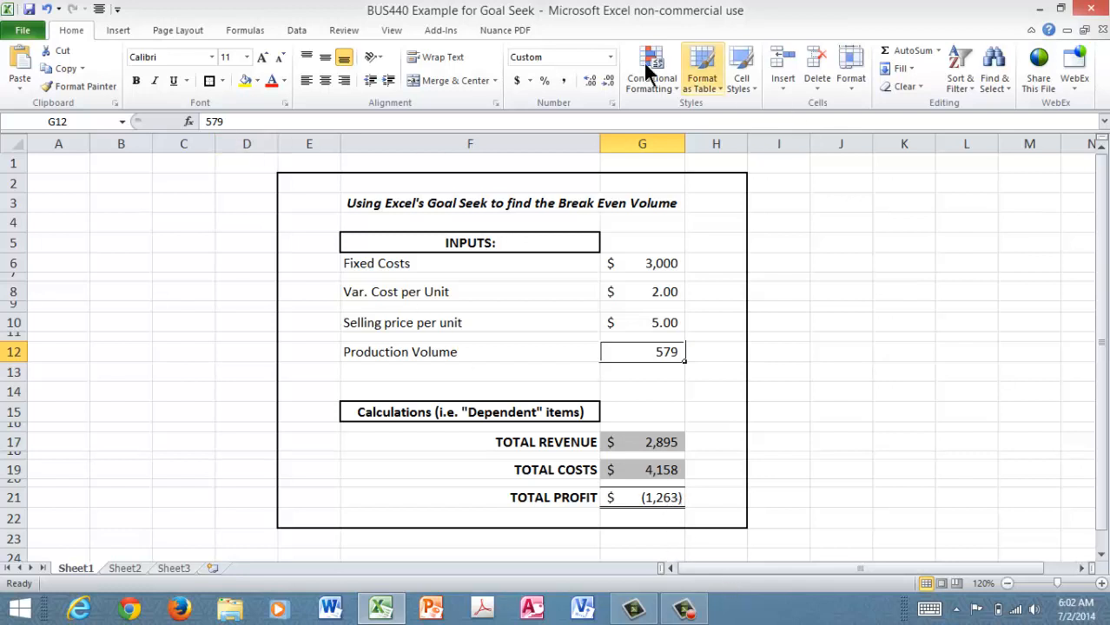
pyautogui.moveTo(71, 30)
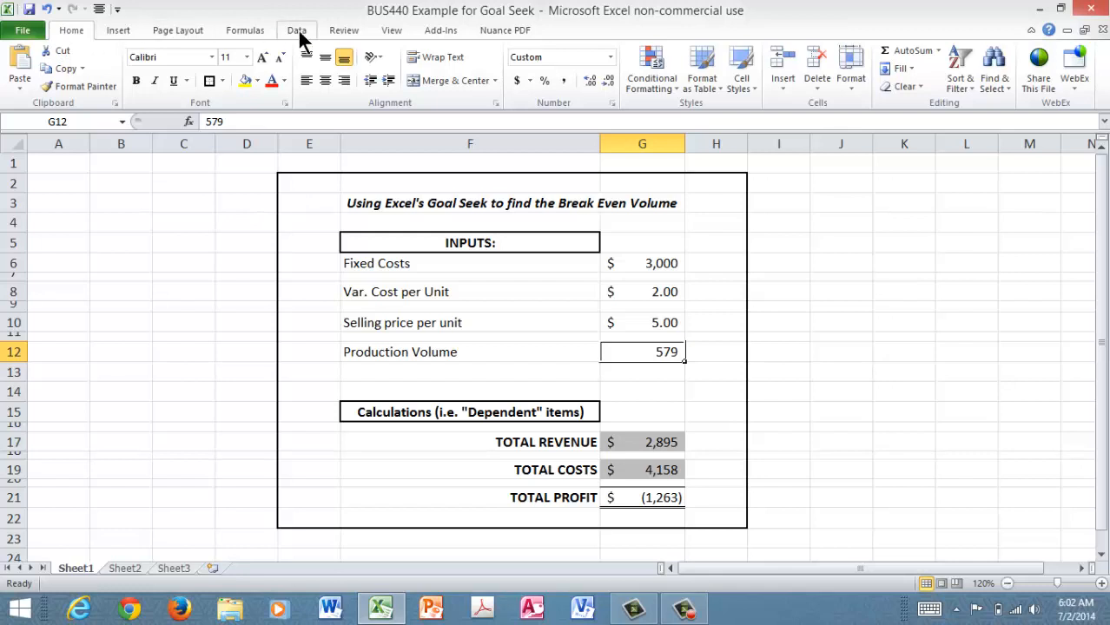
pyautogui.click(297, 29)
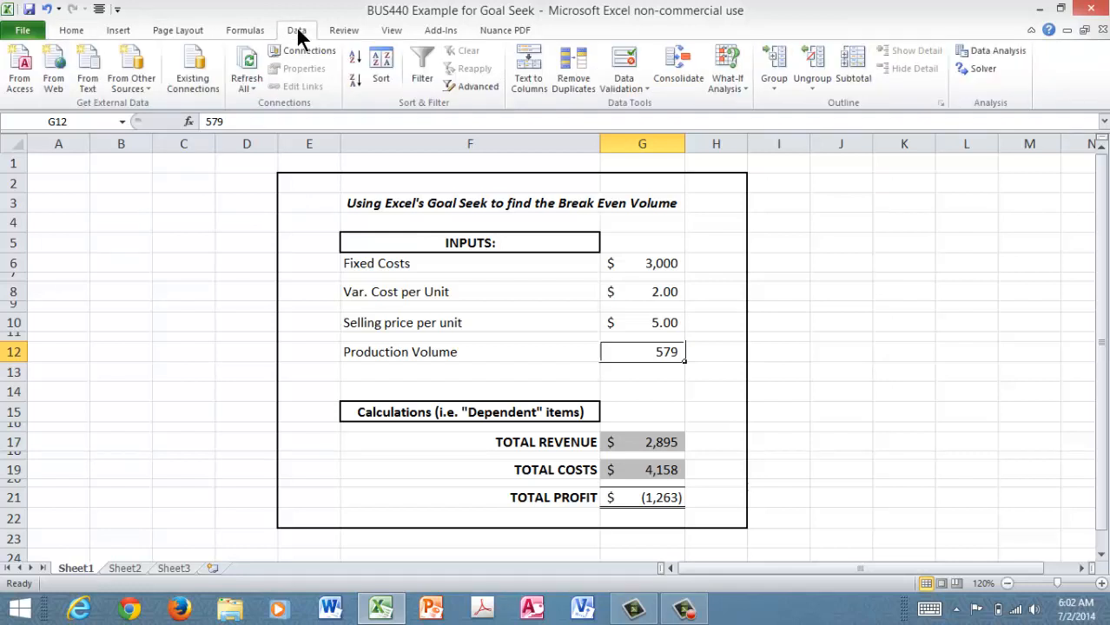
pyautogui.moveTo(422, 65)
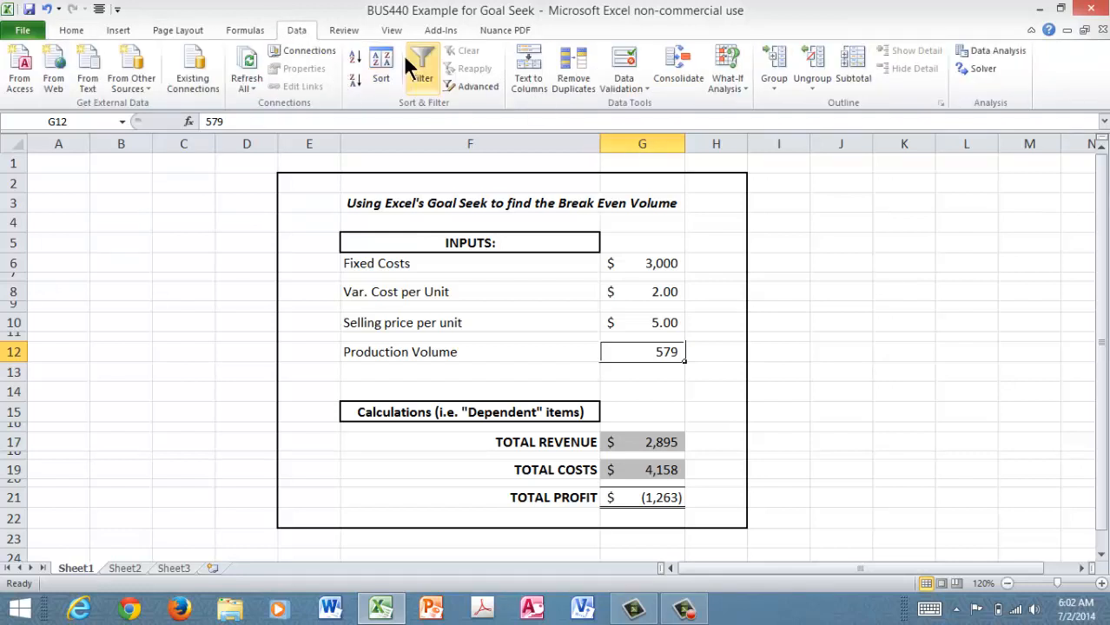
pyautogui.moveTo(727, 68)
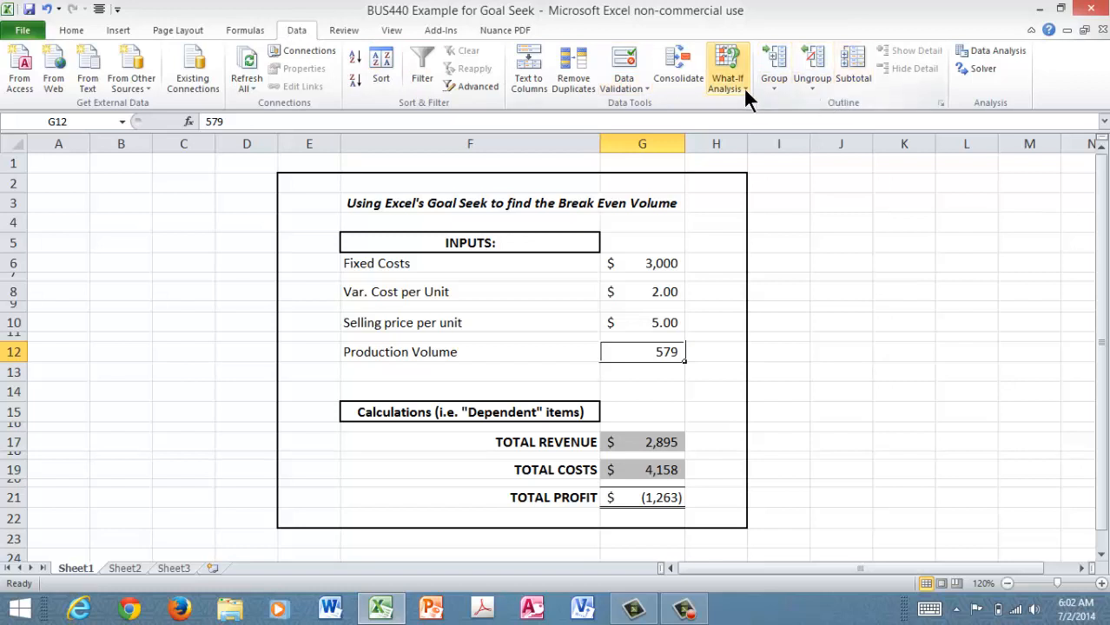
pyautogui.moveTo(728, 65)
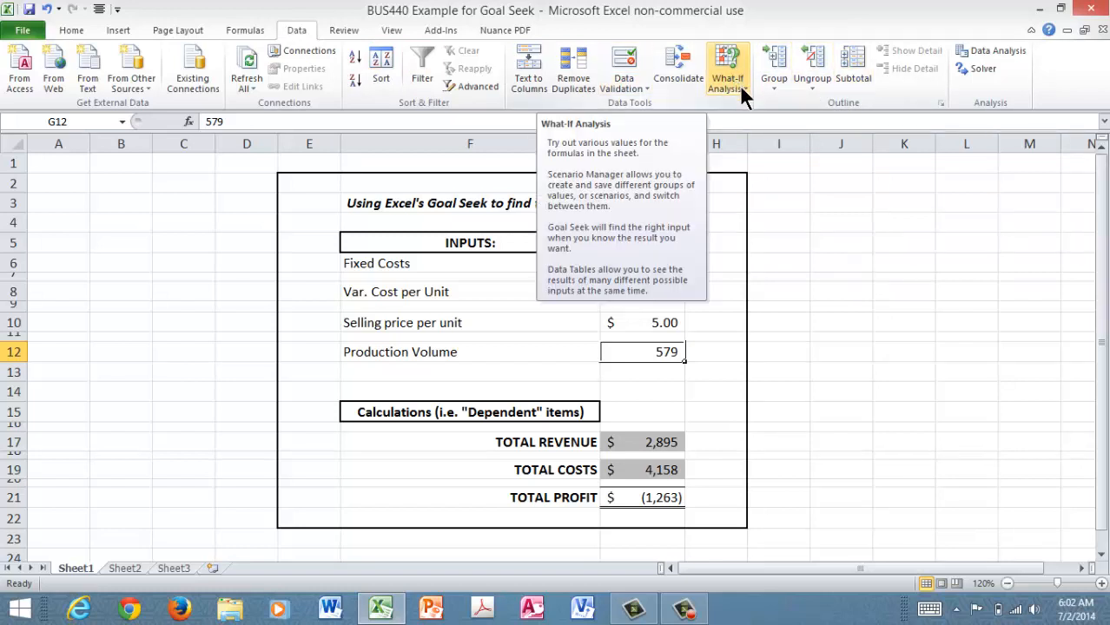
pyautogui.click(728, 68)
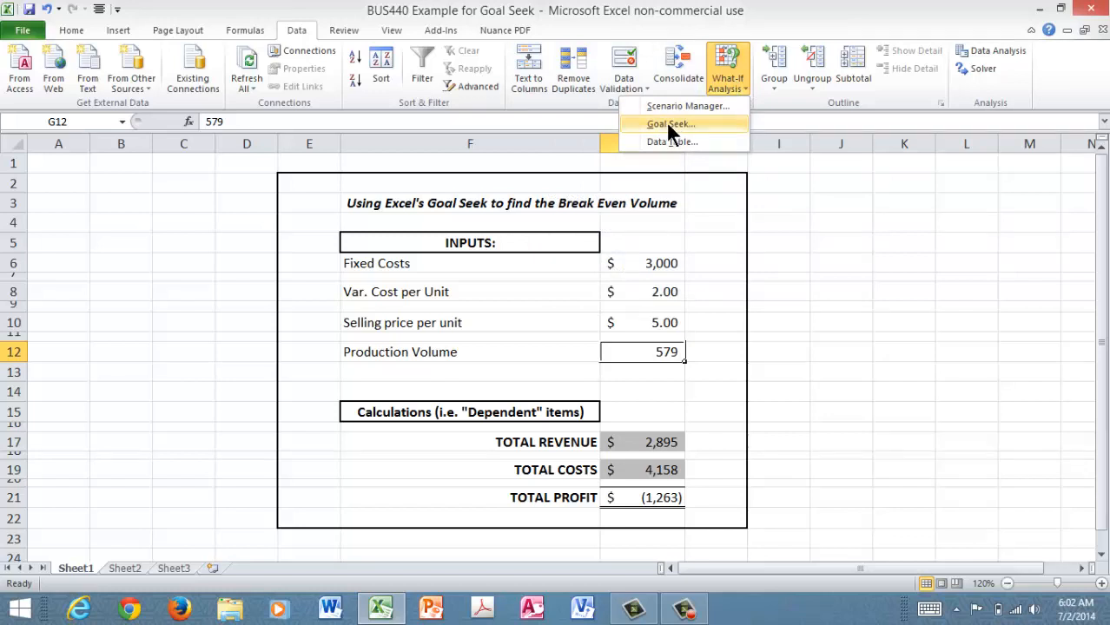
# Step: Open Goal Seek and drag its dialog to the right of the table
pyautogui.click(670, 124)
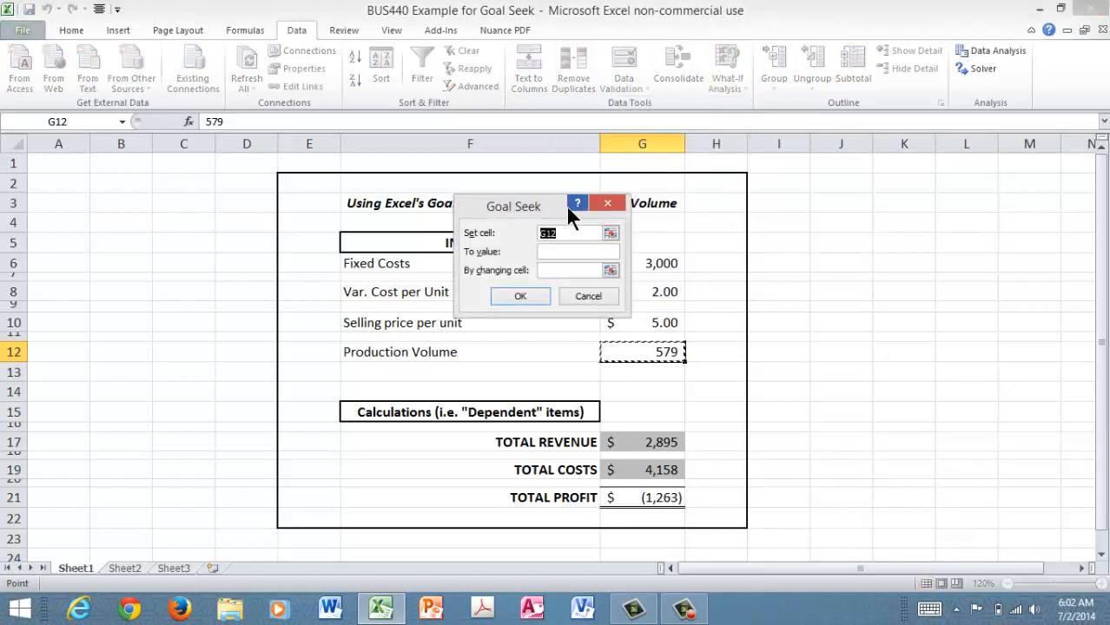
pyautogui.moveTo(512, 206); pyautogui.dragTo(841, 215)
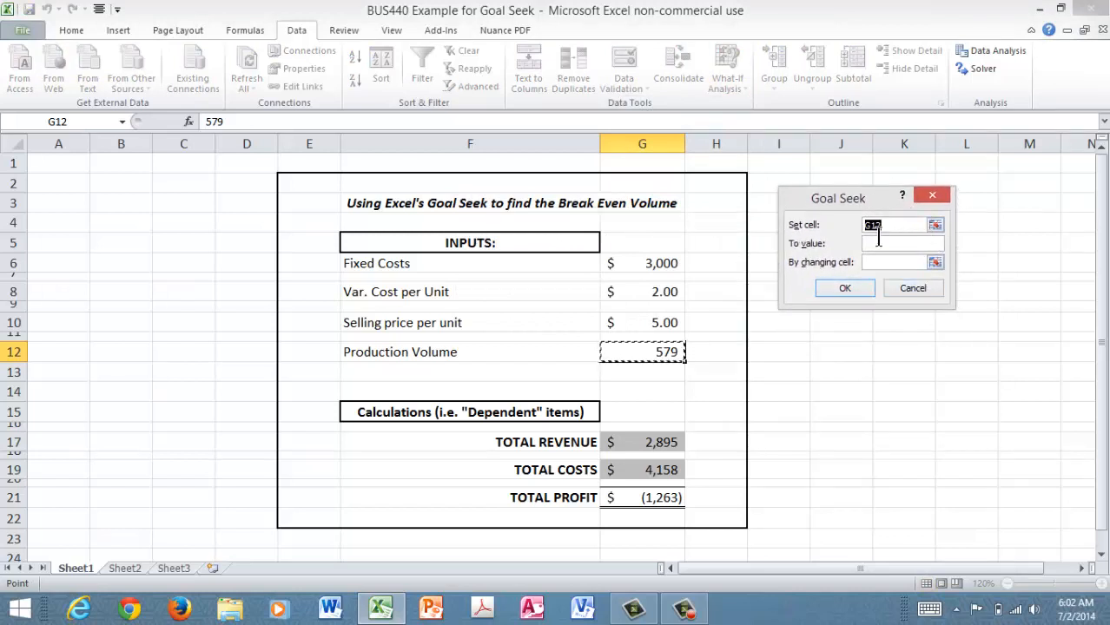
pyautogui.moveTo(868, 235)
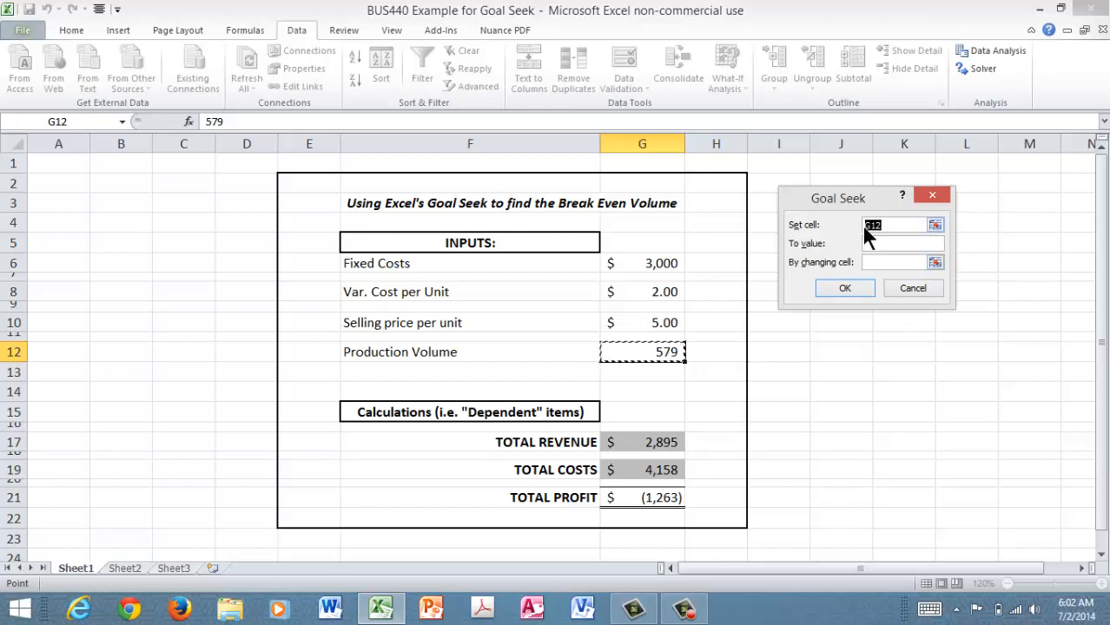
pyautogui.moveTo(899, 243)
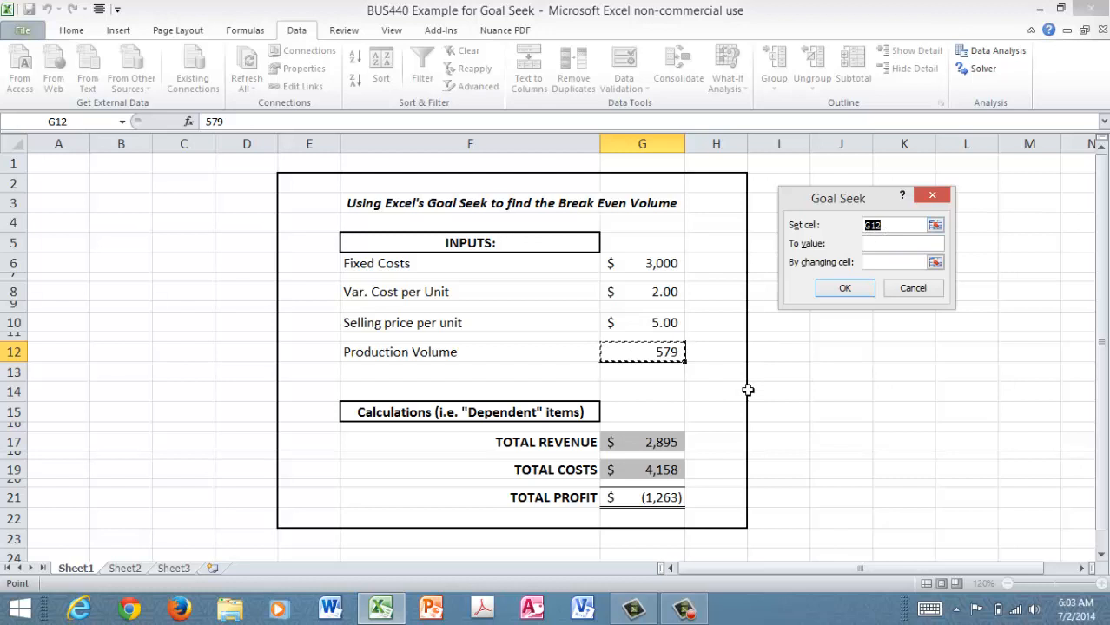
pyautogui.moveTo(761, 426)
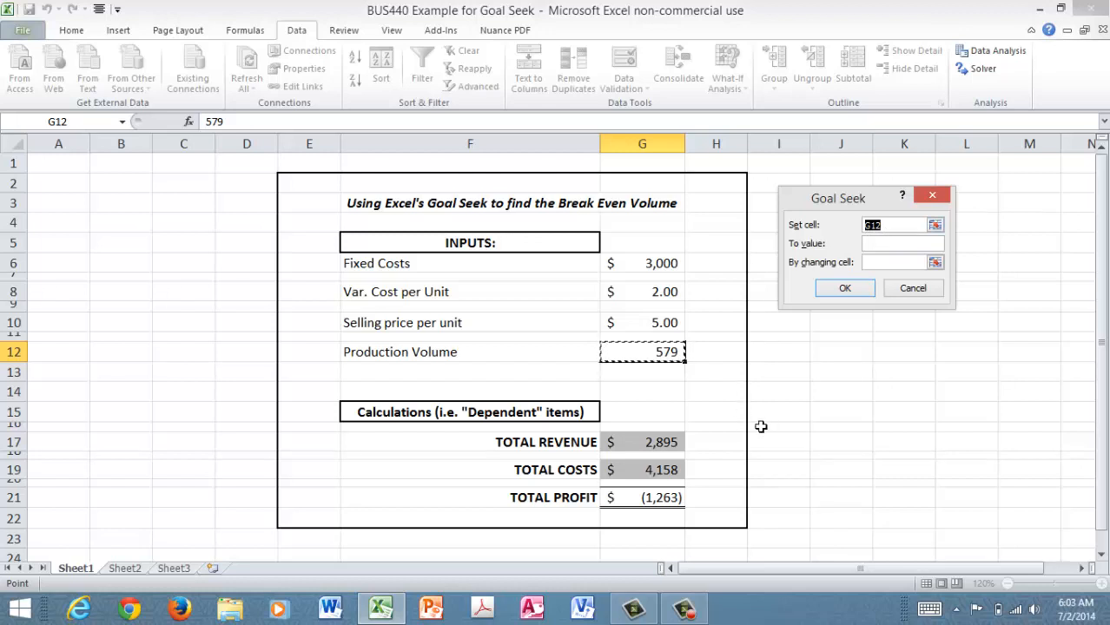
pyautogui.moveTo(657, 508)
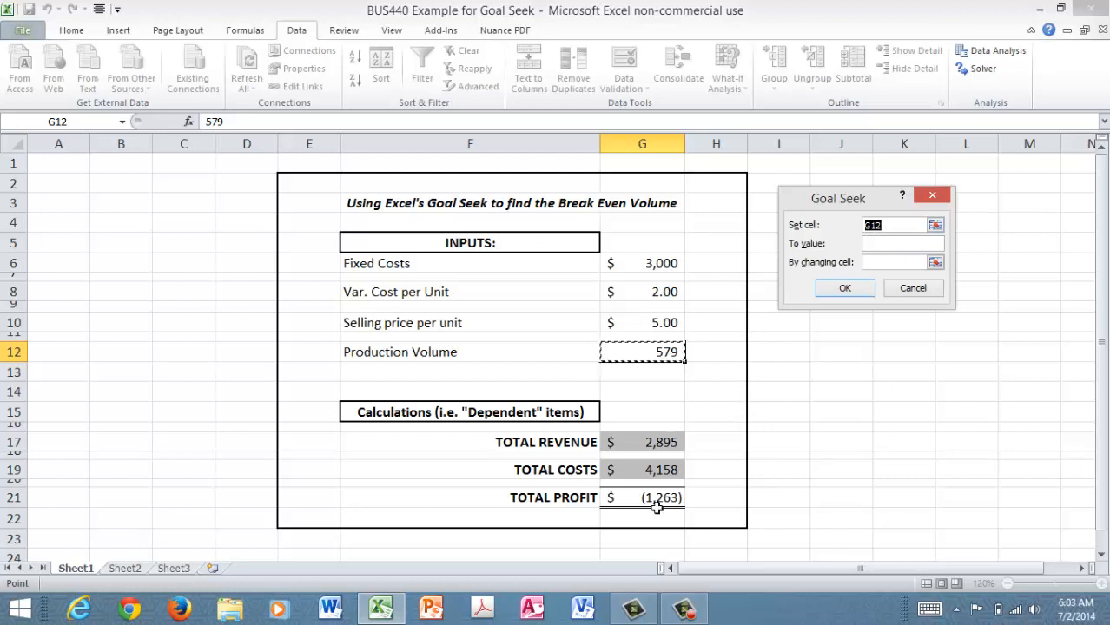
pyautogui.moveTo(656, 500)
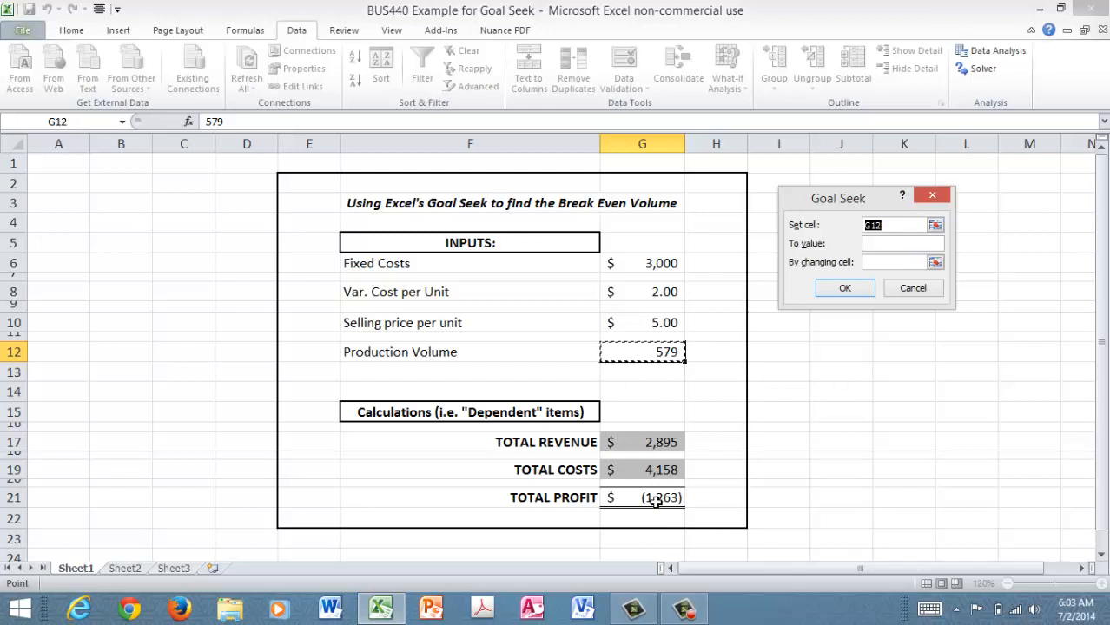
# Step: Set Goal Seek to drive total profit $G$21 to a value of 0
pyautogui.click(643, 497)
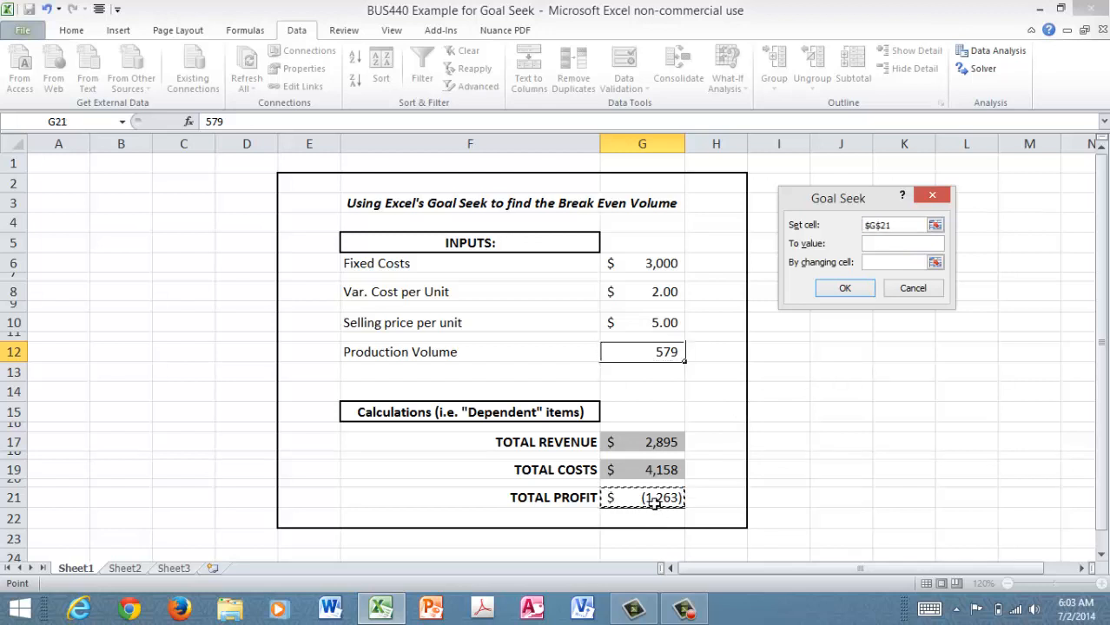
pyautogui.moveTo(799, 365)
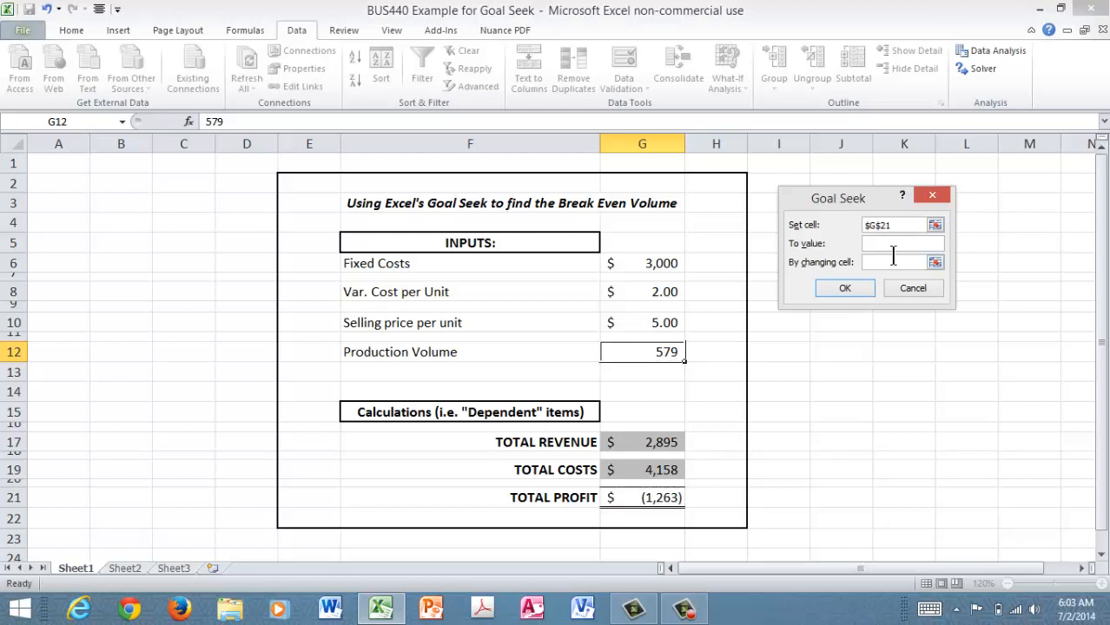
pyautogui.write('0')
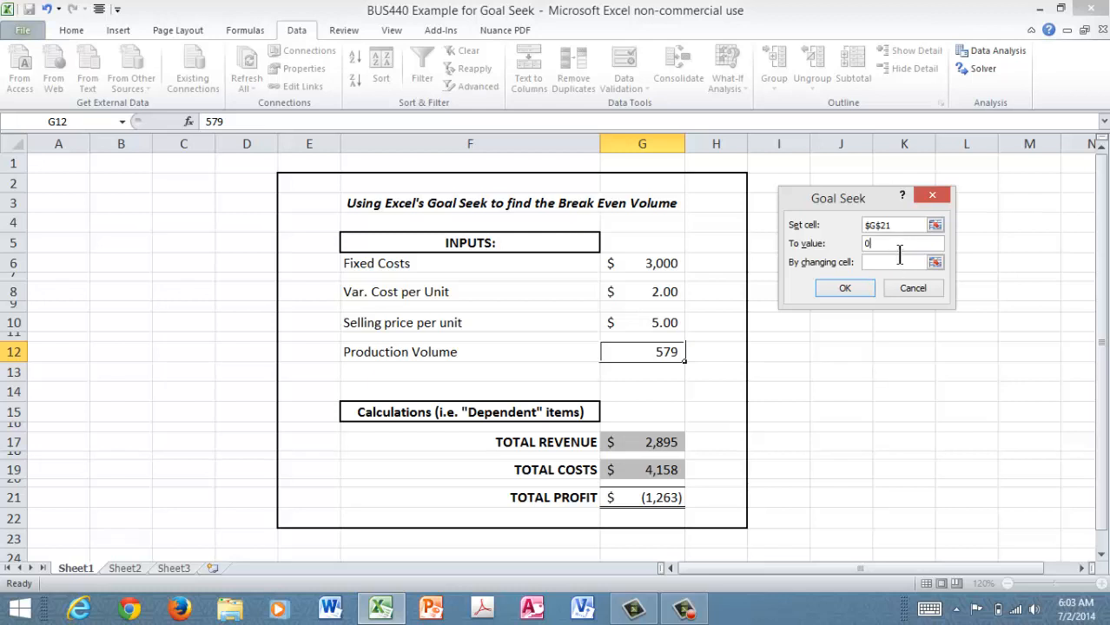
pyautogui.moveTo(658, 507)
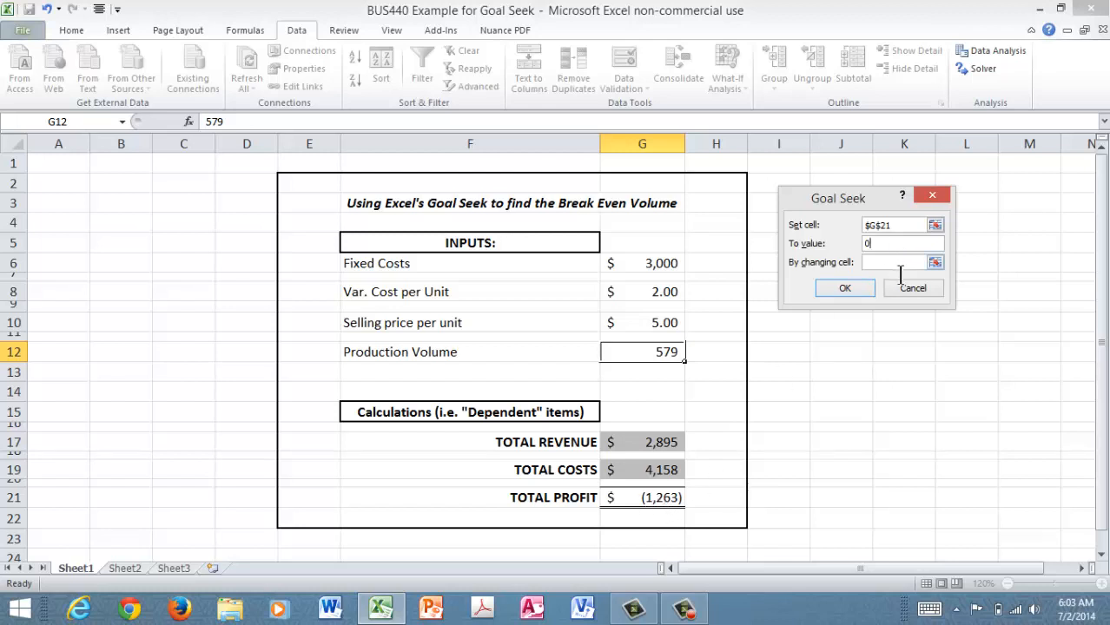
pyautogui.click(899, 263)
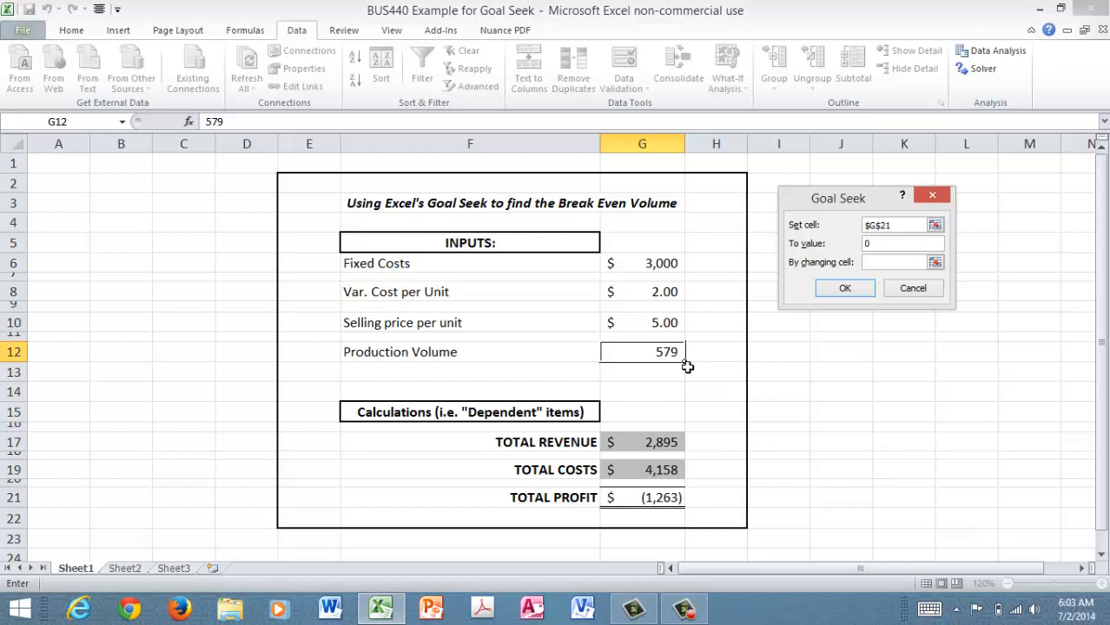
# Step: Enter $G$12, the production volume, as Goal Seek's changing cell
pyautogui.click(642, 352)
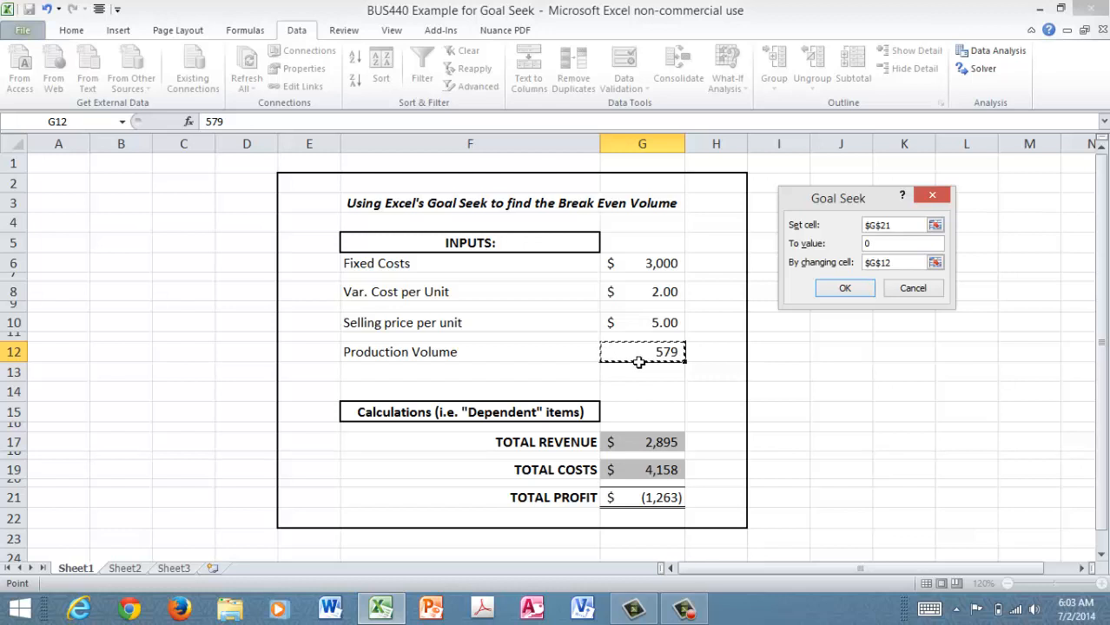
pyautogui.moveTo(753, 359)
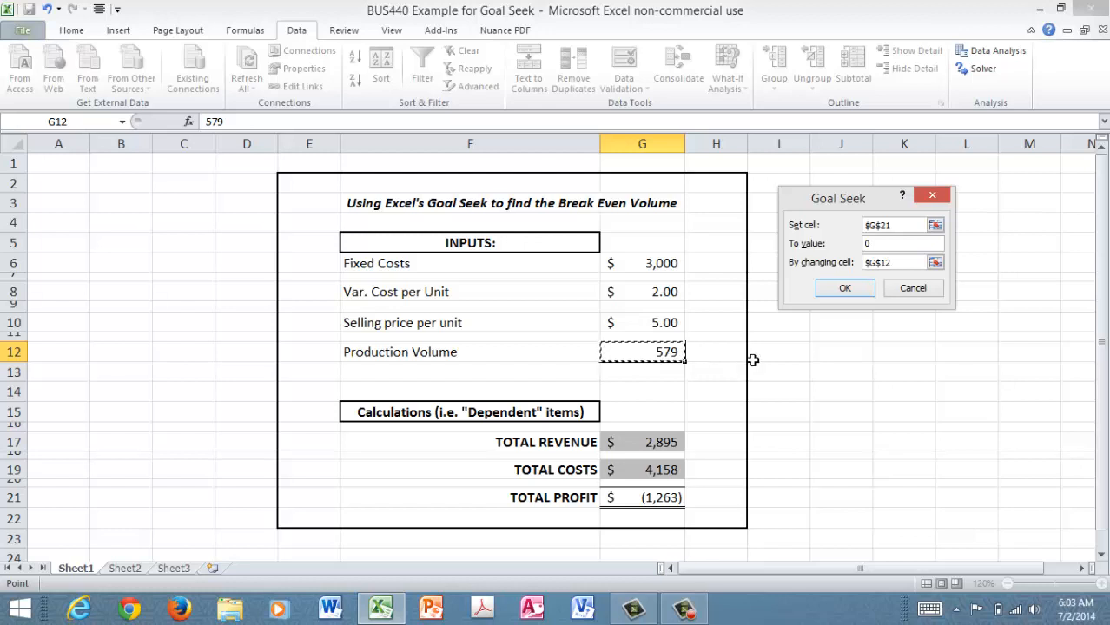
pyautogui.moveTo(844, 287)
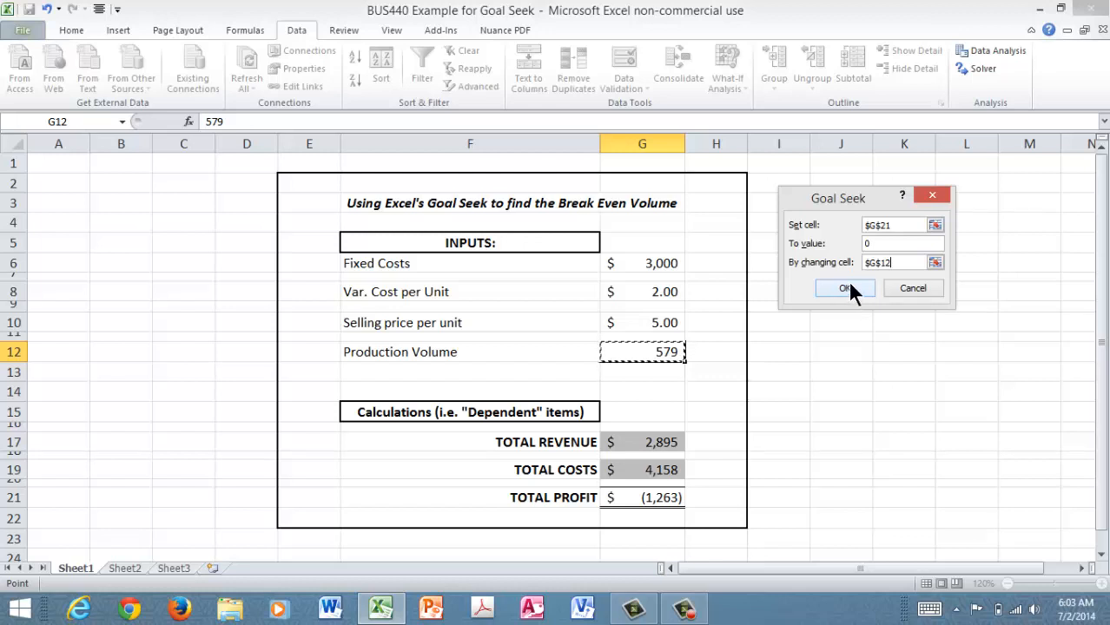
pyautogui.moveTo(851, 299)
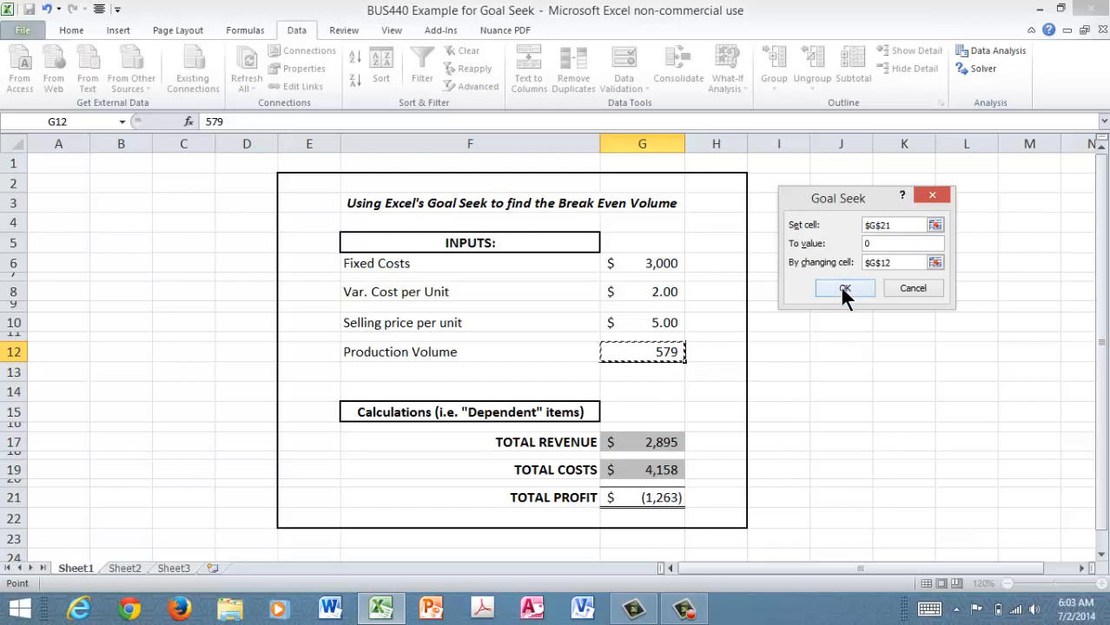
# Step: Run Goal Seek, reaching break-even at 1,000 units with $5,000 revenue and costs
pyautogui.click(843, 287)
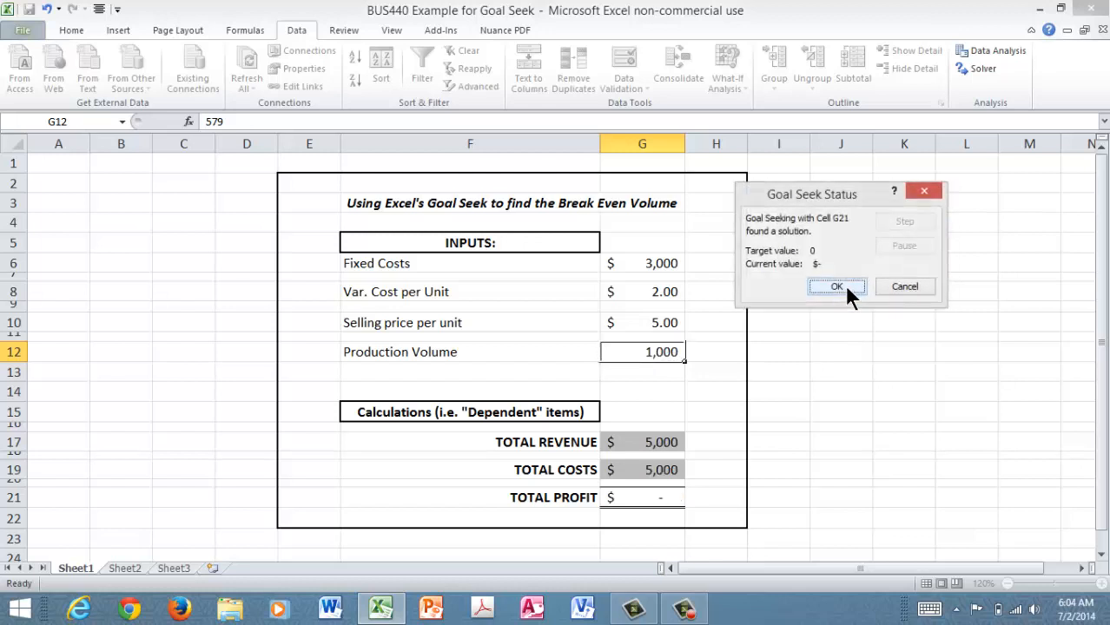
pyautogui.moveTo(670, 365)
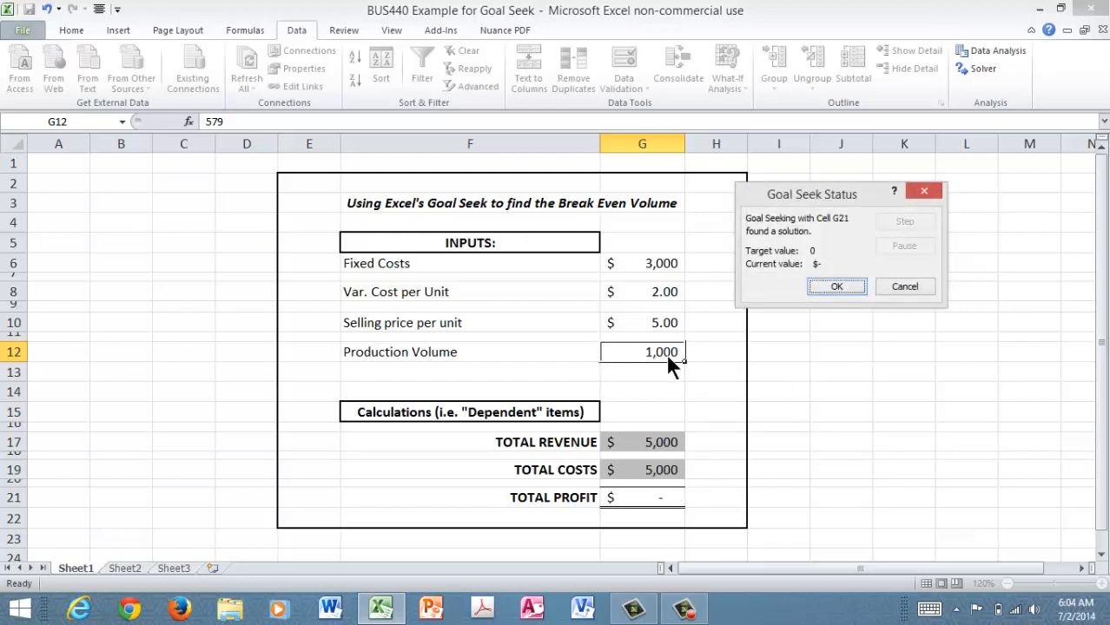
pyautogui.moveTo(669, 530)
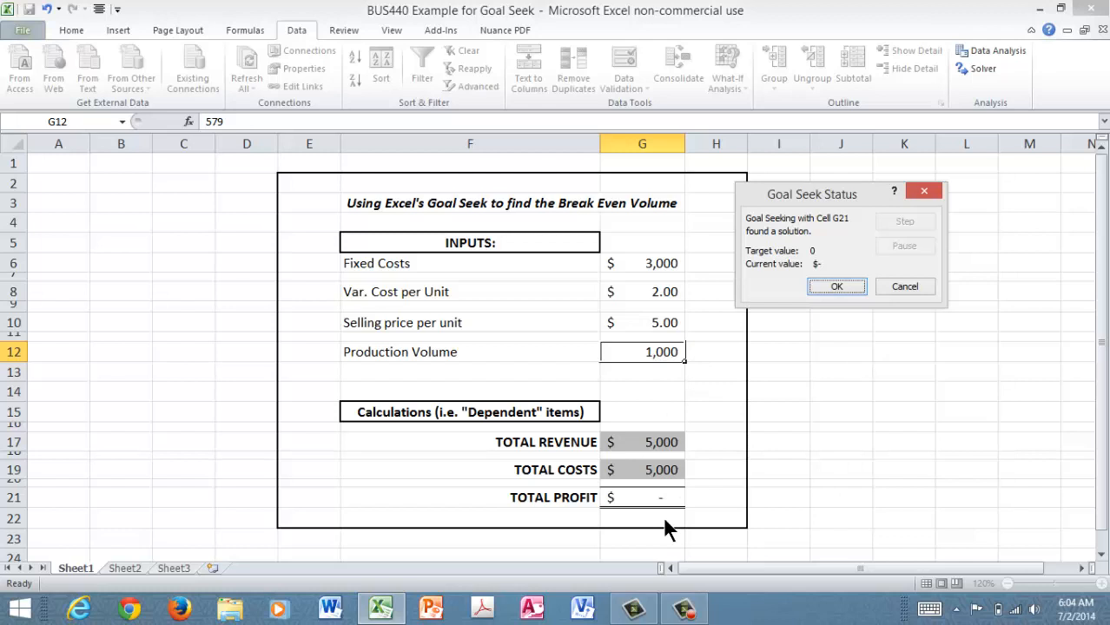
pyautogui.moveTo(669, 452)
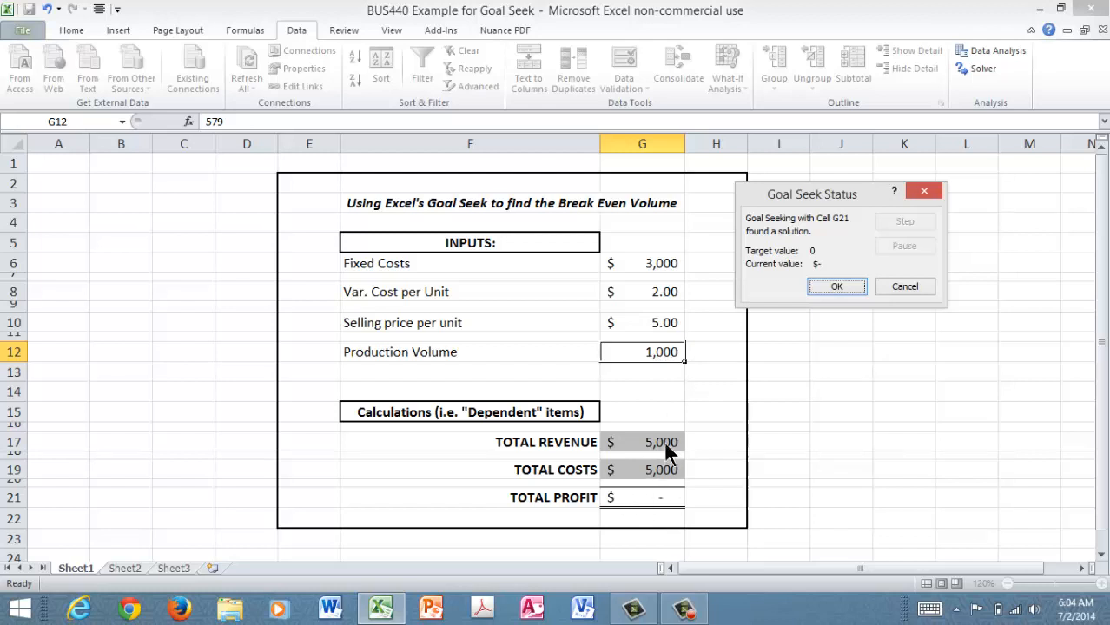
pyautogui.moveTo(676, 478)
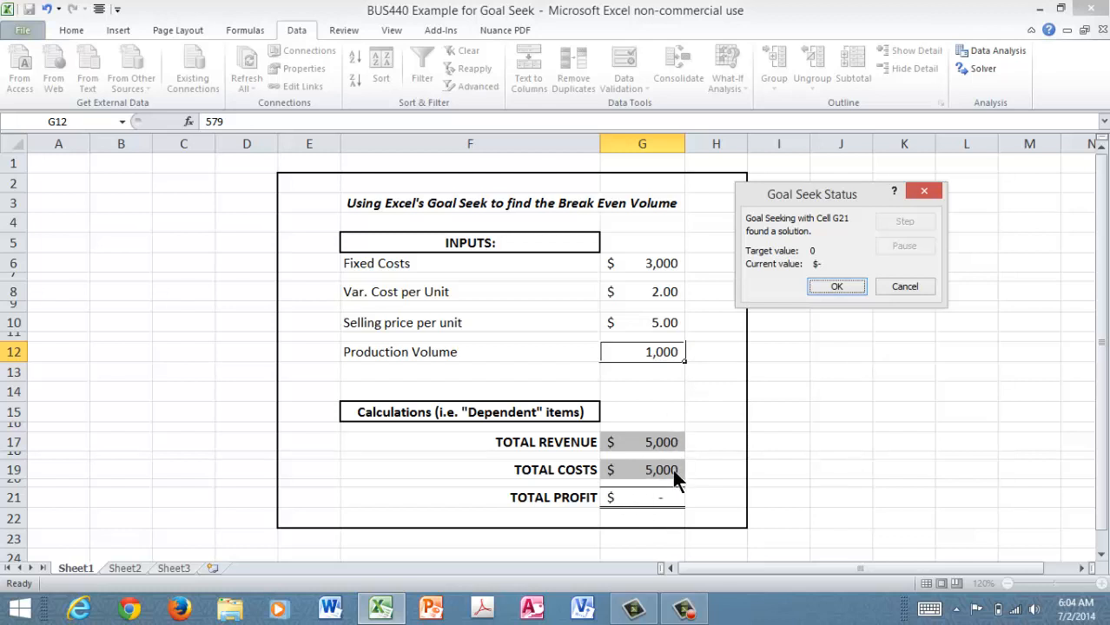
pyautogui.moveTo(656, 376)
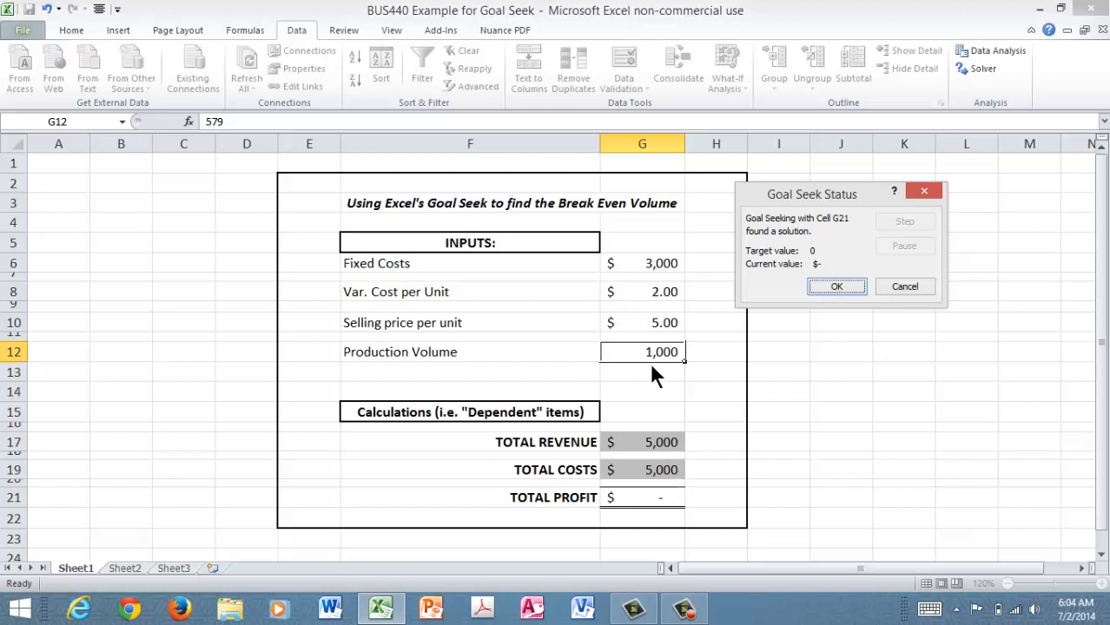
pyautogui.moveTo(674, 365)
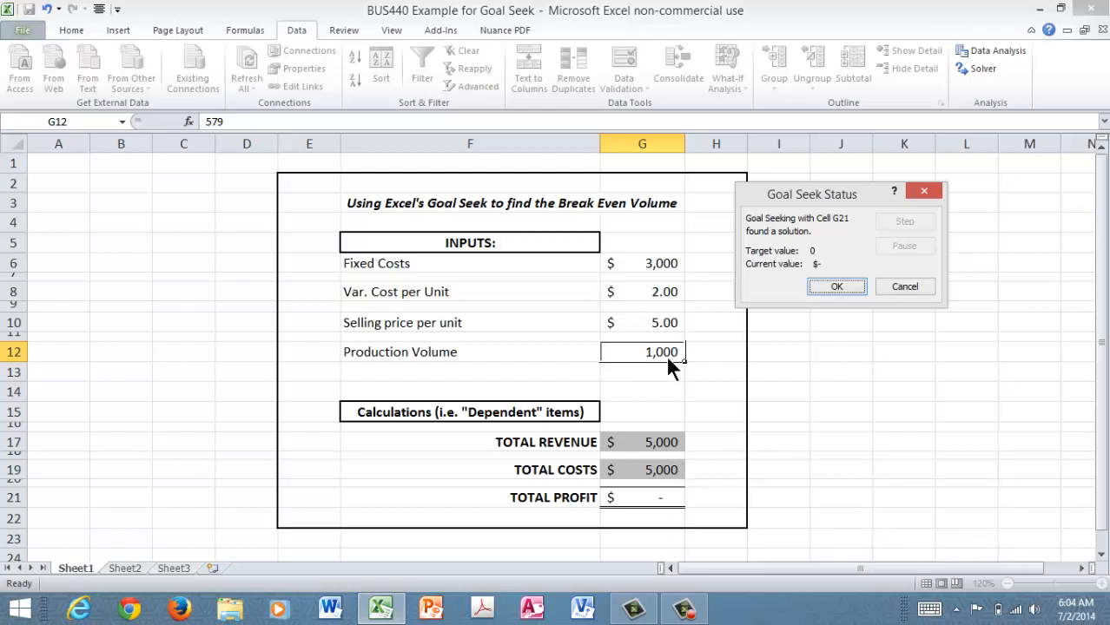
pyautogui.moveTo(677, 511)
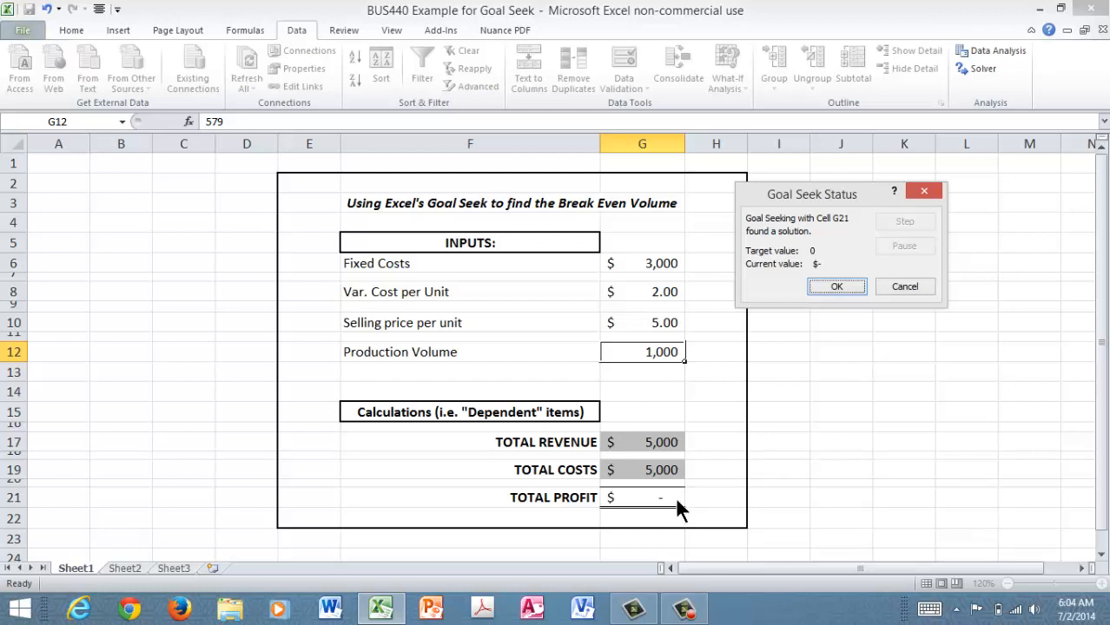
pyautogui.moveTo(662, 478)
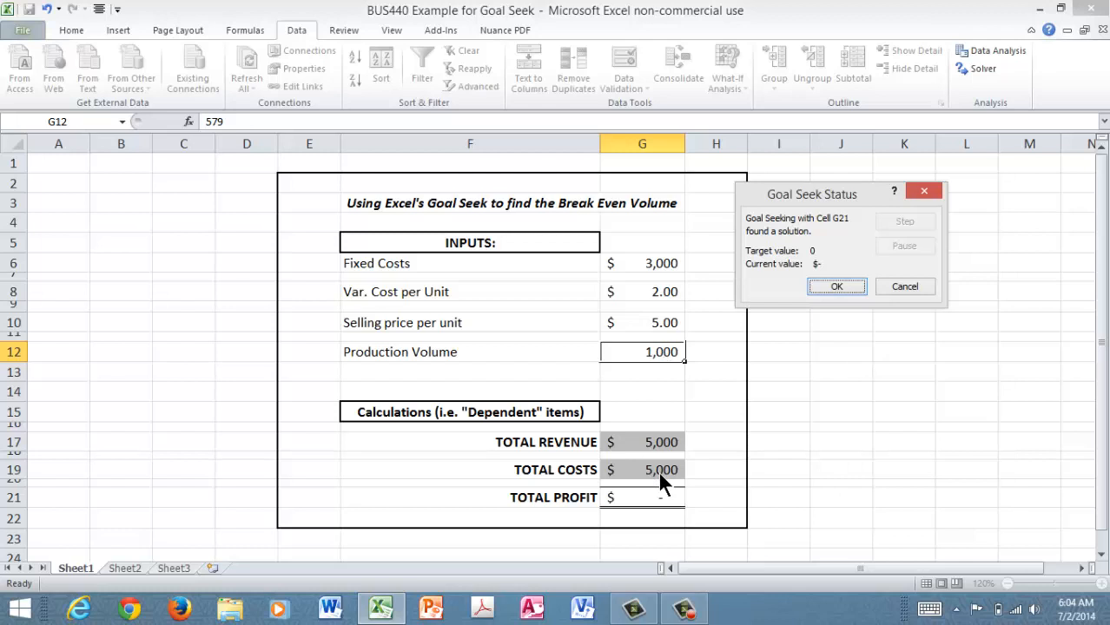
pyautogui.moveTo(871, 179)
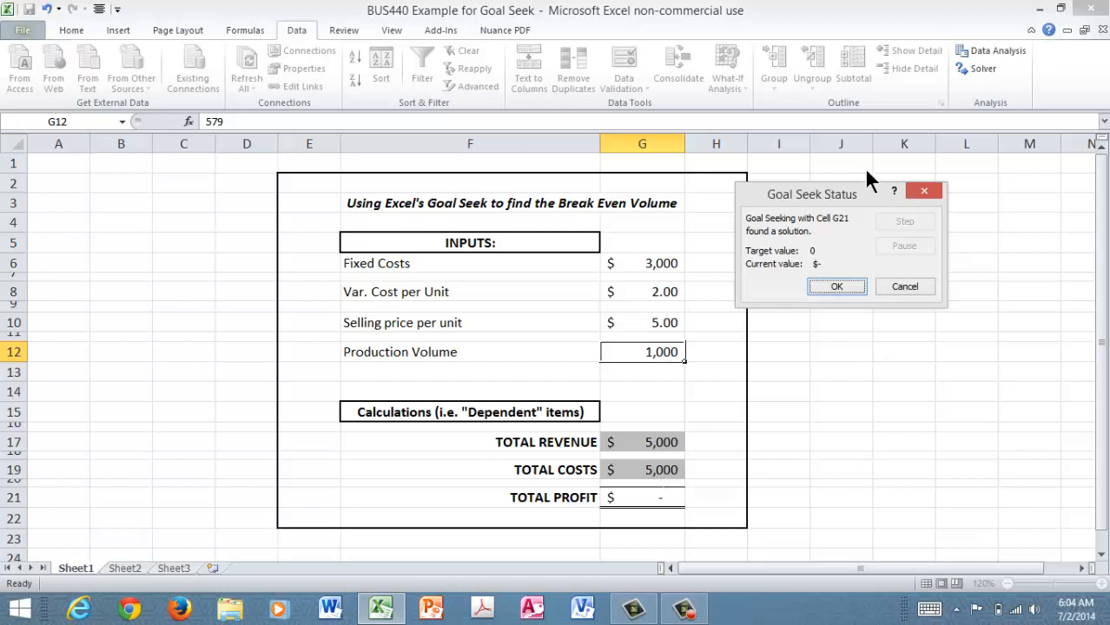
pyautogui.moveTo(873, 204)
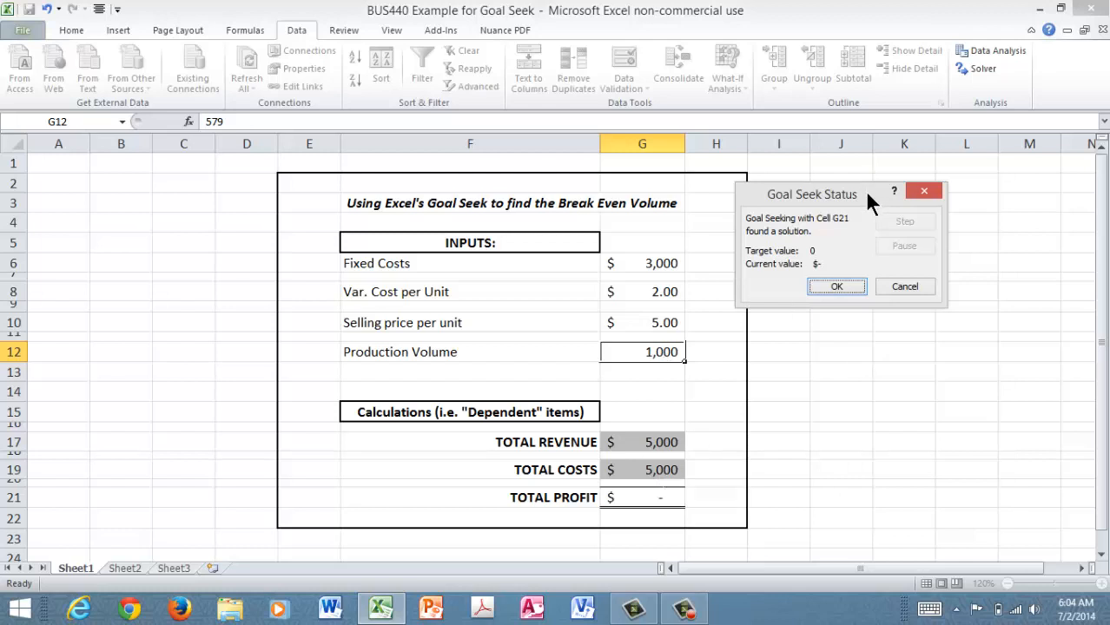
pyautogui.moveTo(836, 287)
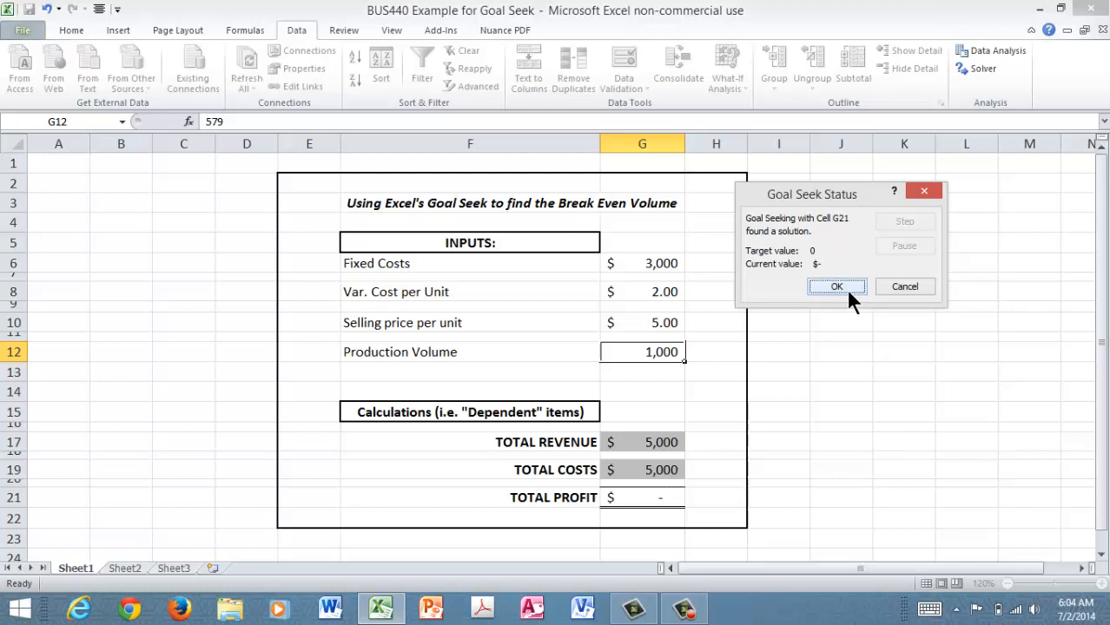
# Step: Accept the 1,000-unit Goal Seek result and reopen the What-If Analysis menu
pyautogui.click(837, 287)
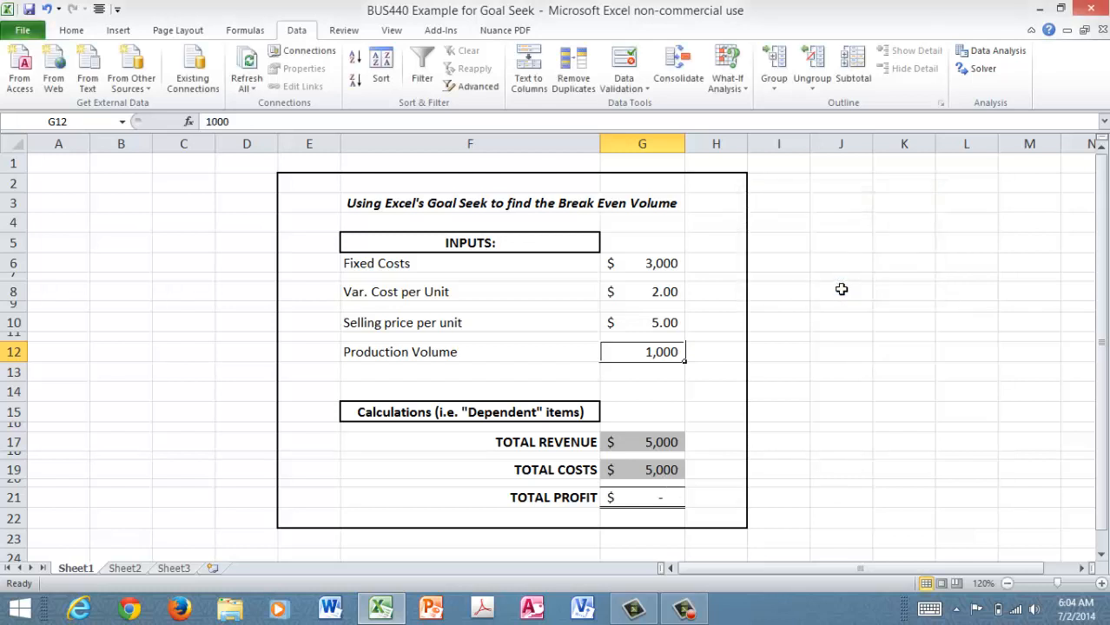
pyautogui.moveTo(768, 276)
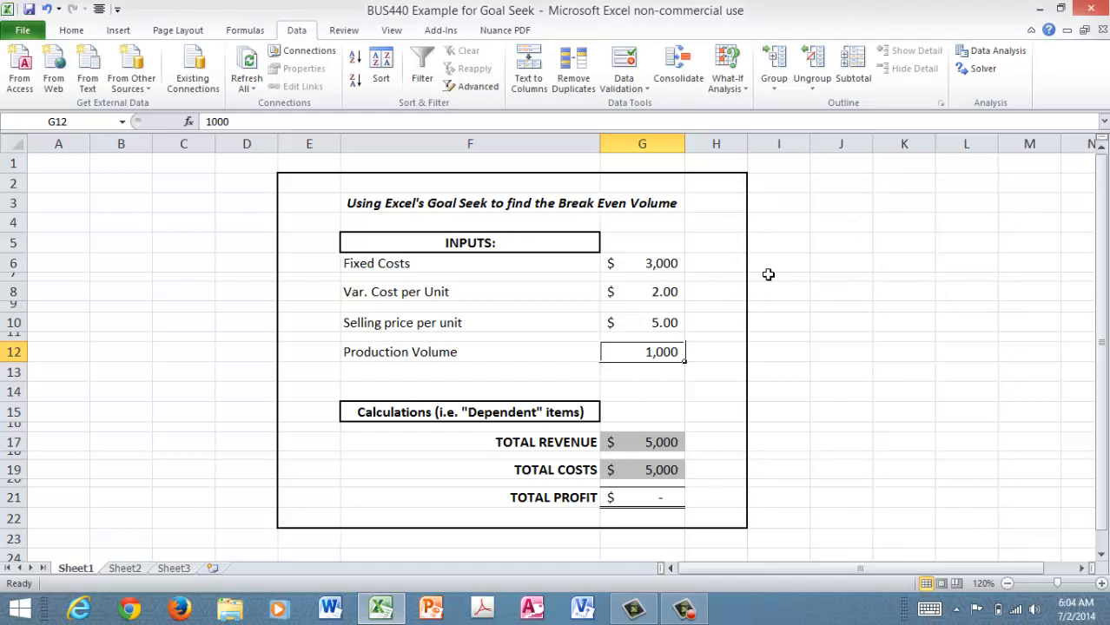
pyautogui.click(727, 65)
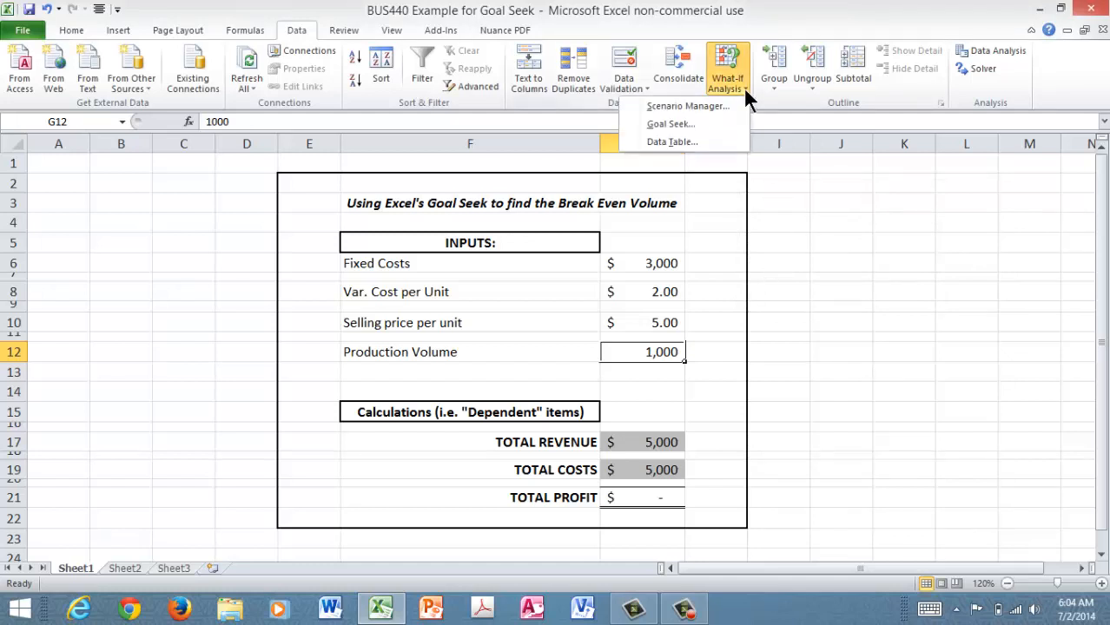
pyautogui.moveTo(697, 102)
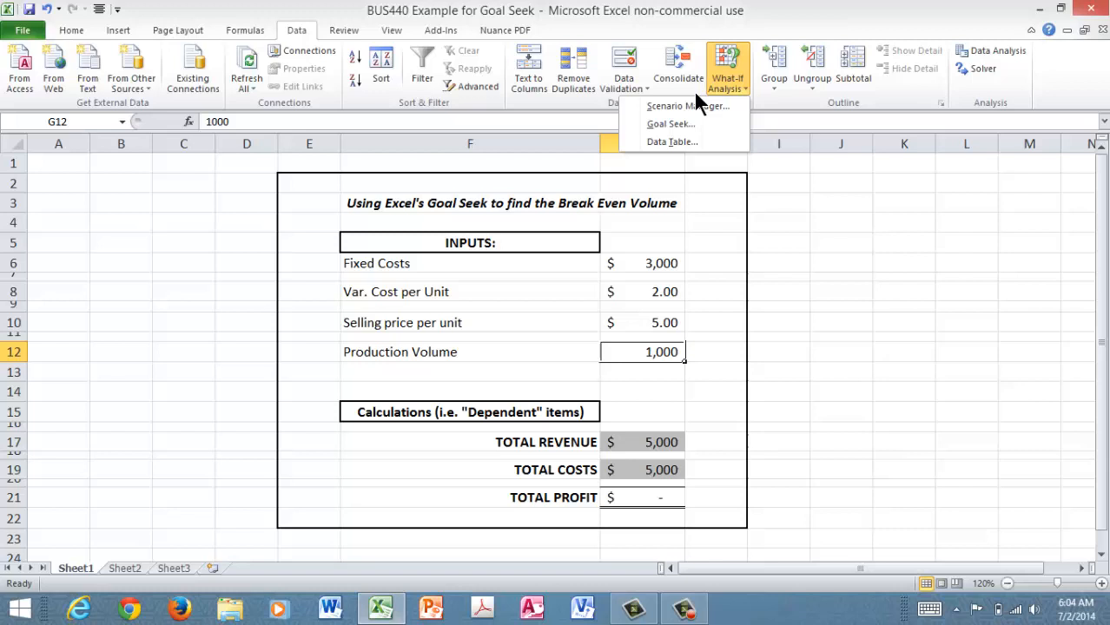
pyautogui.moveTo(686, 123)
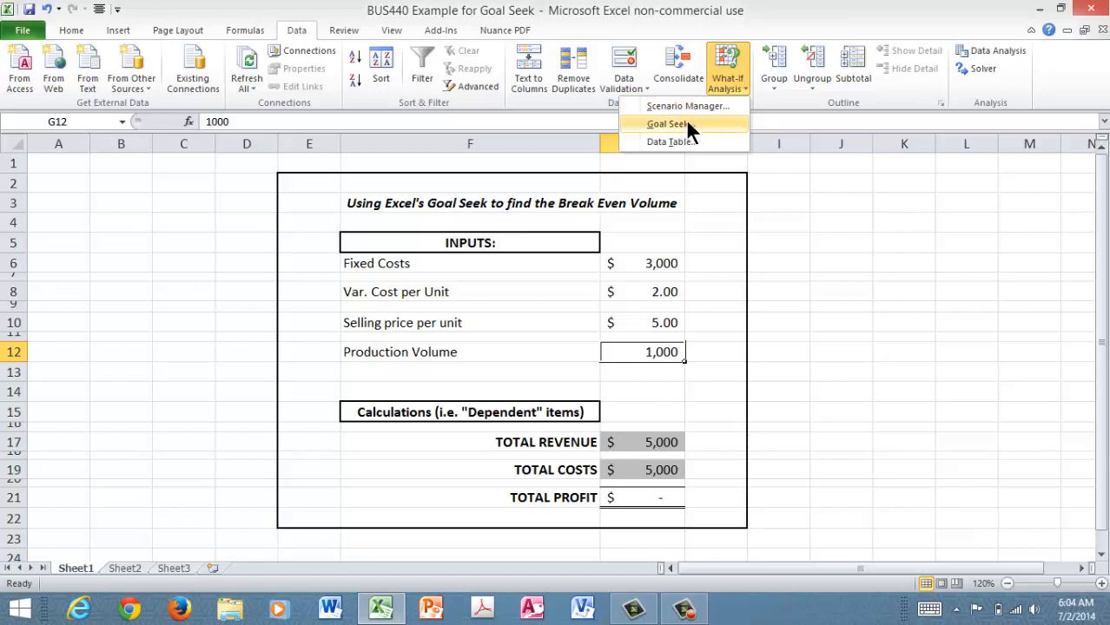
pyautogui.moveTo(754, 155)
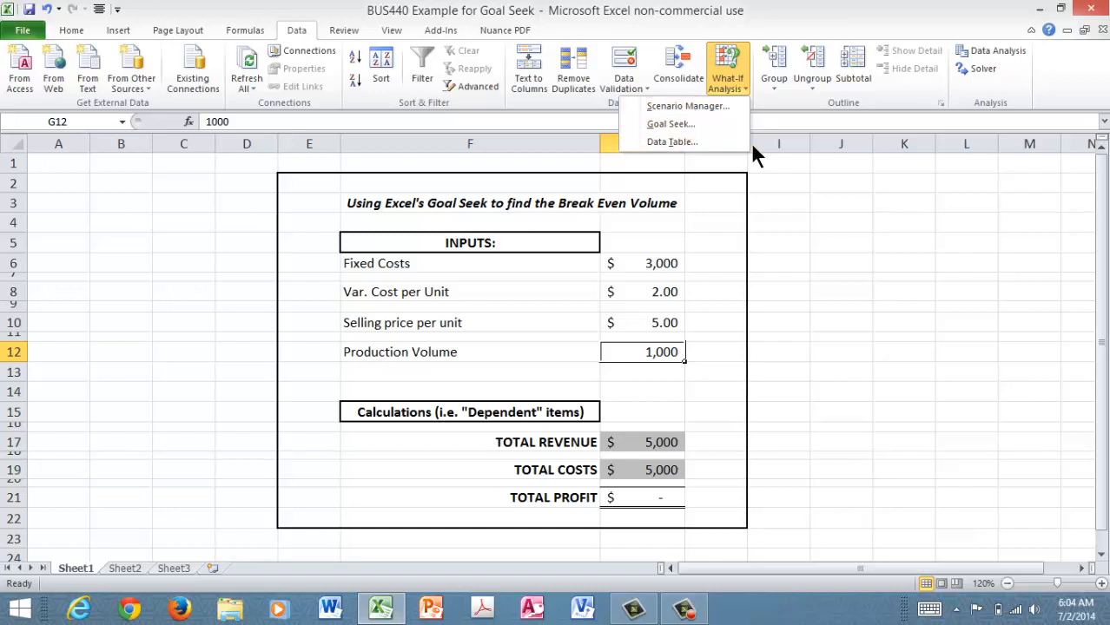
pyautogui.moveTo(671, 124)
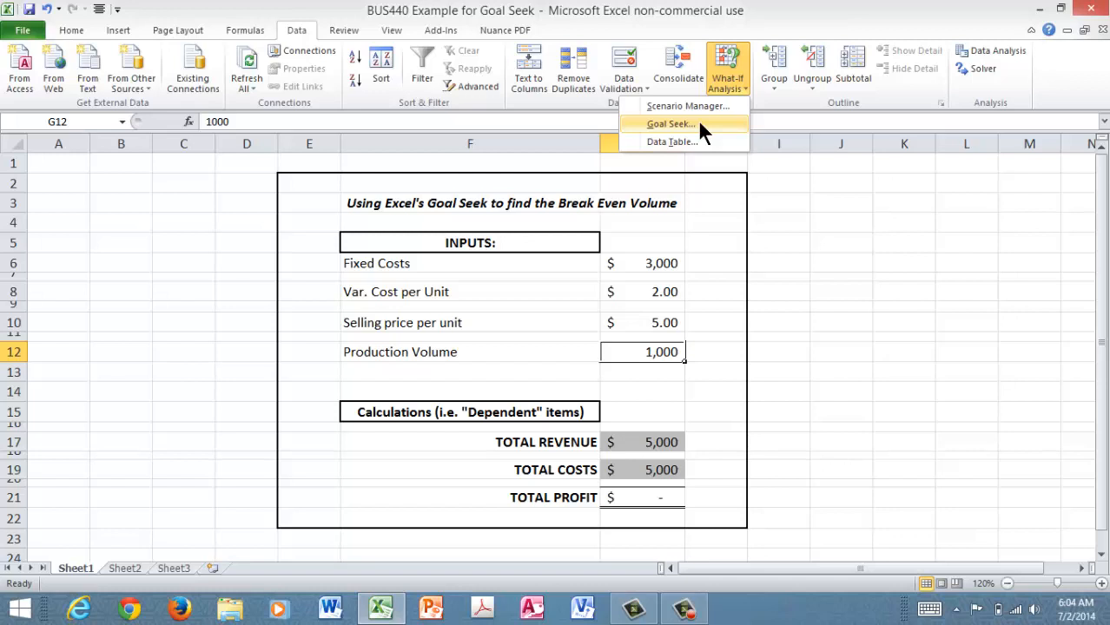
pyautogui.moveTo(829, 277)
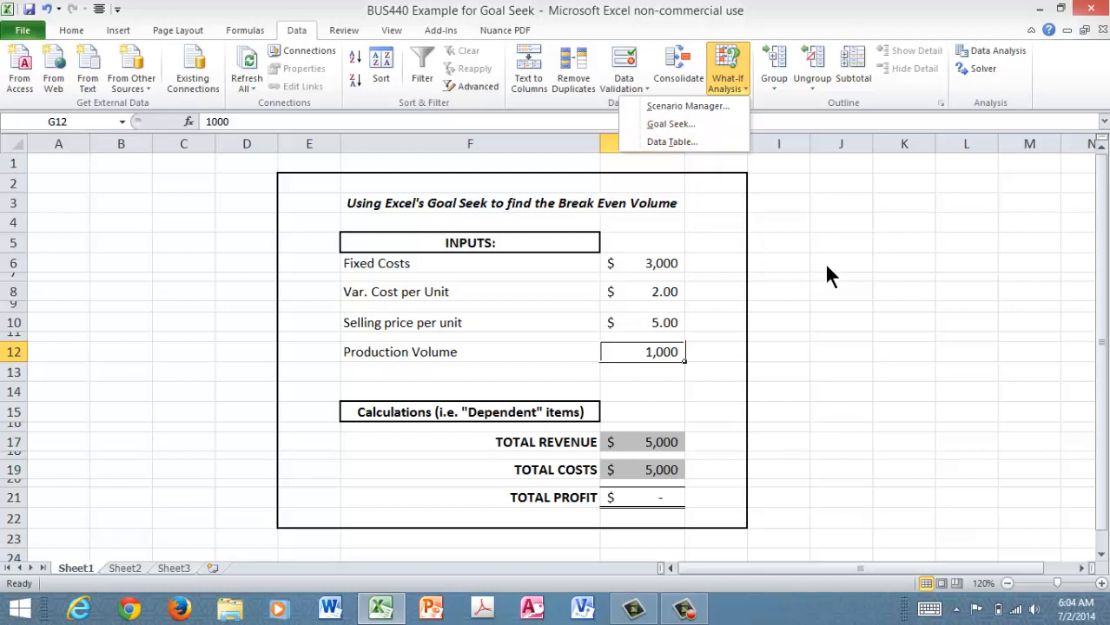
pyautogui.moveTo(847, 268)
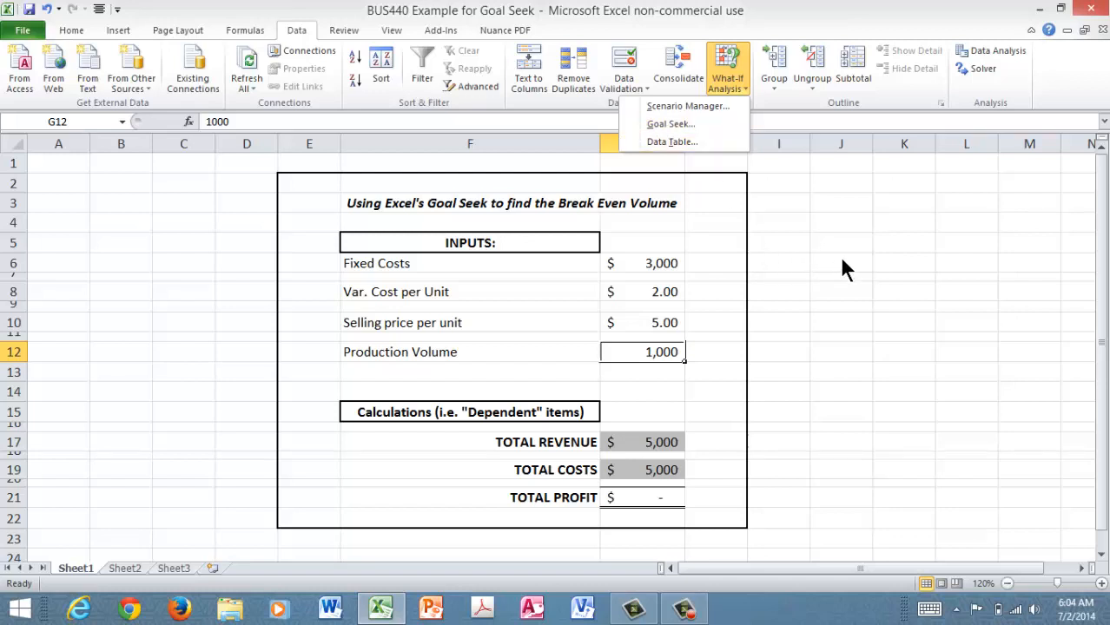